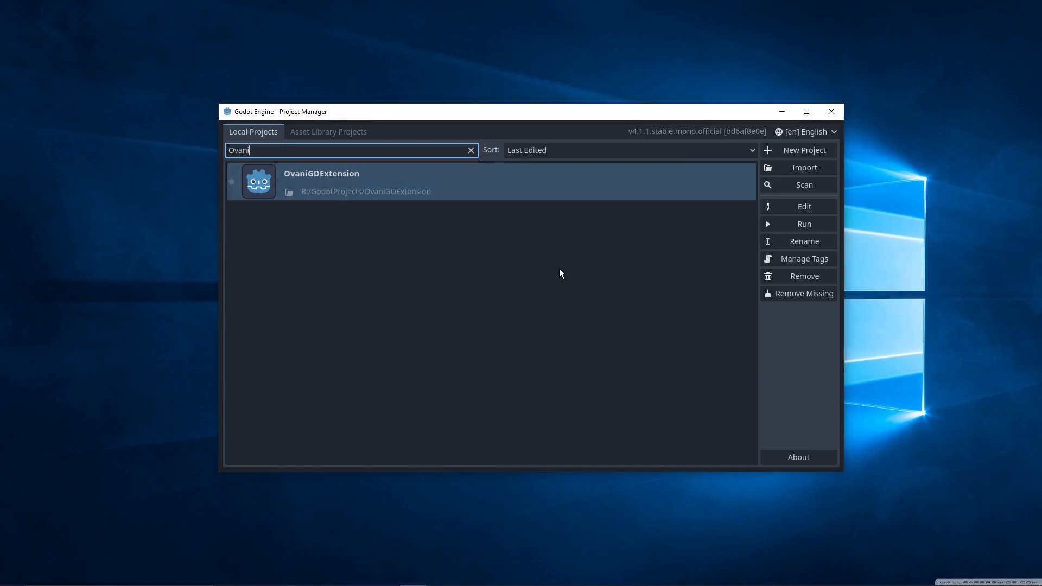
mouse_move(519, 296)
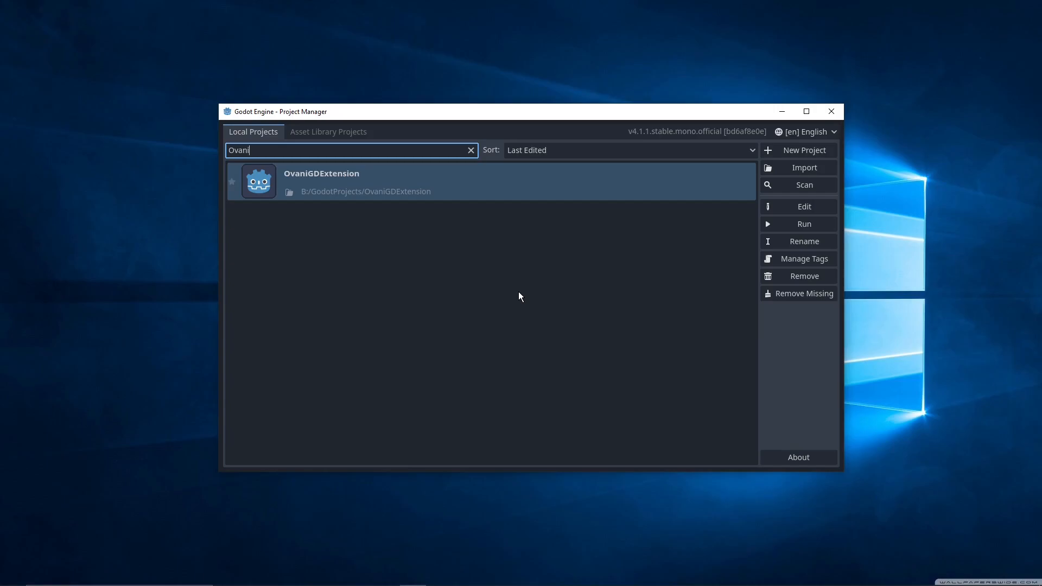
mouse_move(387, 250)
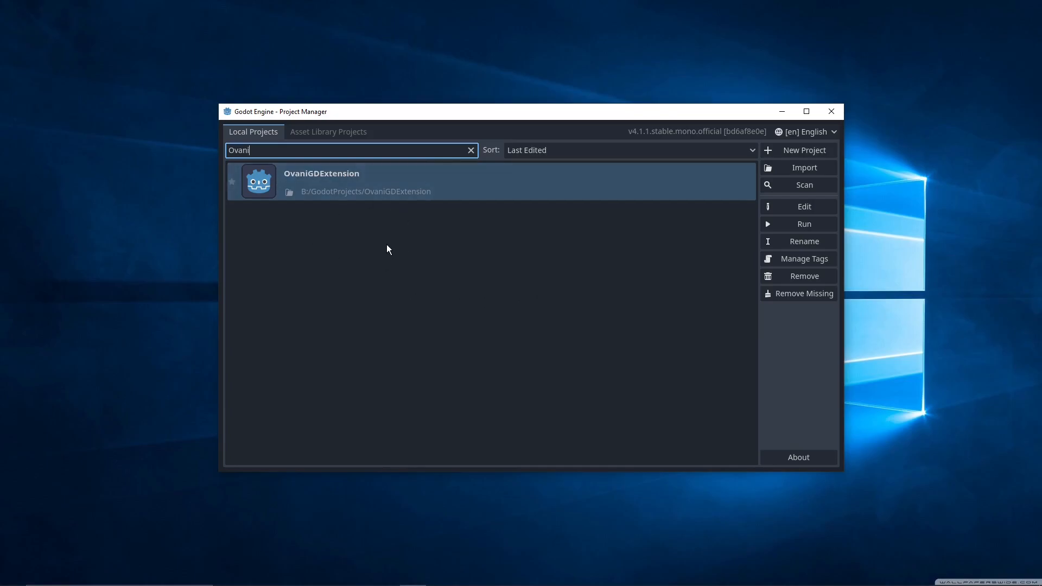
mouse_move(653, 150)
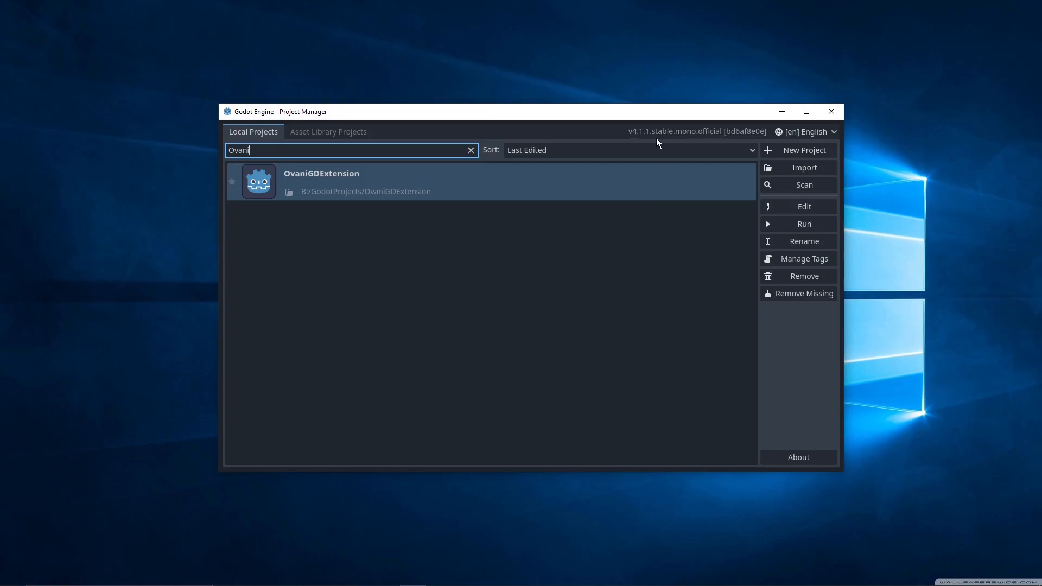
mouse_move(621, 138)
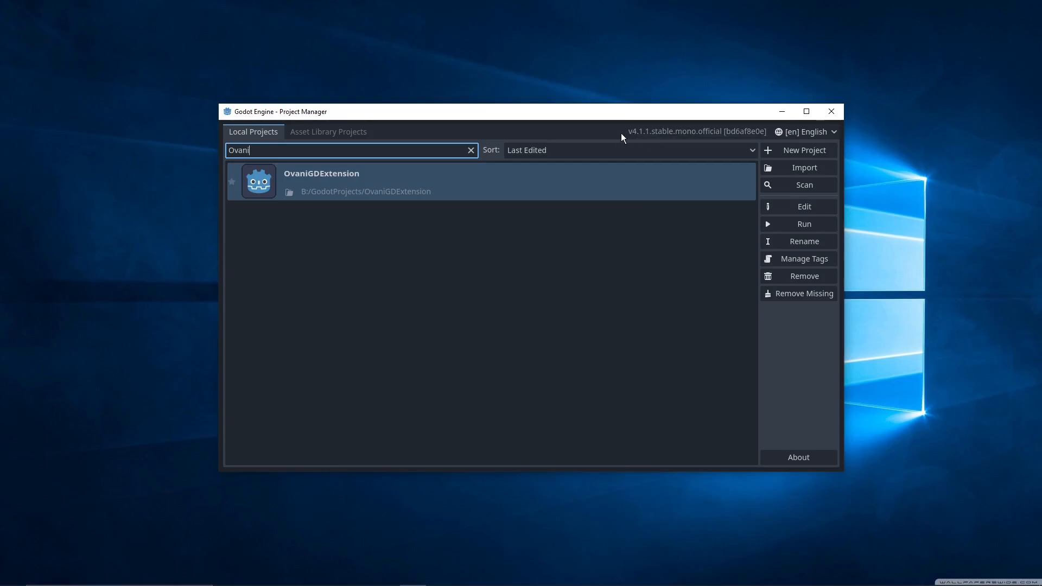
mouse_move(644, 144)
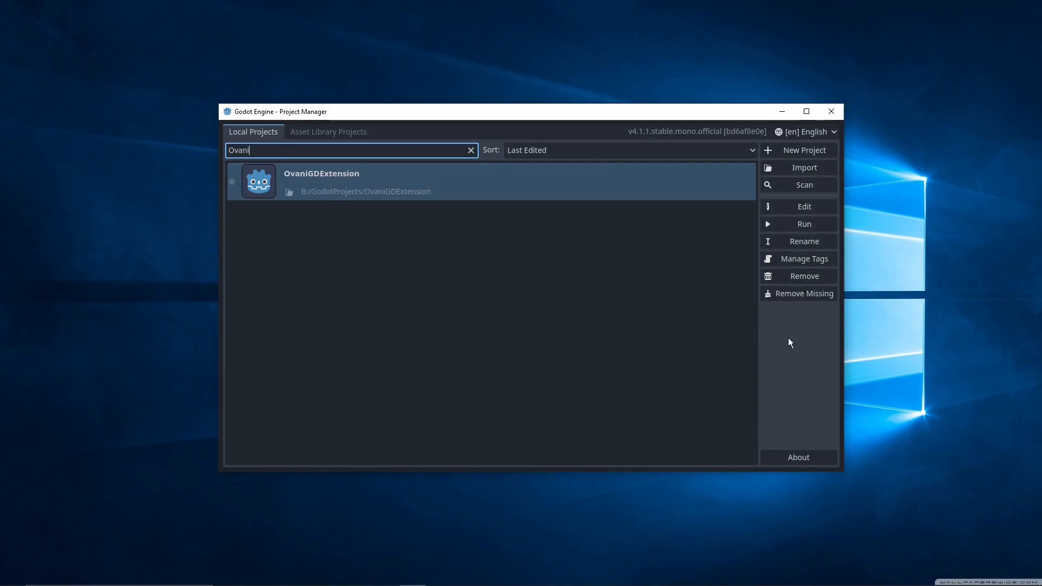
- Create a project named 'Tutorial' in B:/GodotProjects/OvaniTut and open it for editing
left_click(803, 150)
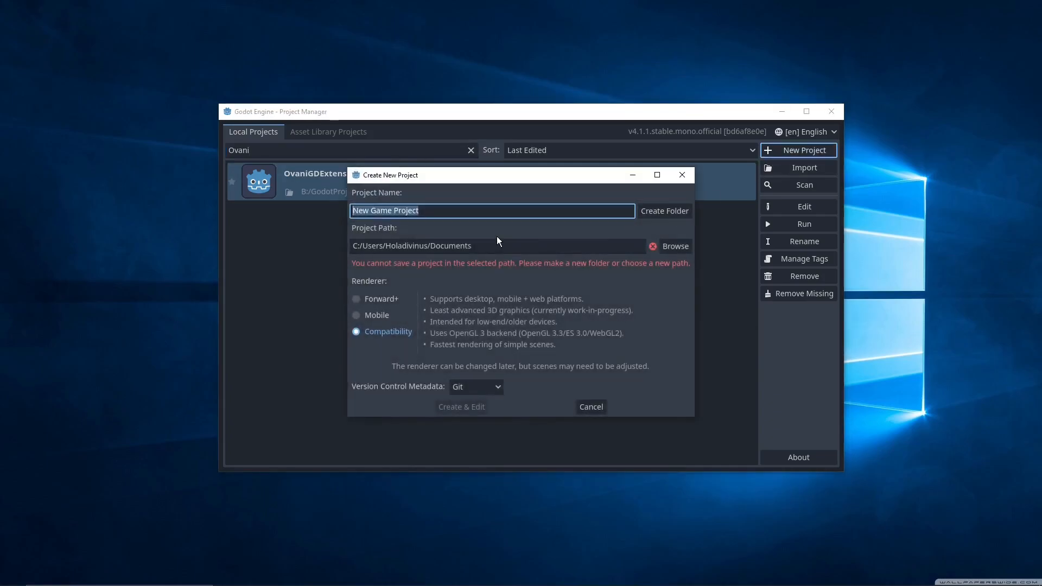
type("Tutori")
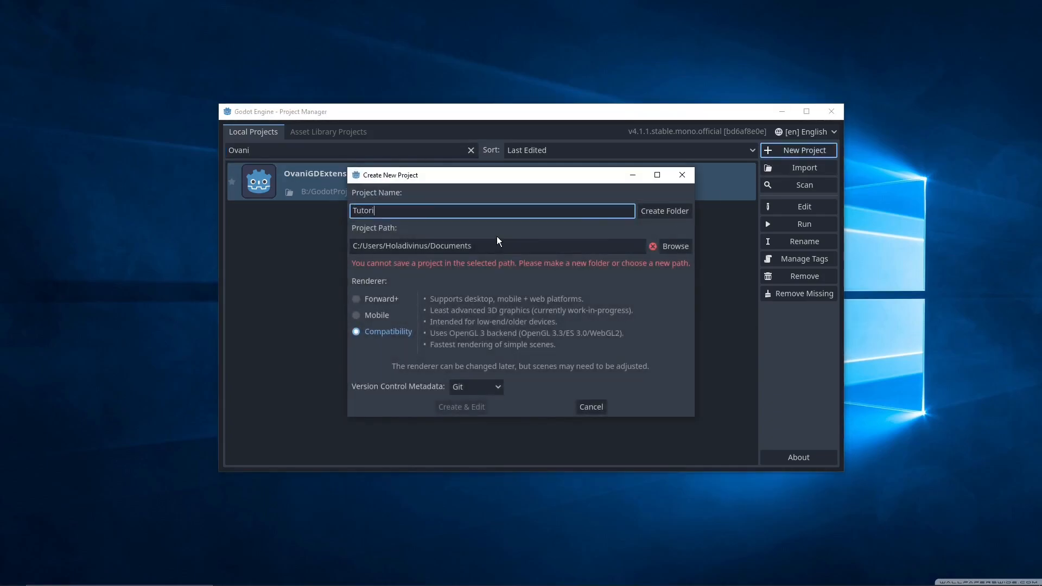
type("al")
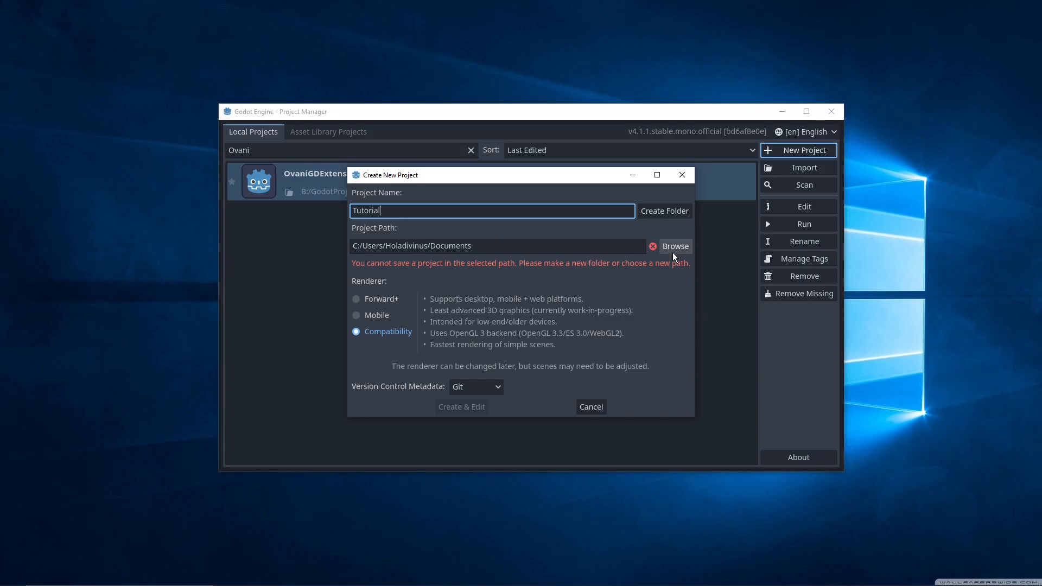
left_click(676, 246)
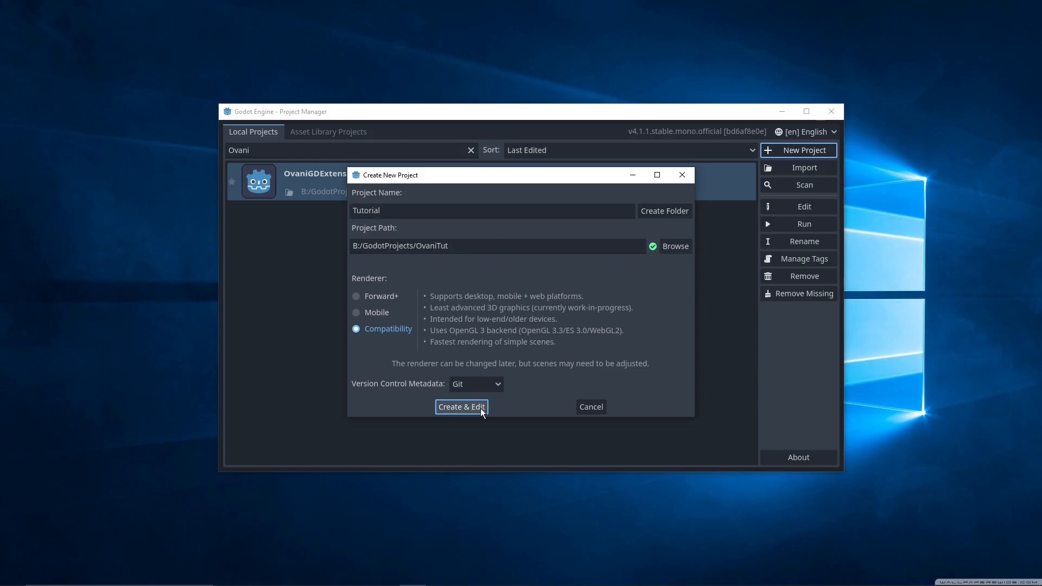
left_click(460, 406)
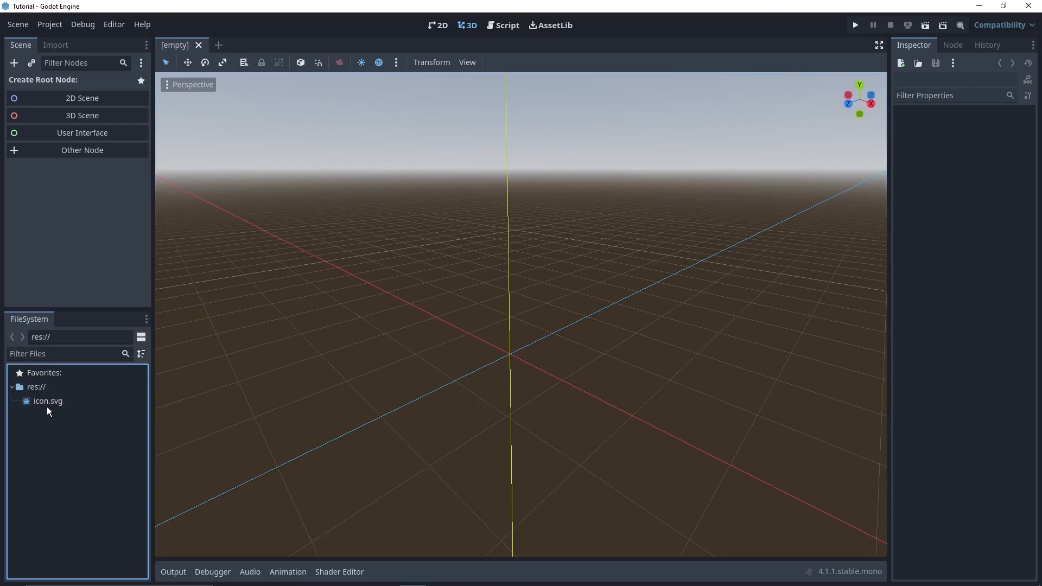
mouse_move(43, 431)
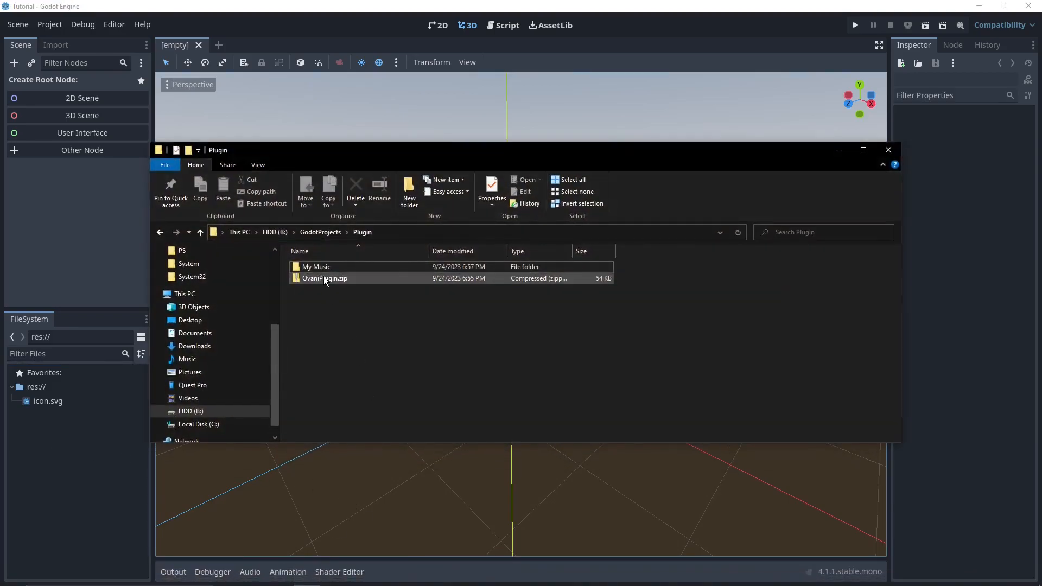
- Extract OvaniPlugin.zip so the OvaniPlugin folder lands in the Tutorial project's files
right_click(323, 278)
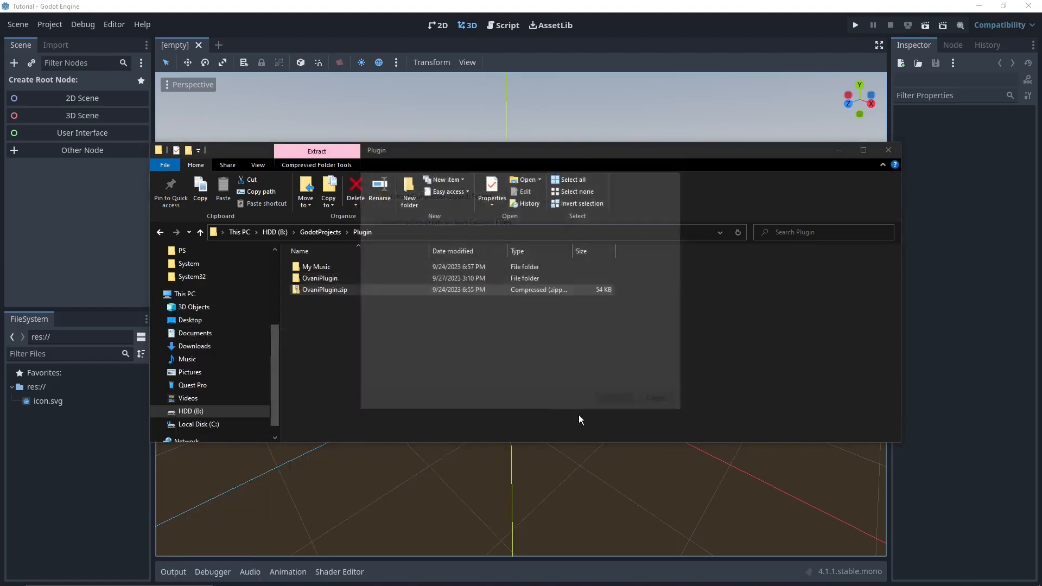
double_click(319, 278)
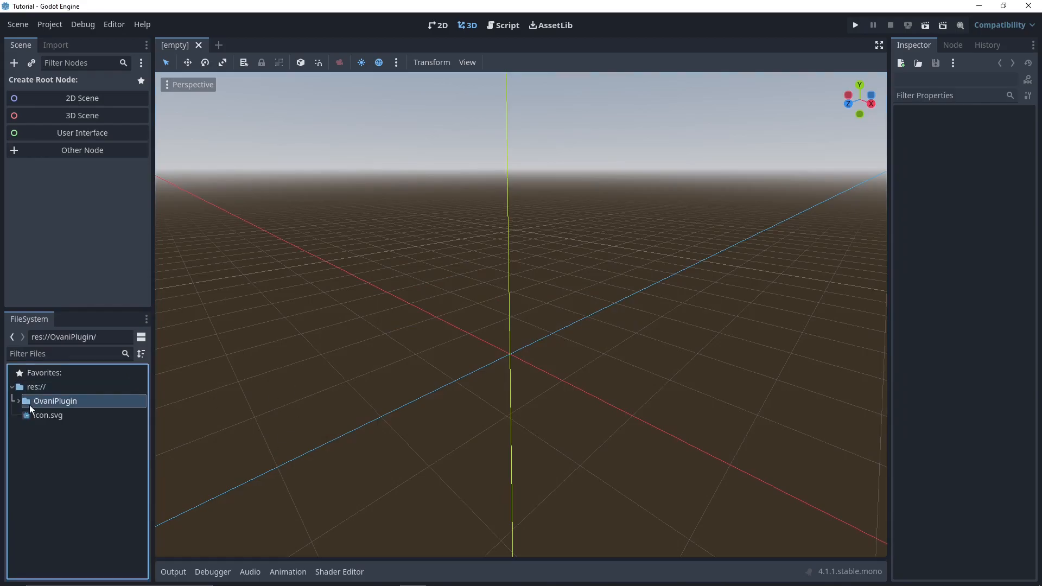
- Browse into My Music > Action 1 (RT 2) and inspect its WAV stems, including Fantasy Action 1 Intensity 2
left_click(68, 464)
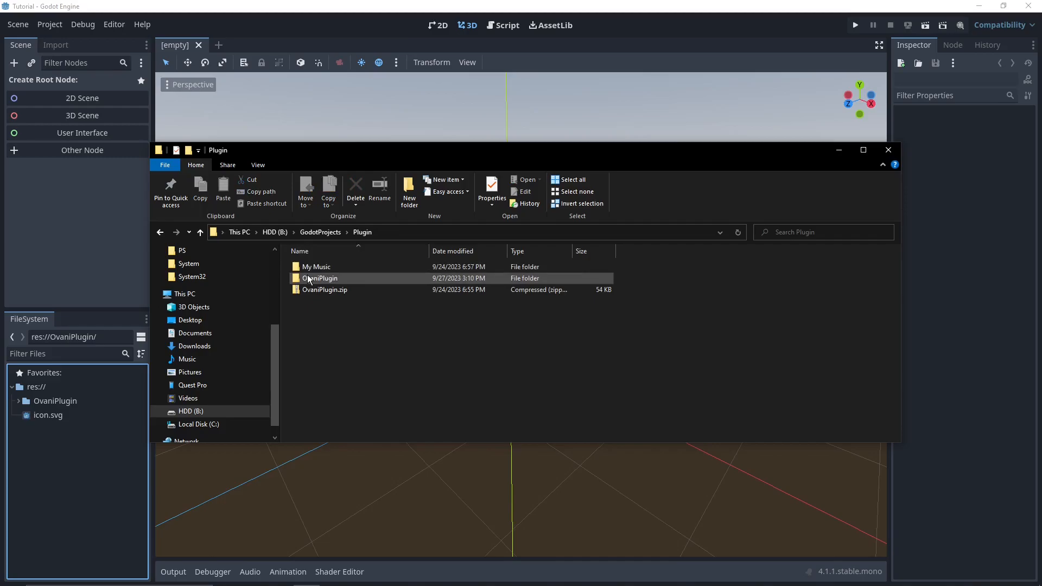
double_click(316, 267)
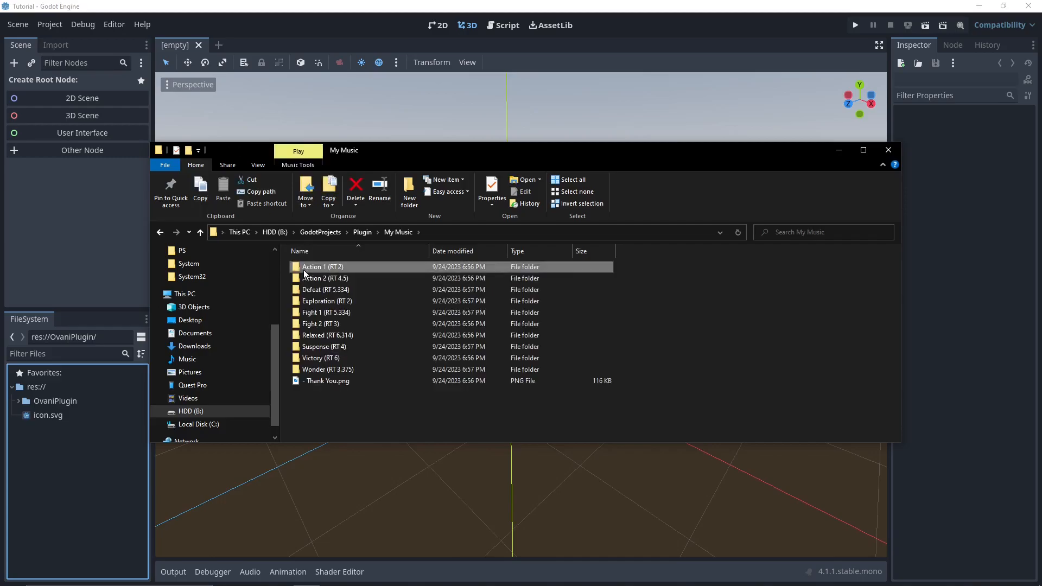
double_click(322, 267)
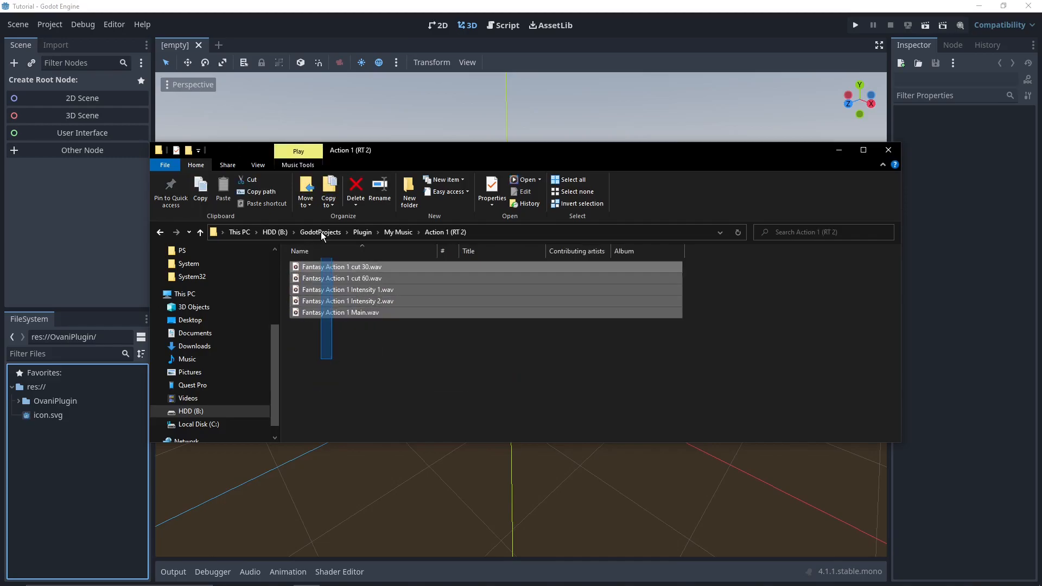
left_click(379, 337)
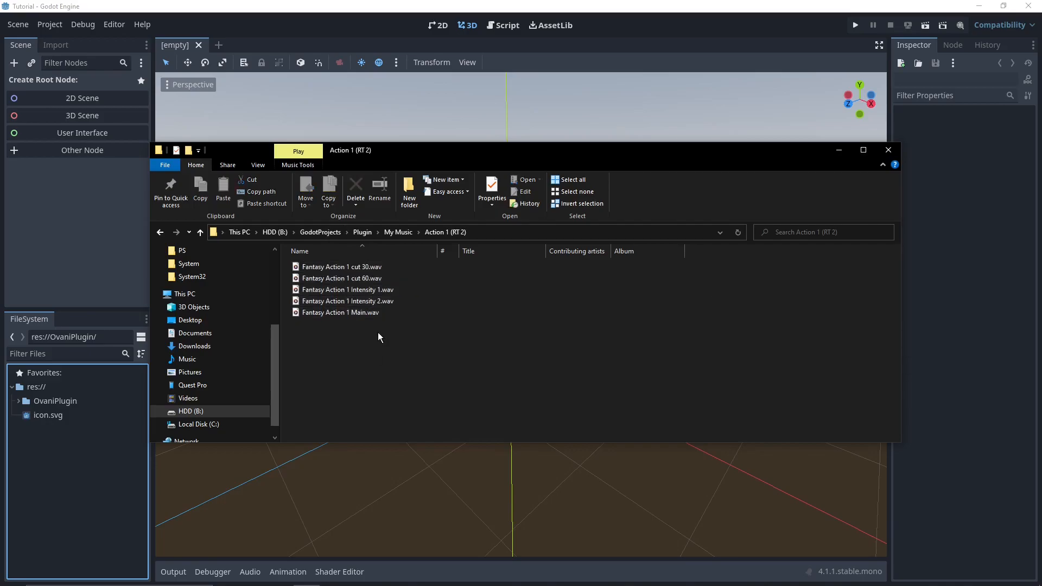
left_click(342, 277)
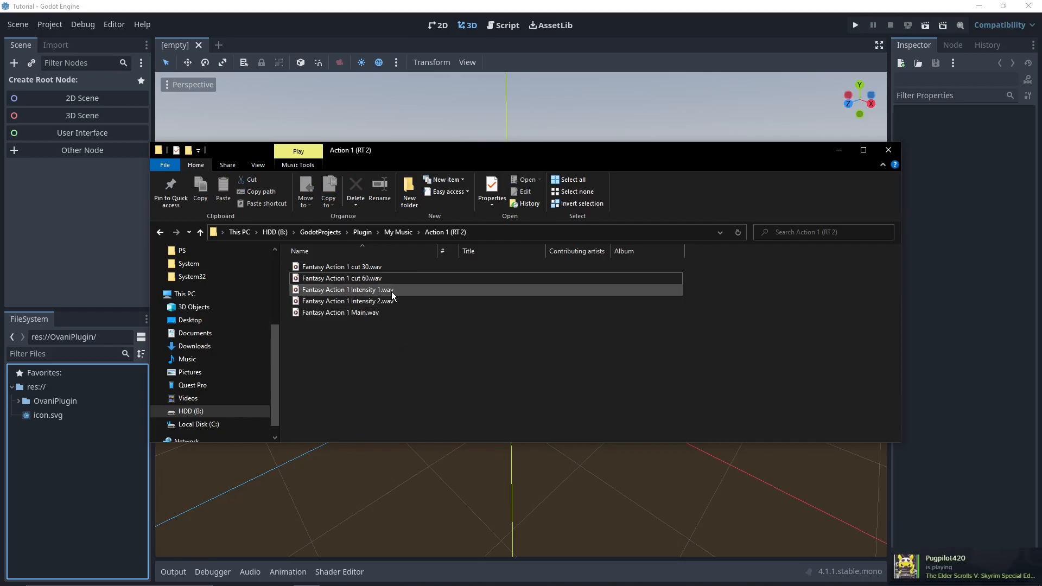
left_click(347, 301)
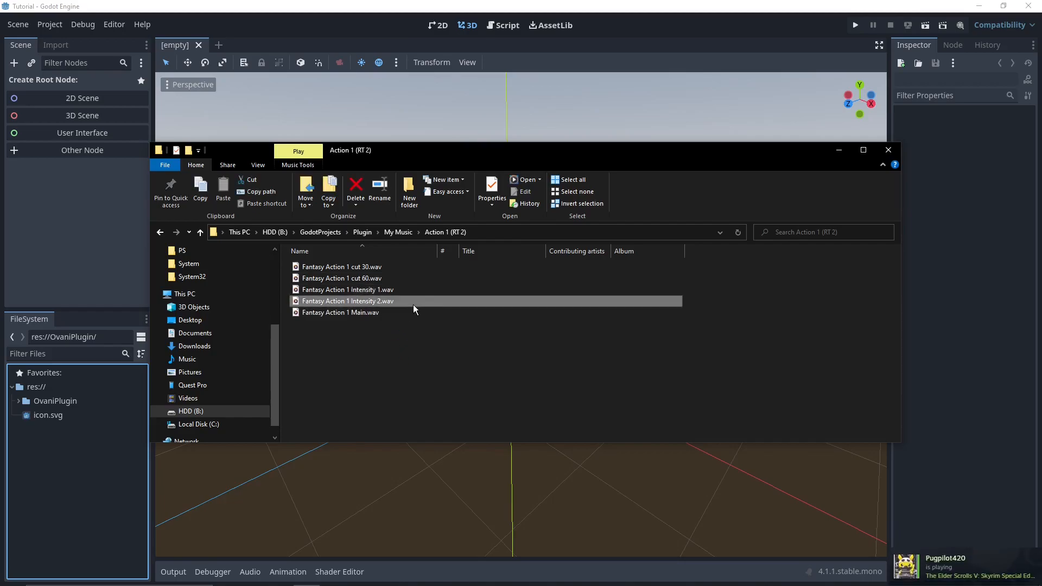
- Go back up through My Music to the Plugin folder and select My Music
left_click(340, 312)
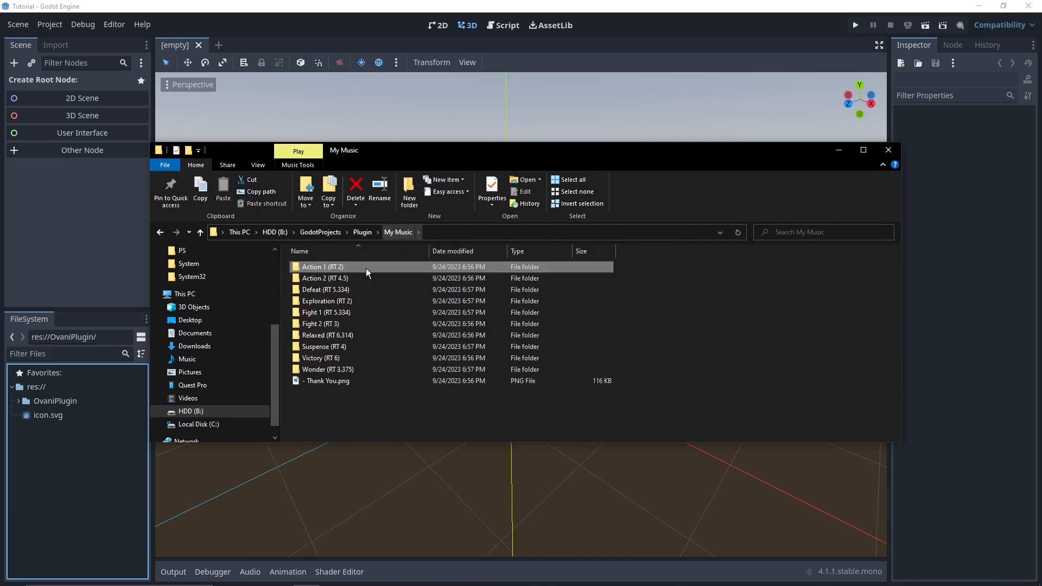
mouse_move(351, 271)
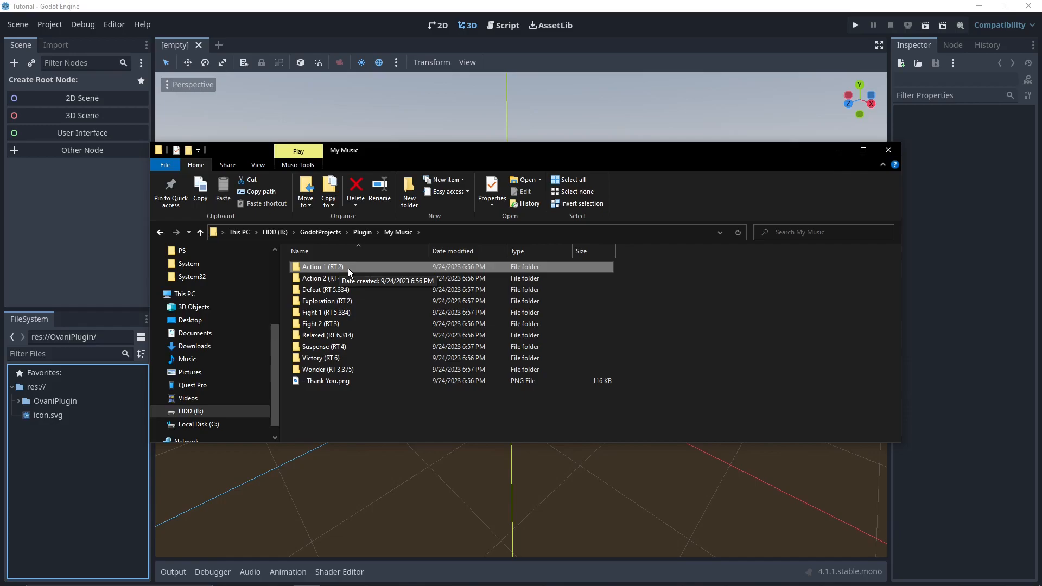
mouse_move(340, 274)
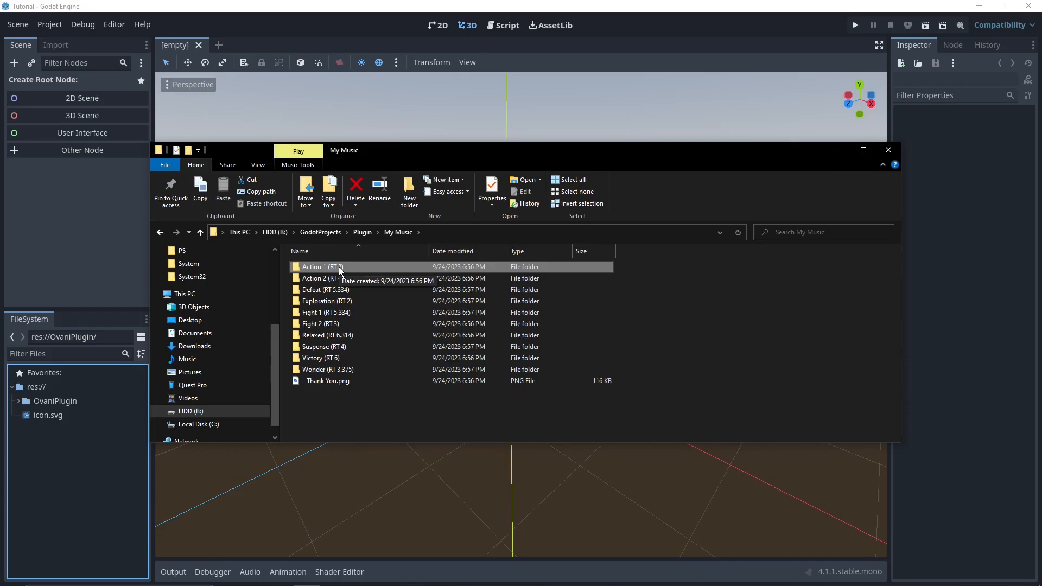
mouse_move(345, 272)
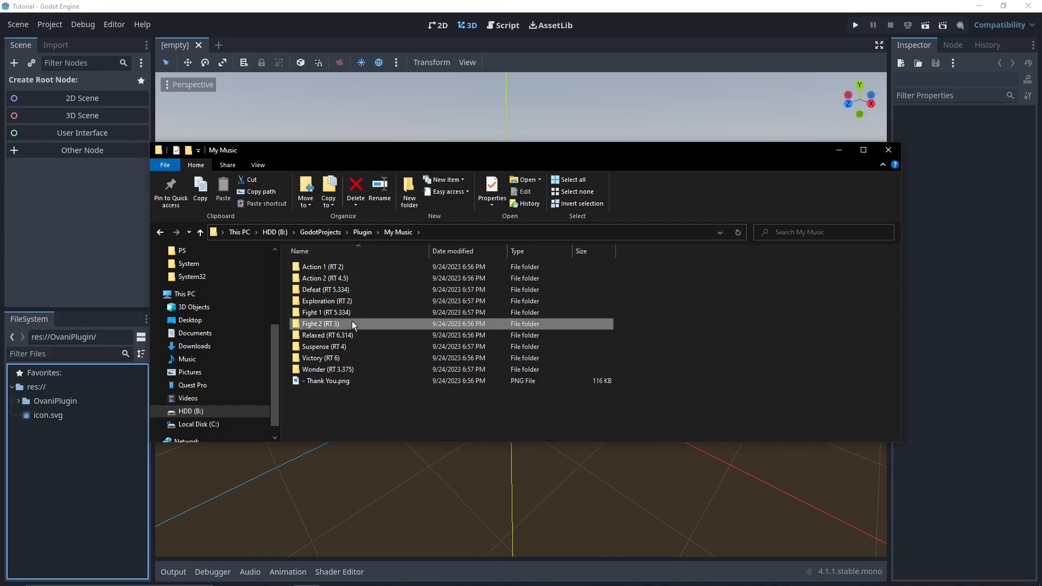
left_click(181, 232)
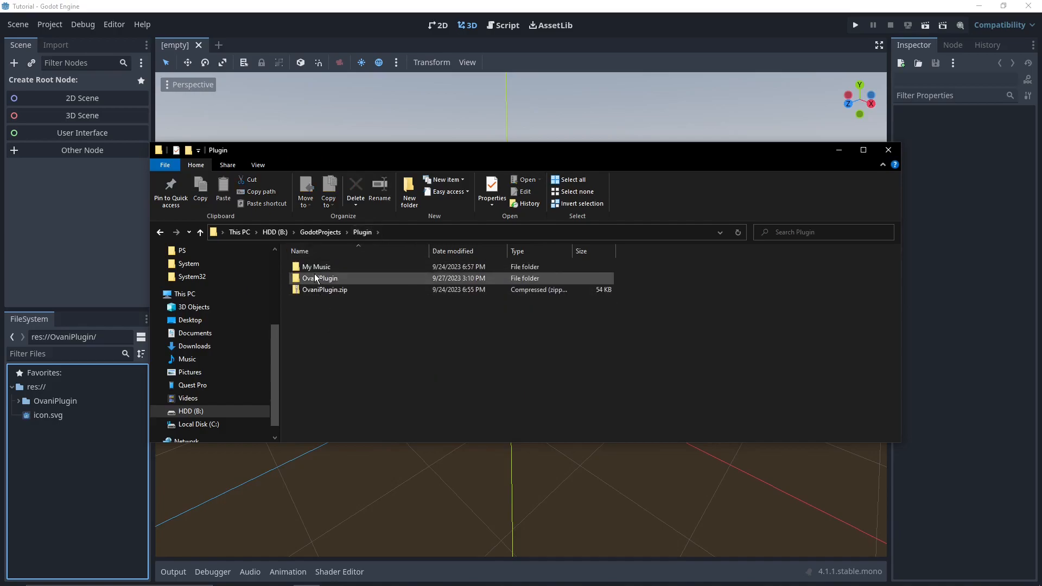
left_click(316, 267)
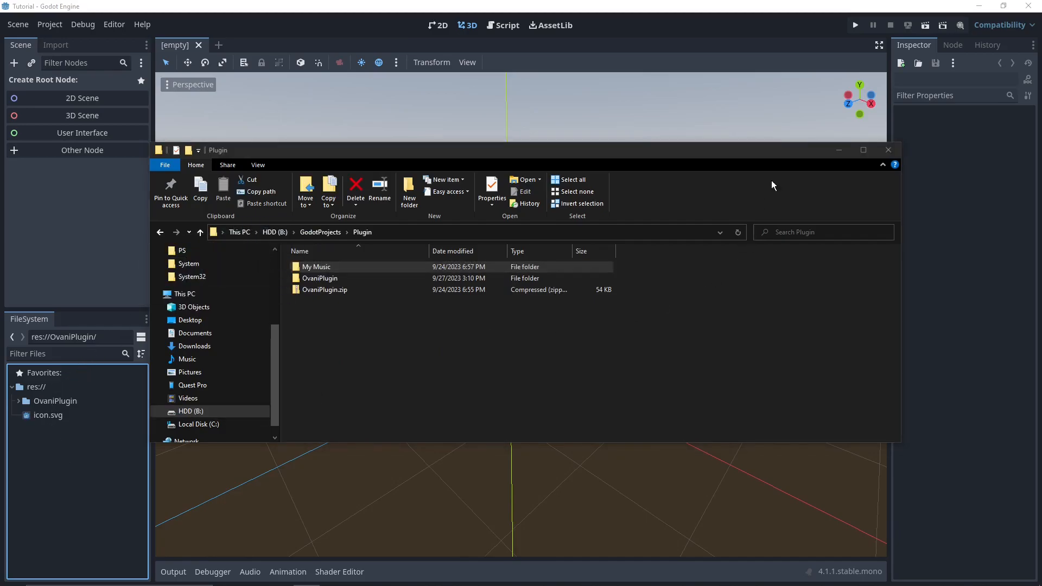
- Confirm the My Music and OvaniPlugin folders now sit in the project's FileSystem dock
left_click(887, 150)
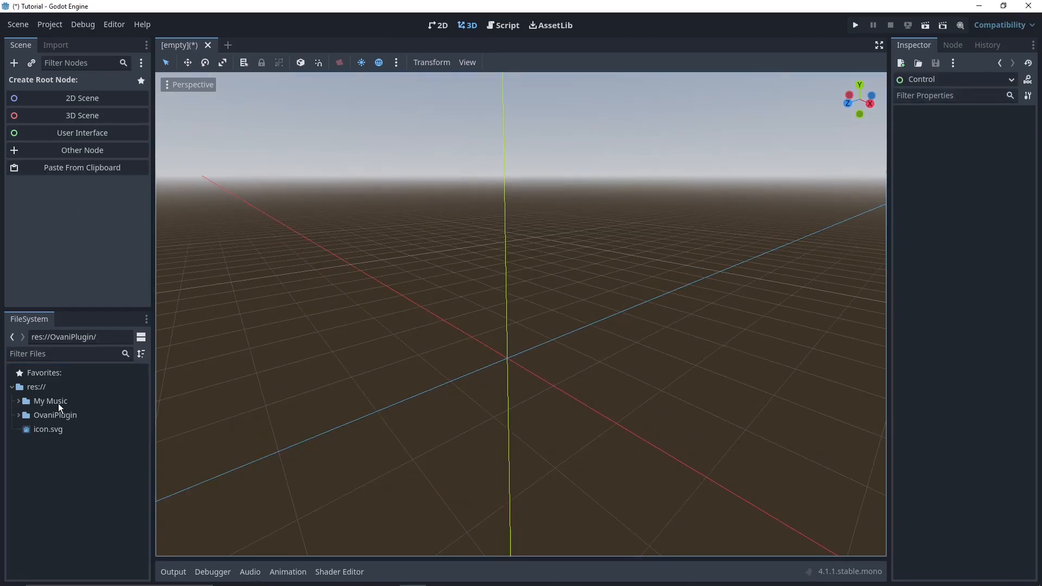
left_click(48, 401)
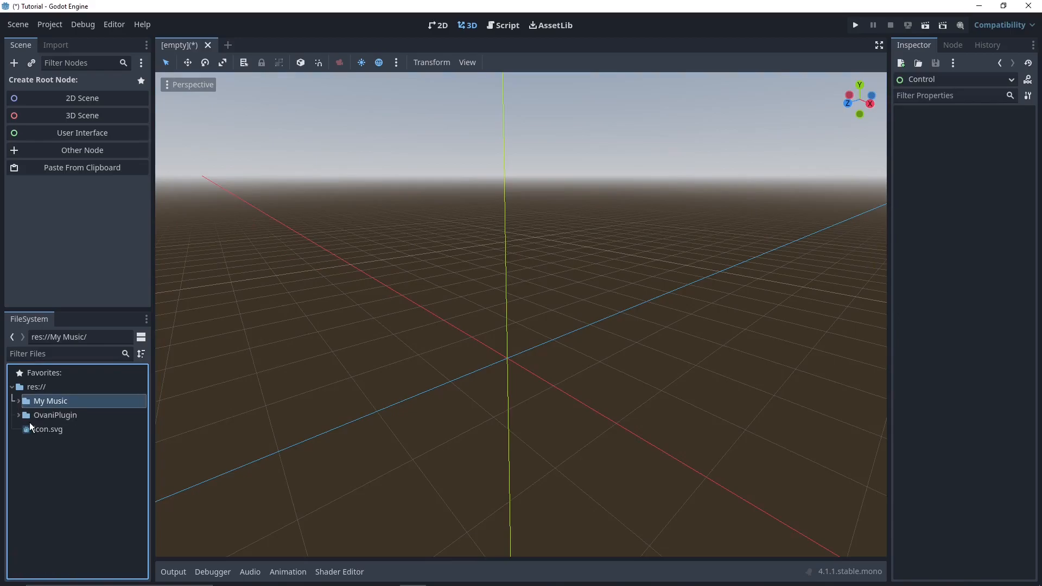
left_click(55, 415)
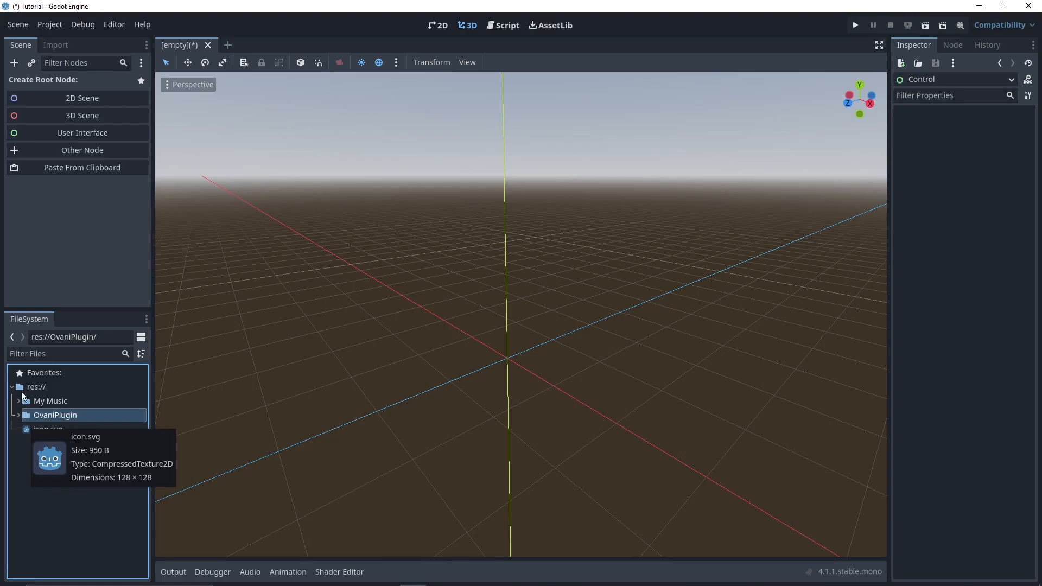
mouse_move(21, 404)
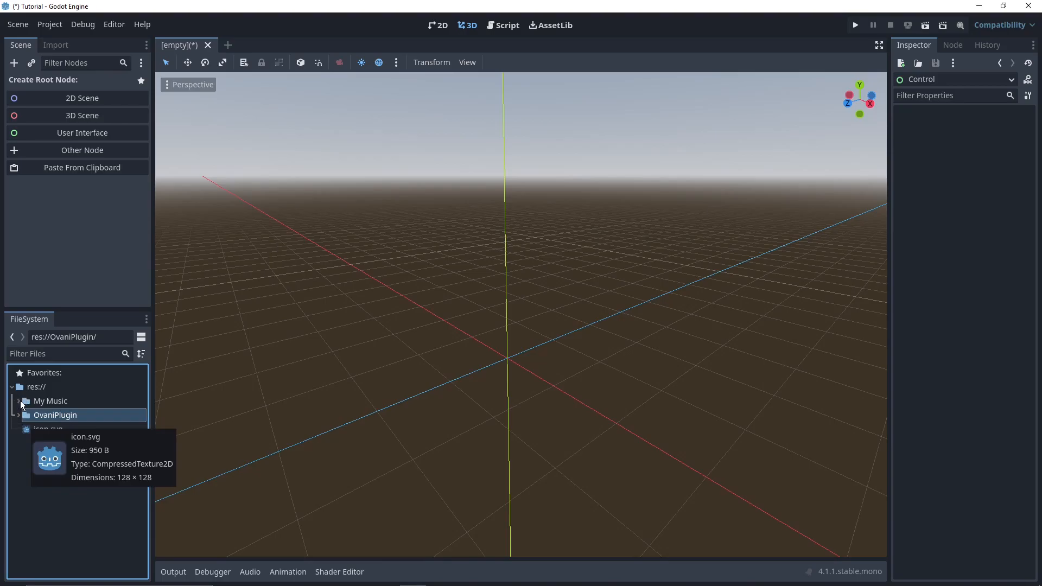
mouse_move(3, 451)
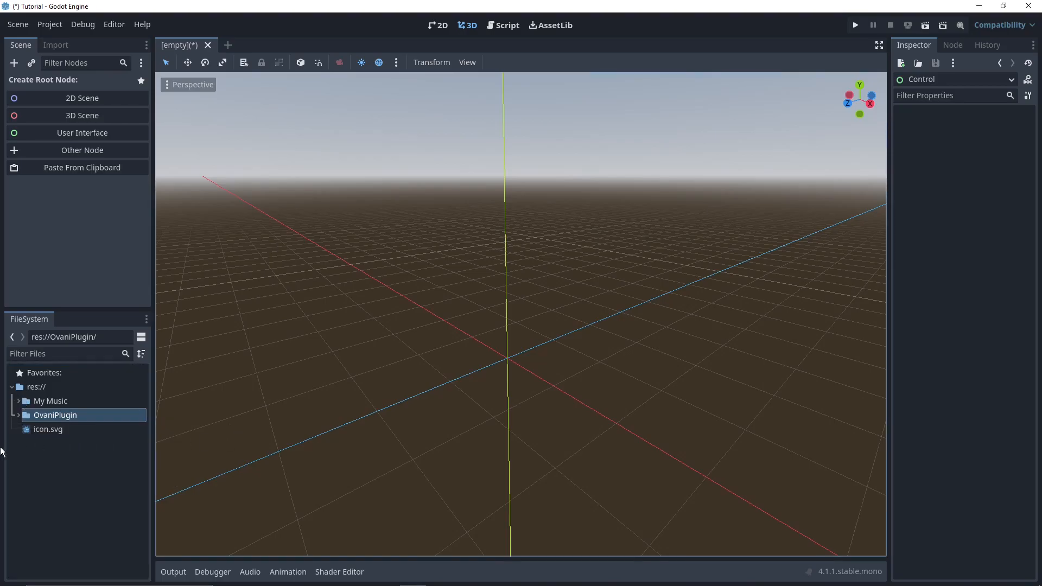
mouse_move(28, 444)
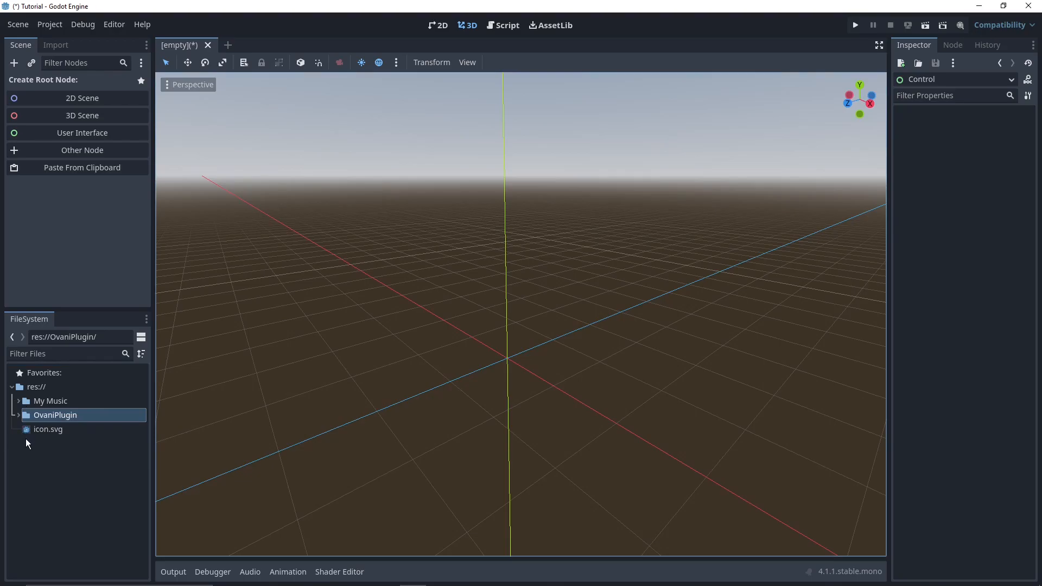
mouse_move(166, 380)
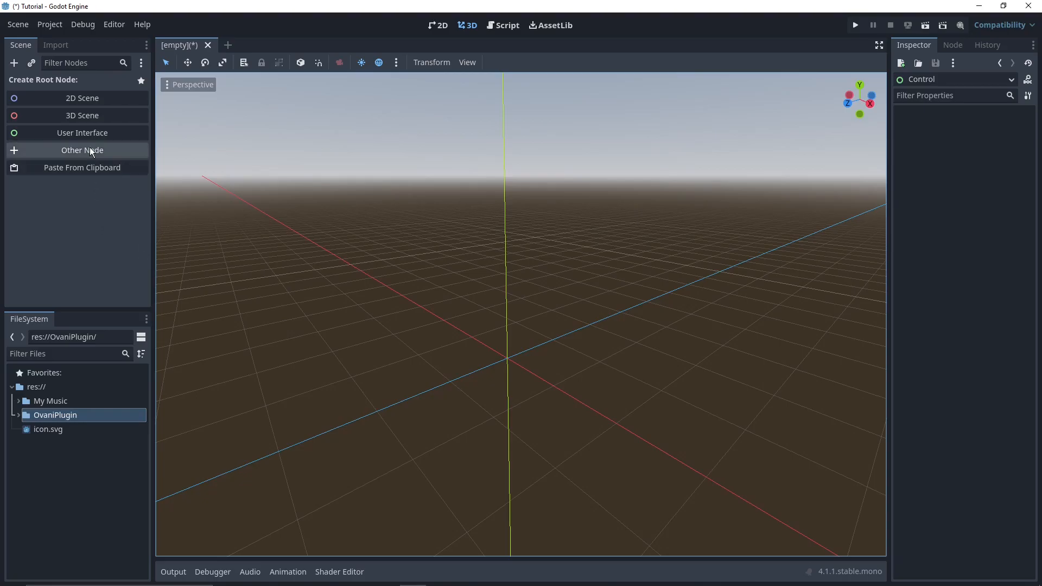
mouse_move(73, 152)
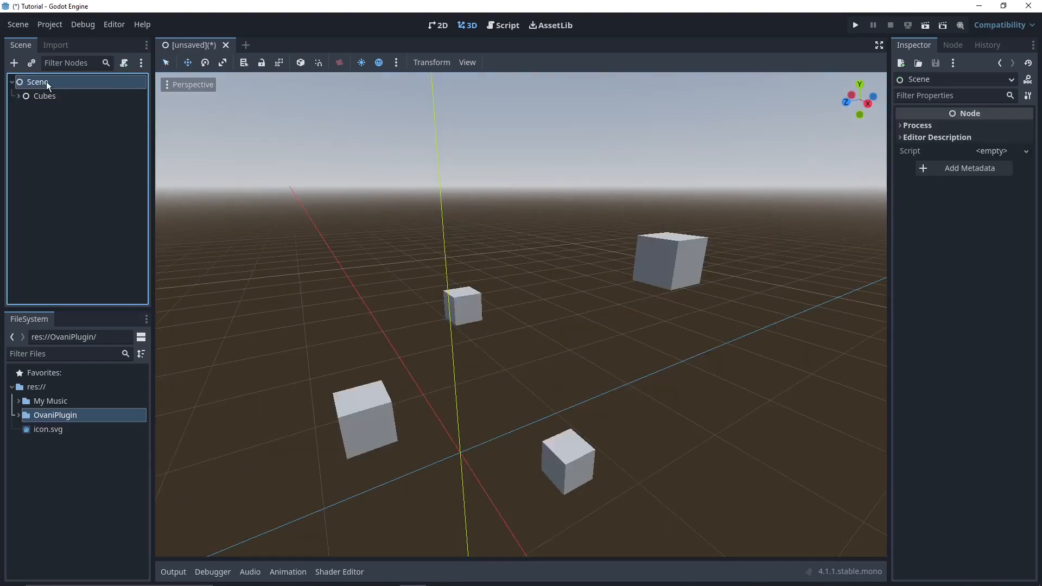
- Add an OvaniPlayer child node under the scene root beside Cubes
right_click(38, 81)
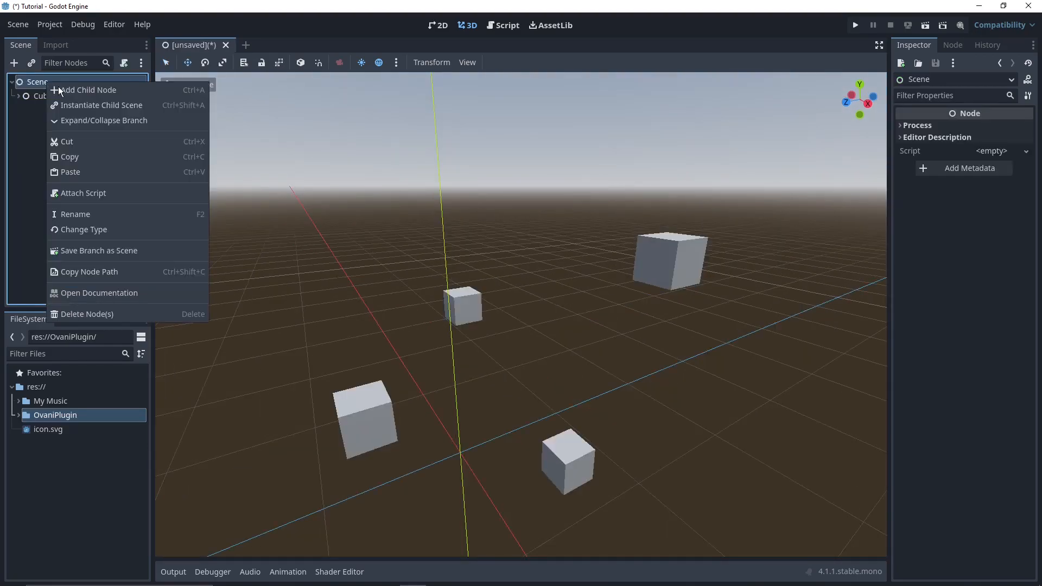
left_click(94, 97)
type("ovani")
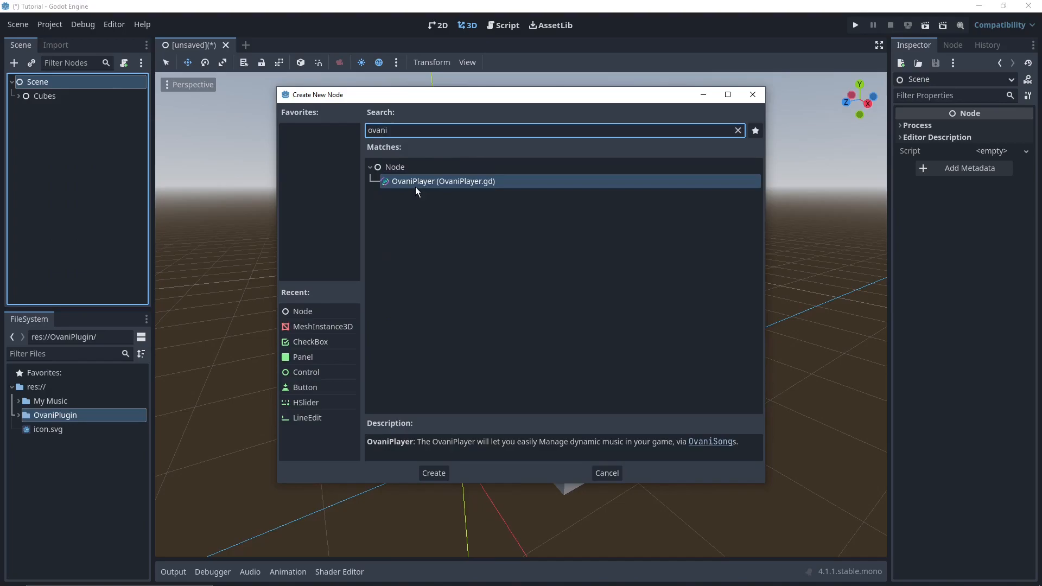
mouse_move(409, 185)
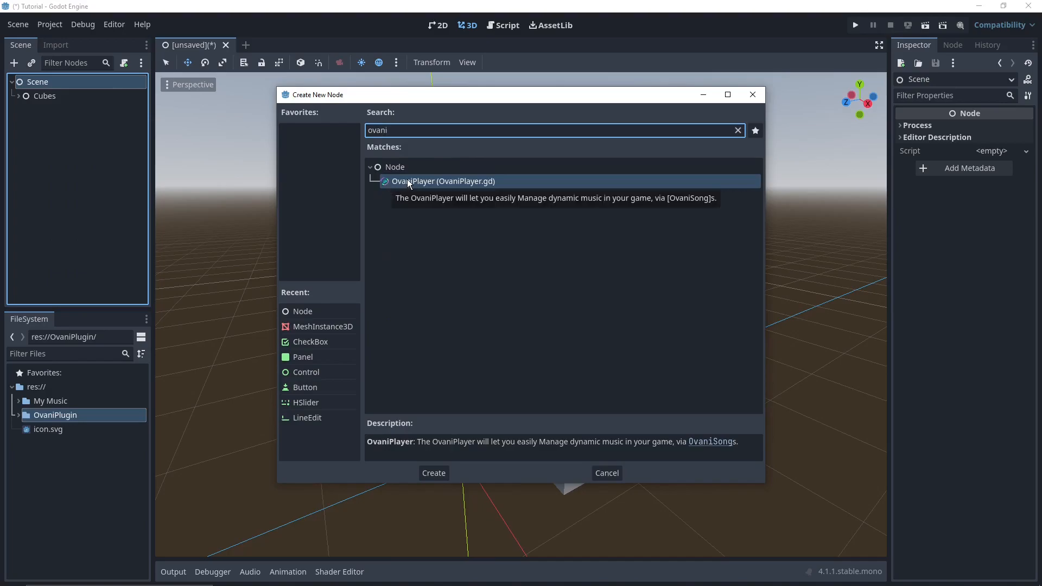
left_click(433, 472)
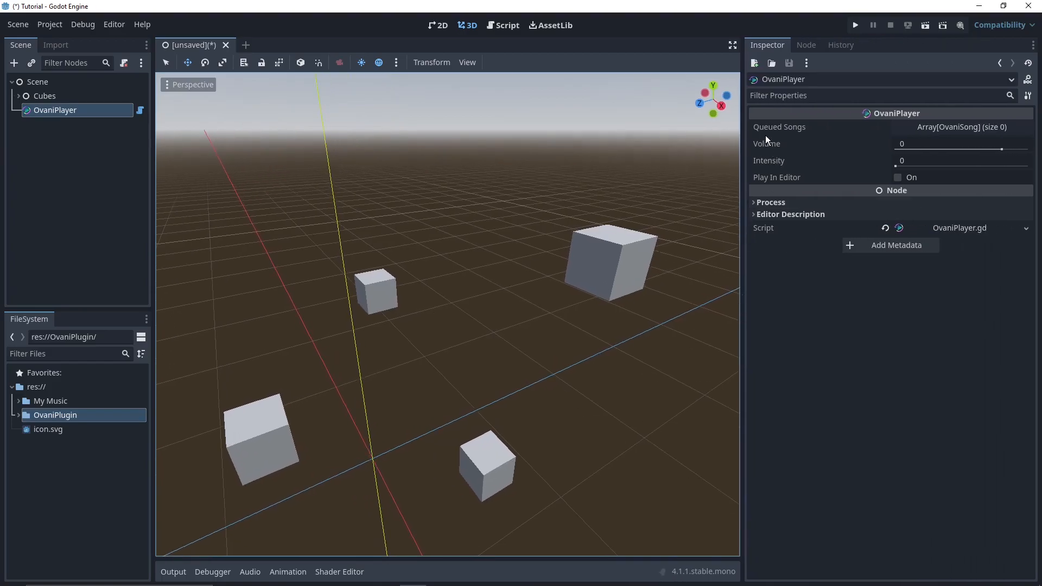
- Give OvaniPlayer's Queued Songs list one empty slot
left_click(961, 127)
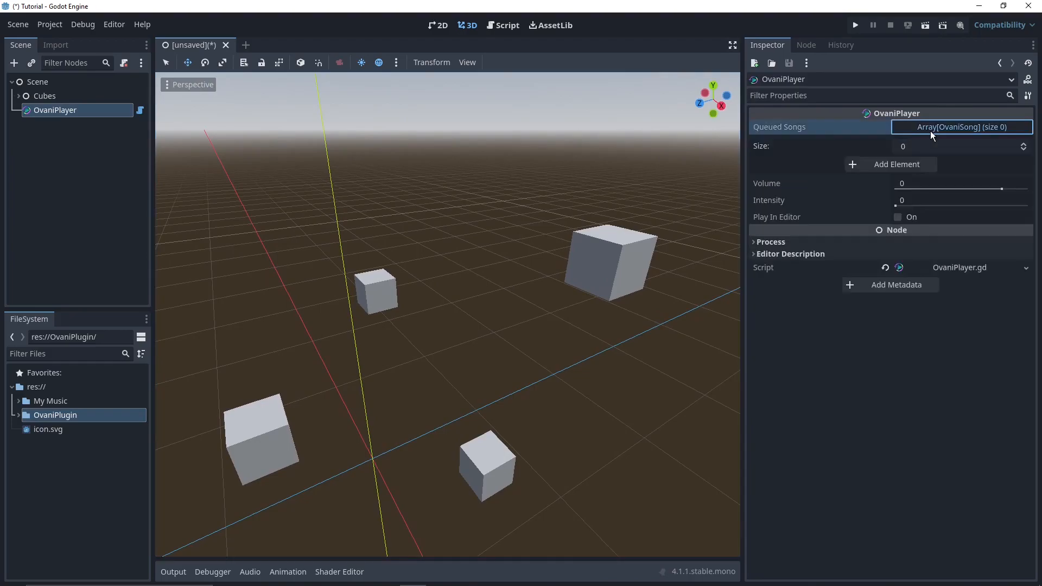
left_click(898, 164)
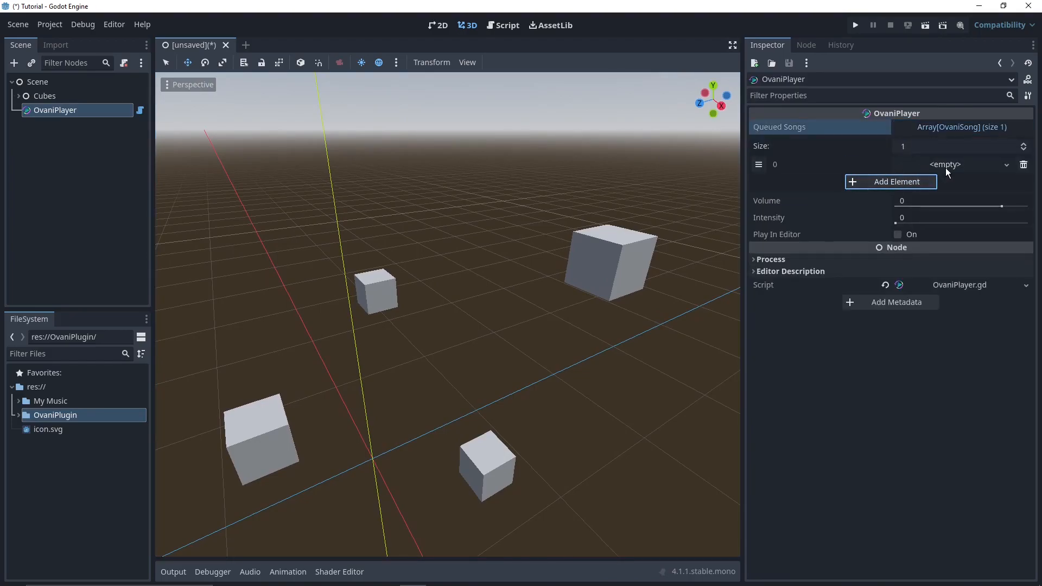
mouse_move(824, 169)
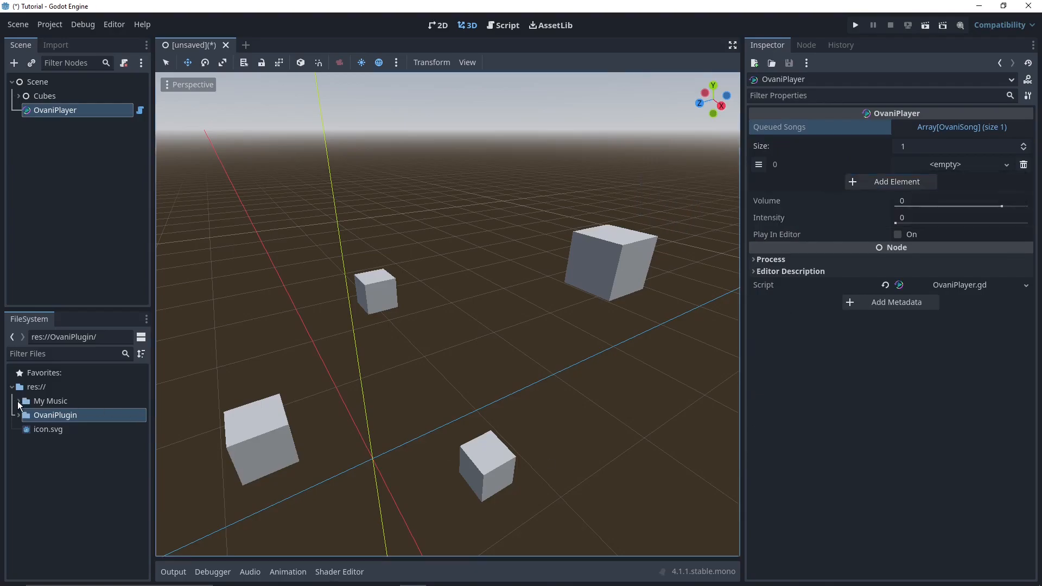
left_click(19, 400)
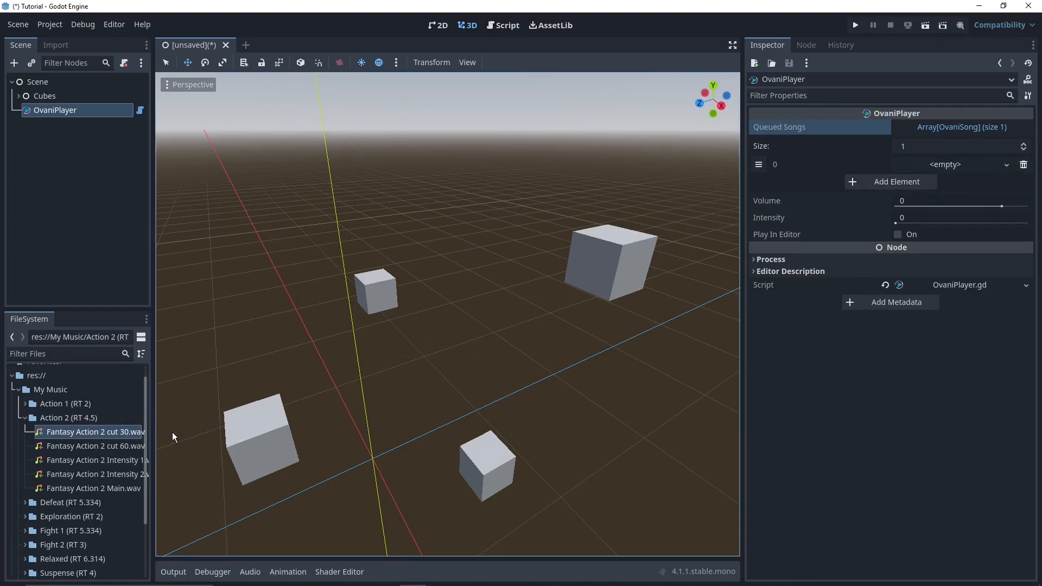
mouse_move(46, 469)
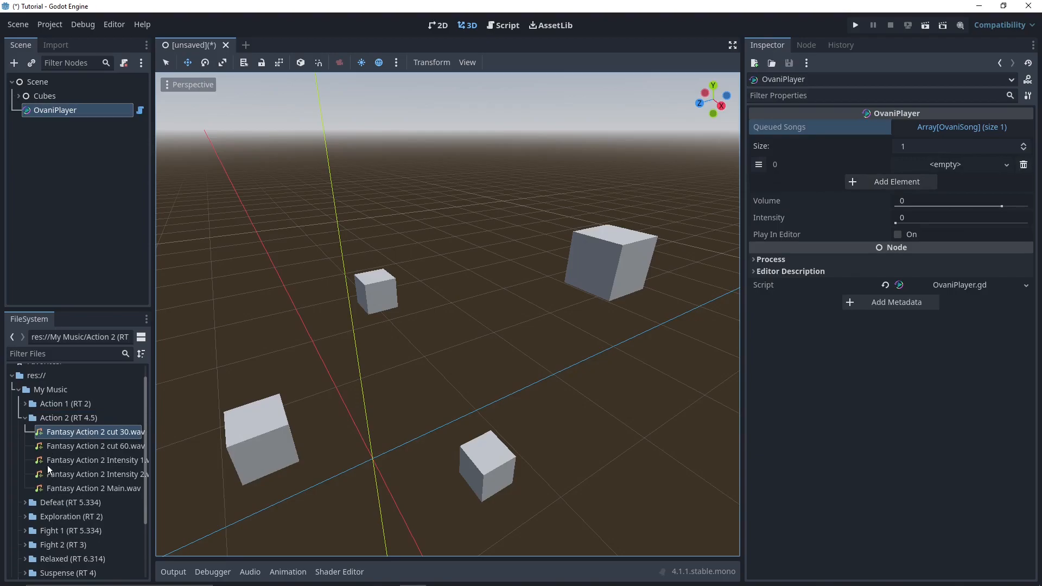
- Create a new OvaniSong resource in the Action 2 folder and save it as Action2.tres
right_click(67, 417)
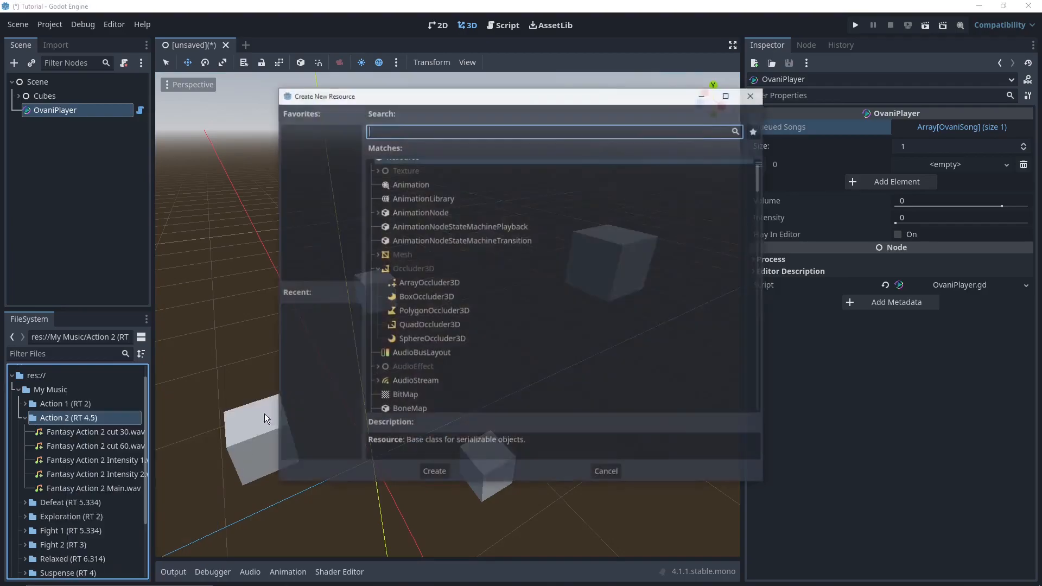
type("ovani")
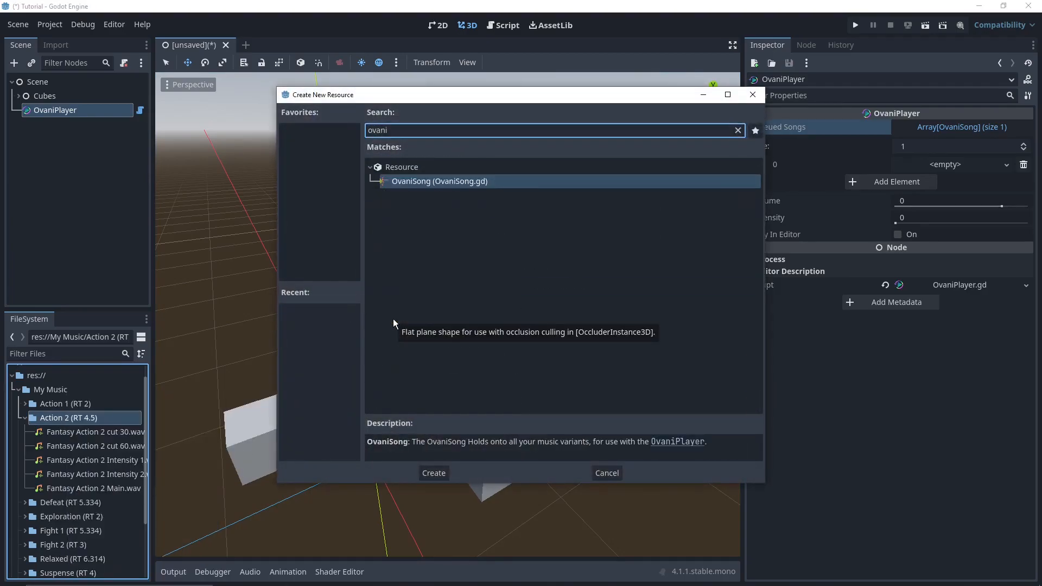
left_click(433, 472)
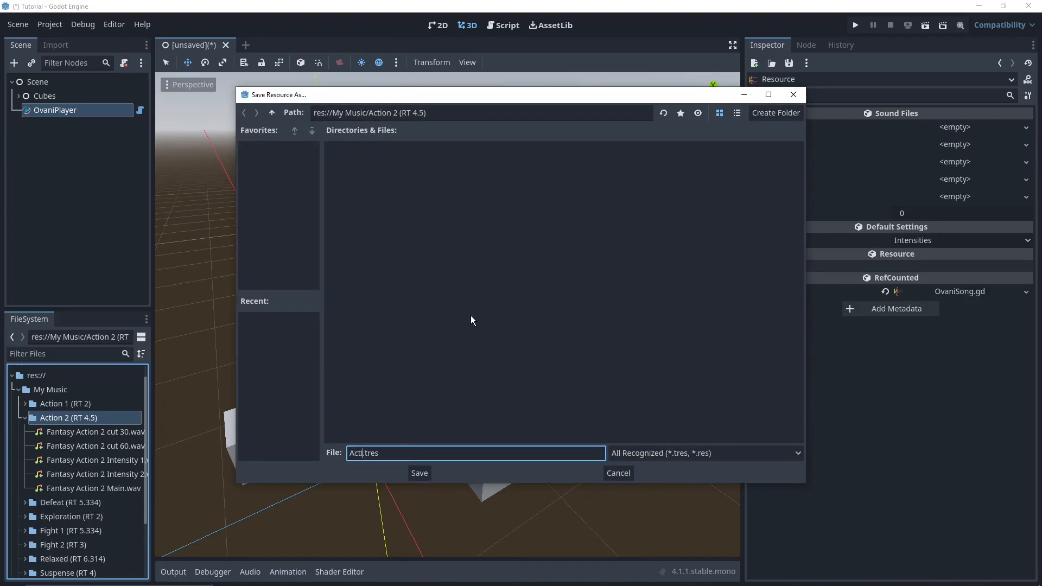
left_click(419, 472)
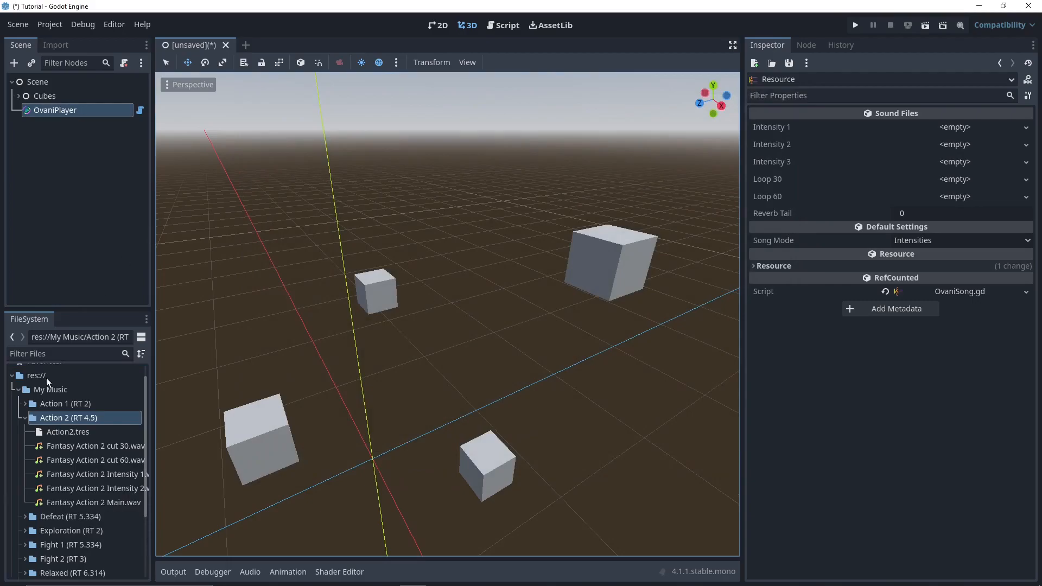
- Fill Action2.tres with the Fantasy Action 2 WAV tracks and set its Reverb Tail to 4.5
left_click(67, 431)
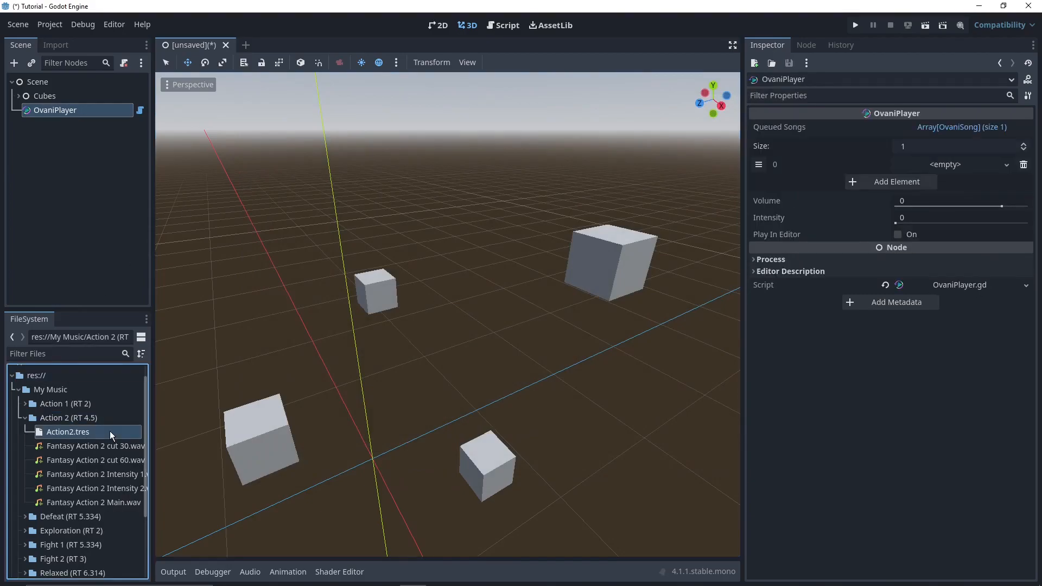
left_click(67, 431)
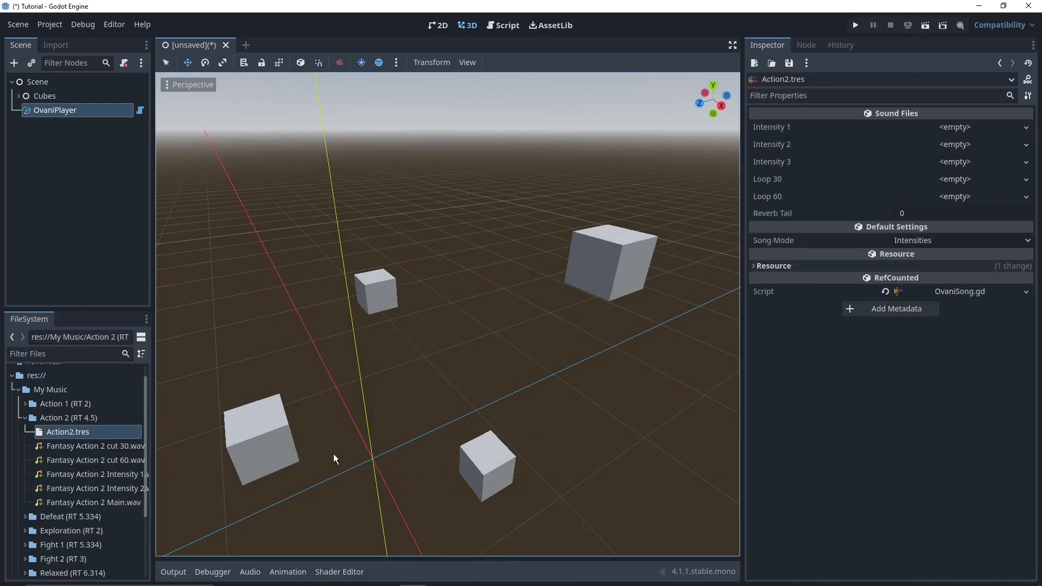
mouse_move(834, 341)
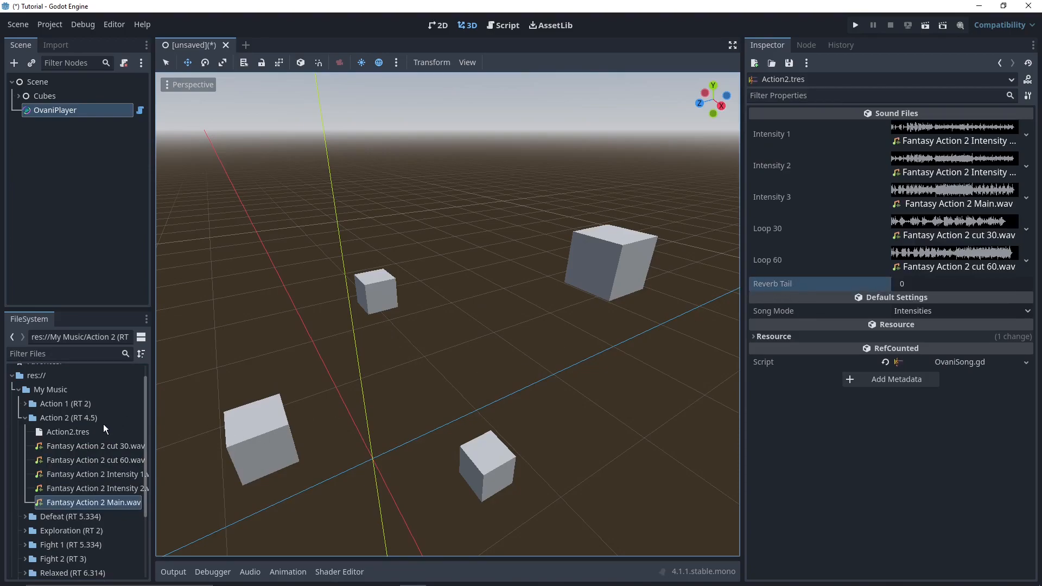
mouse_move(67, 417)
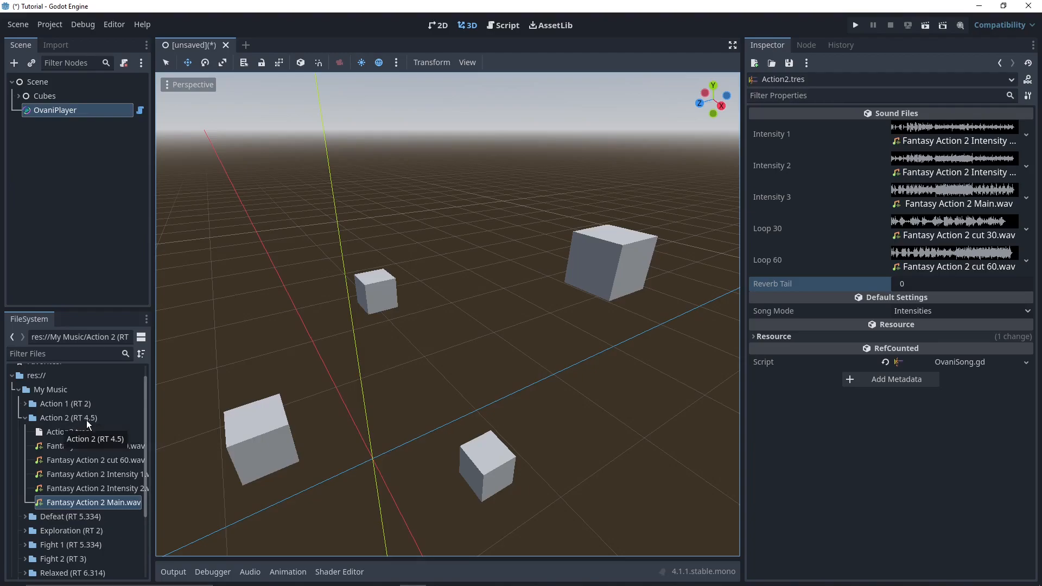
left_click(958, 283)
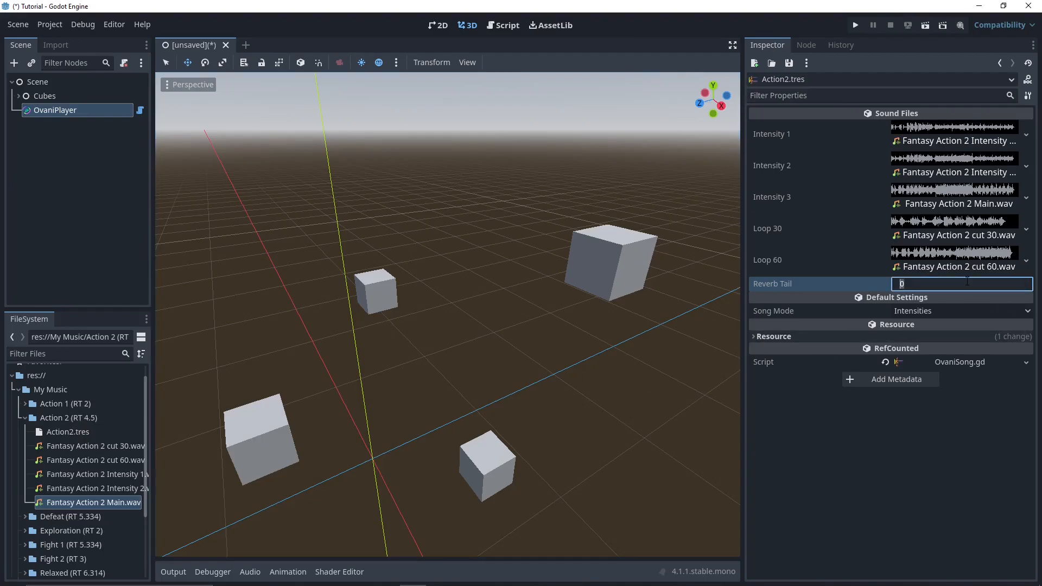
type("4.5")
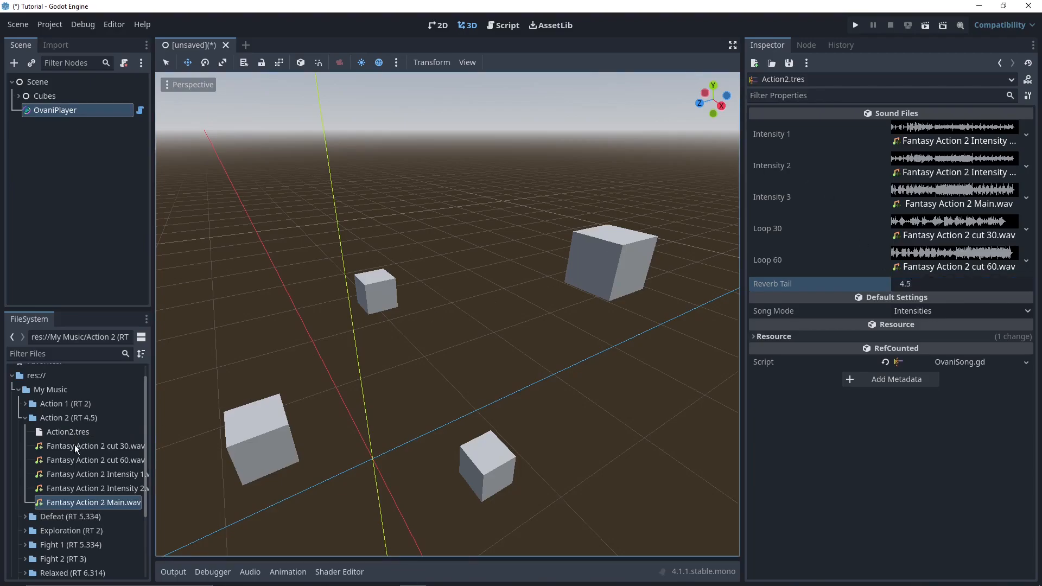
left_click(67, 431)
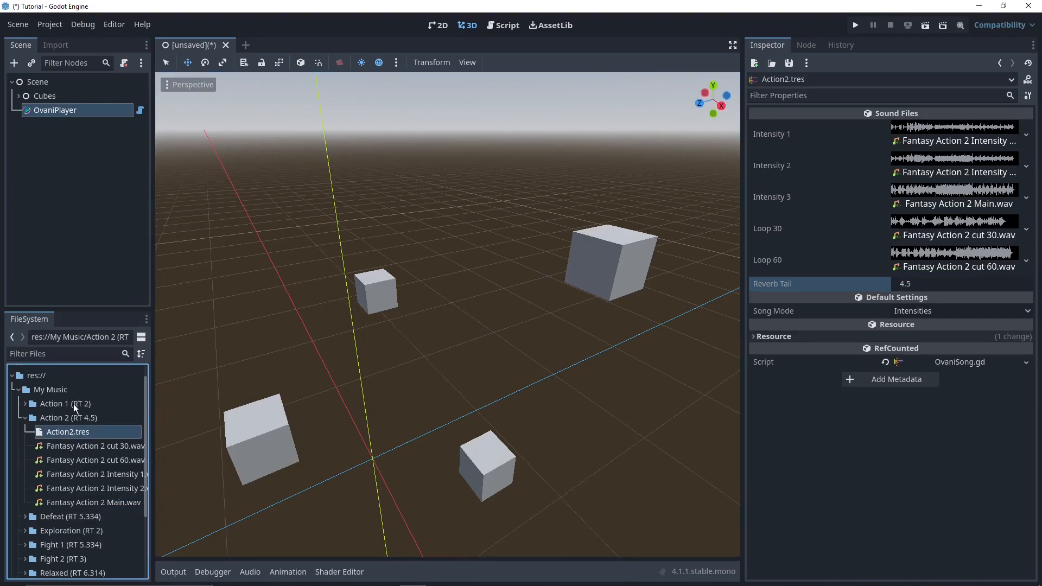
- Return to OvaniPlayer's properties to review the queued Action2.tres song's intensity and loop tracks
left_click(56, 110)
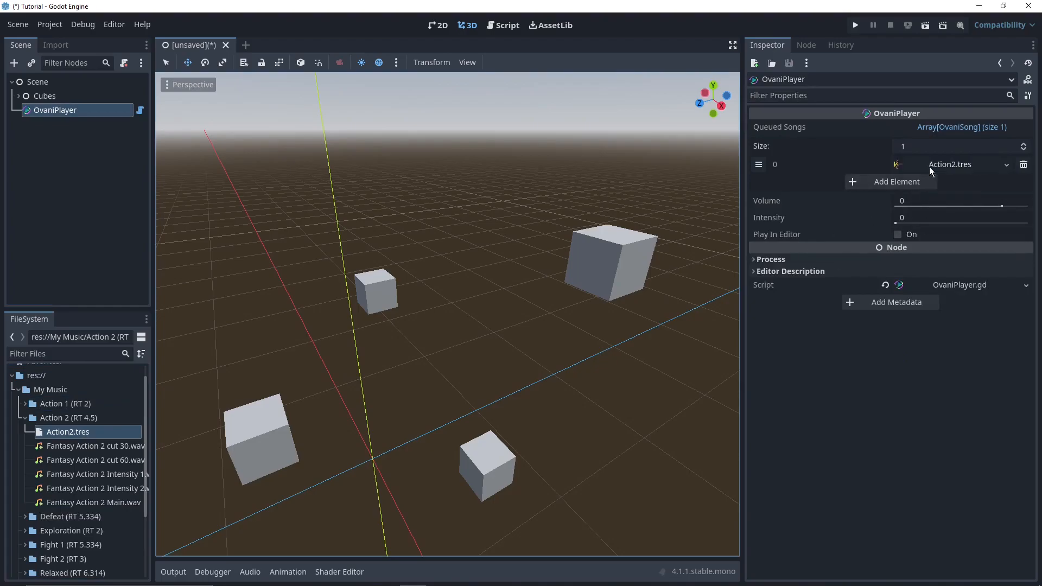
mouse_move(867, 250)
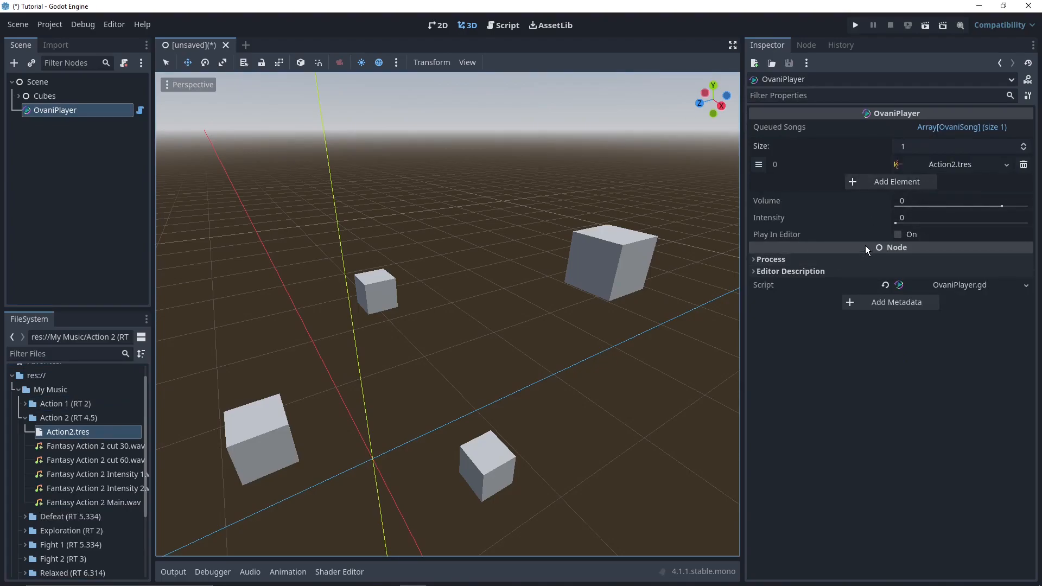
mouse_move(525, 240)
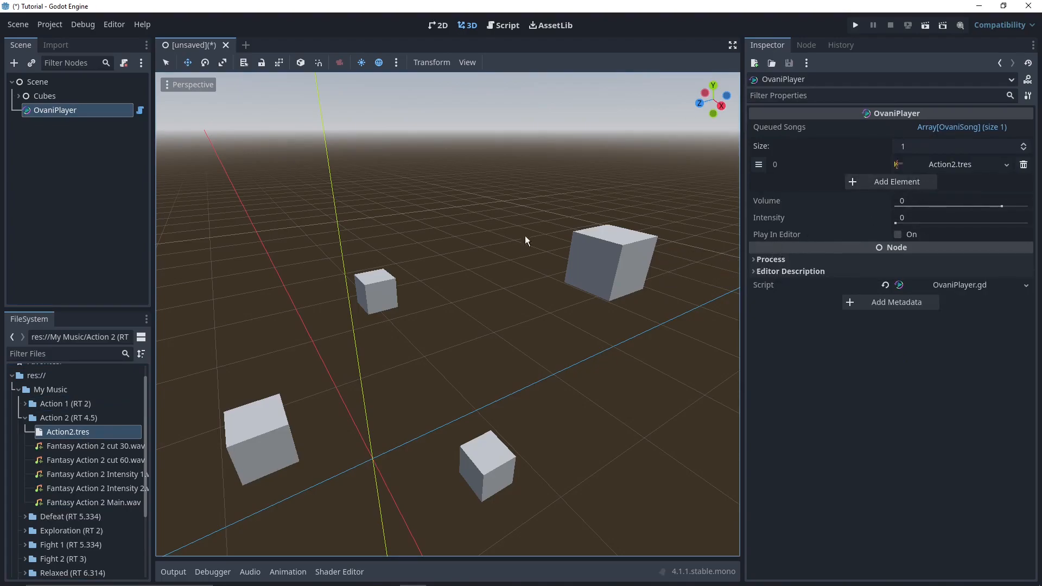
mouse_move(855, 25)
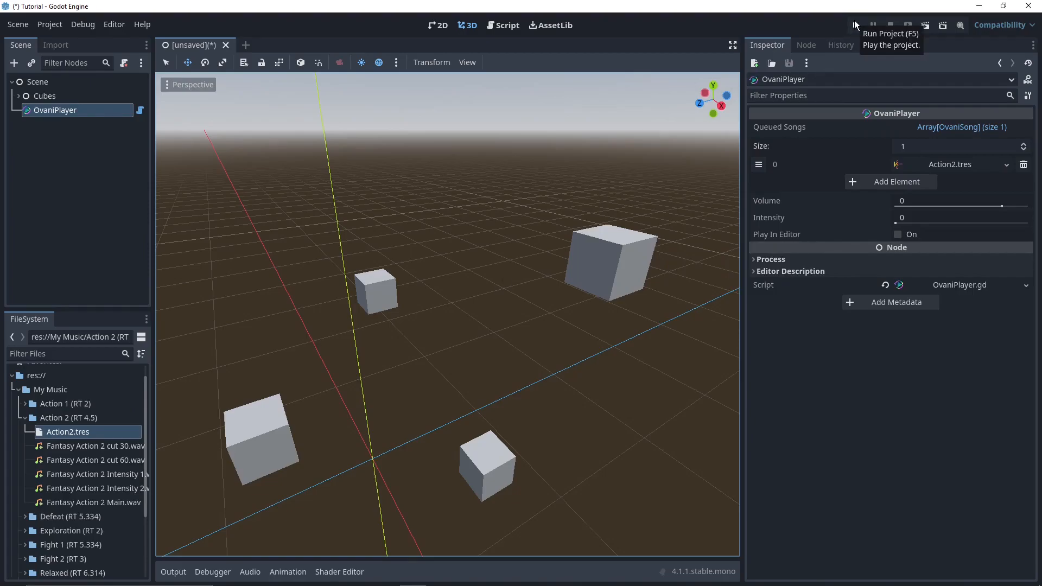
mouse_move(877, 205)
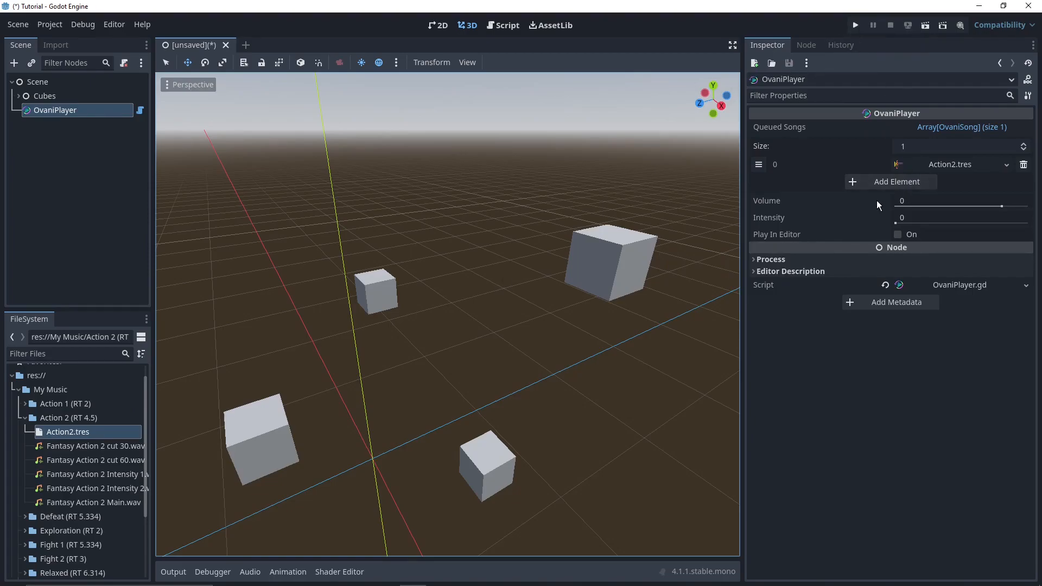
mouse_move(847, 250)
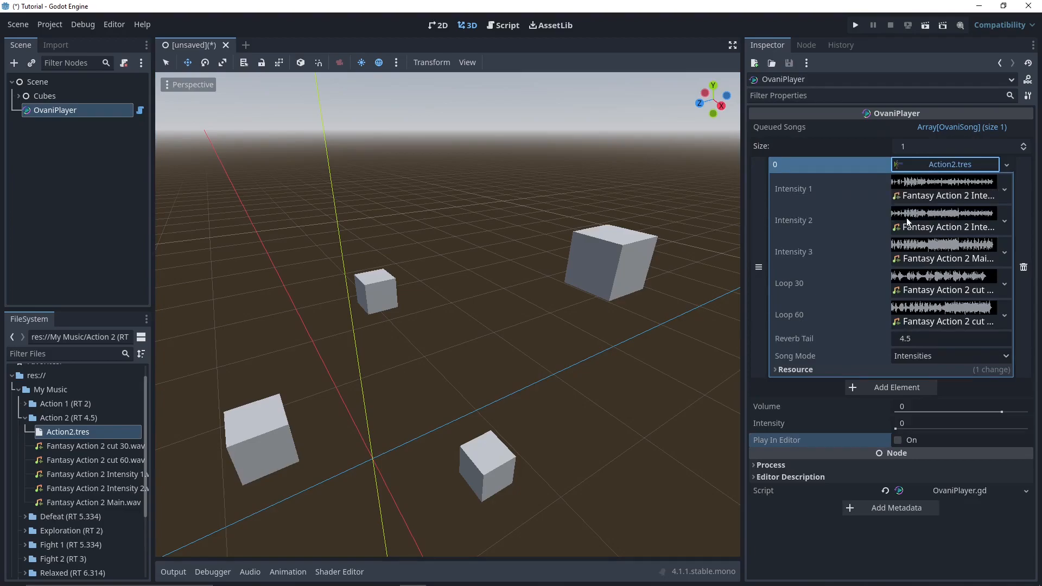
mouse_move(837, 258)
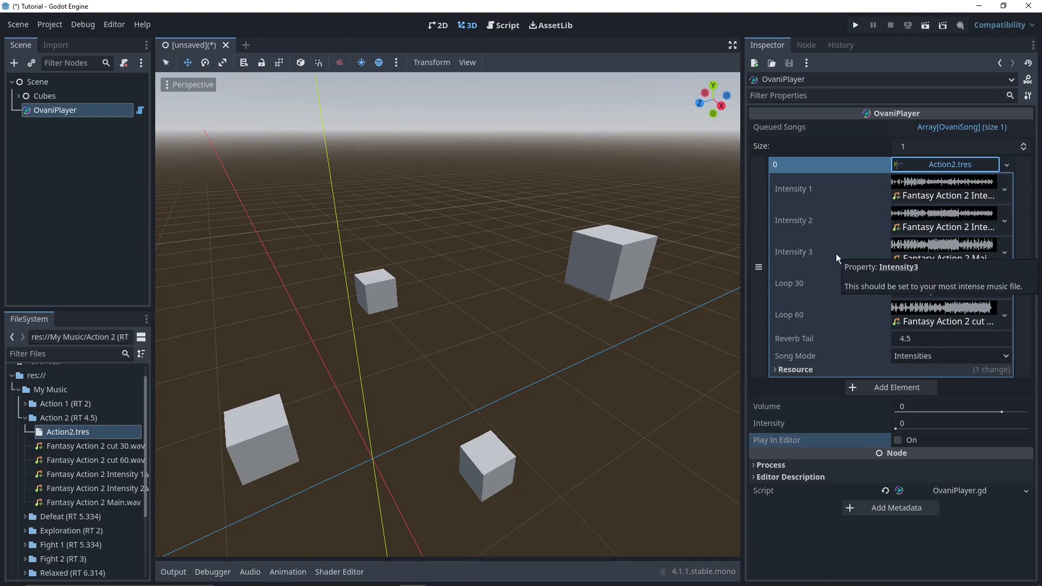
mouse_move(942, 174)
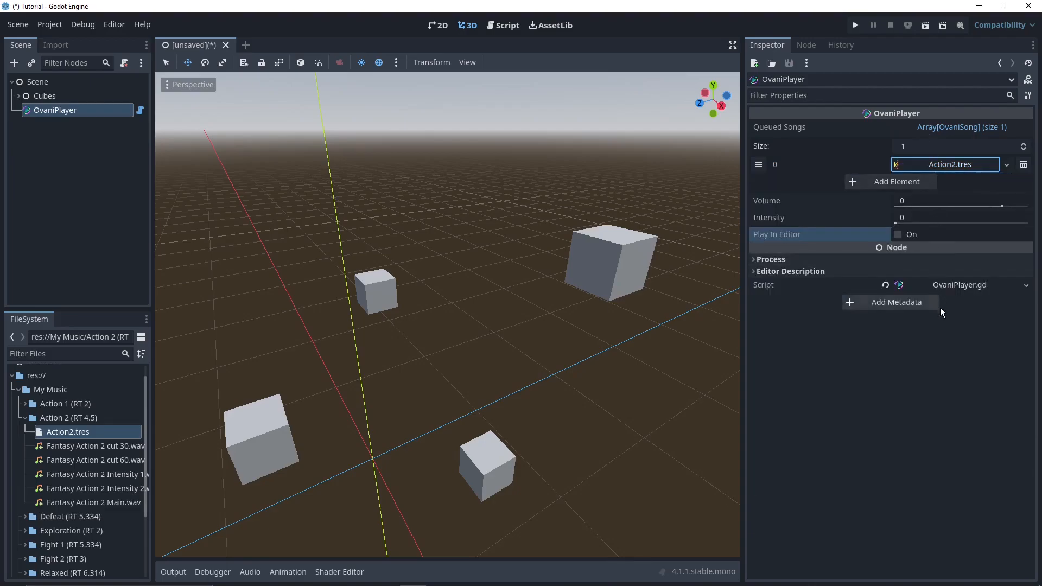
mouse_move(948, 259)
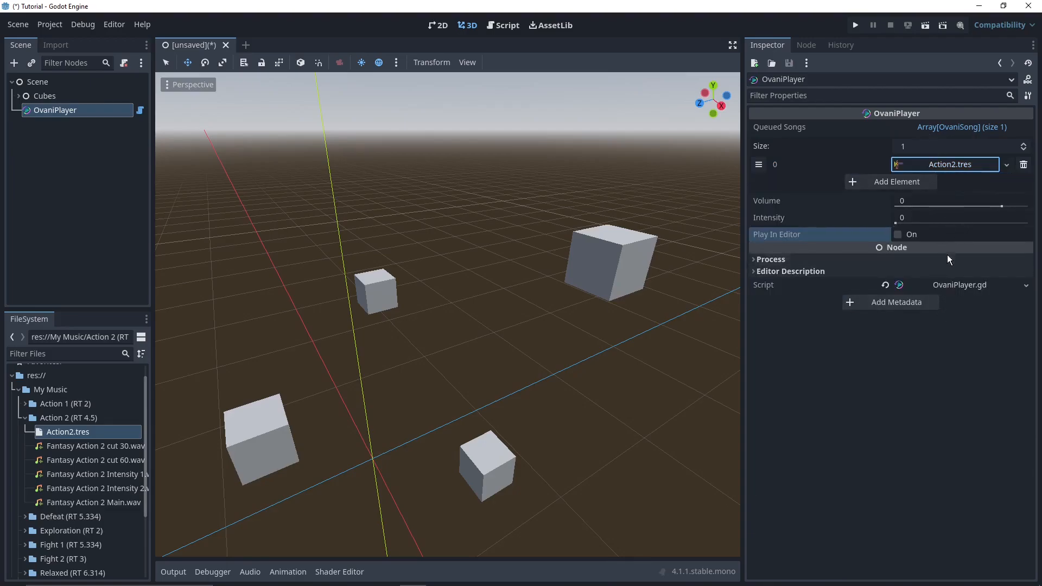
mouse_move(943, 164)
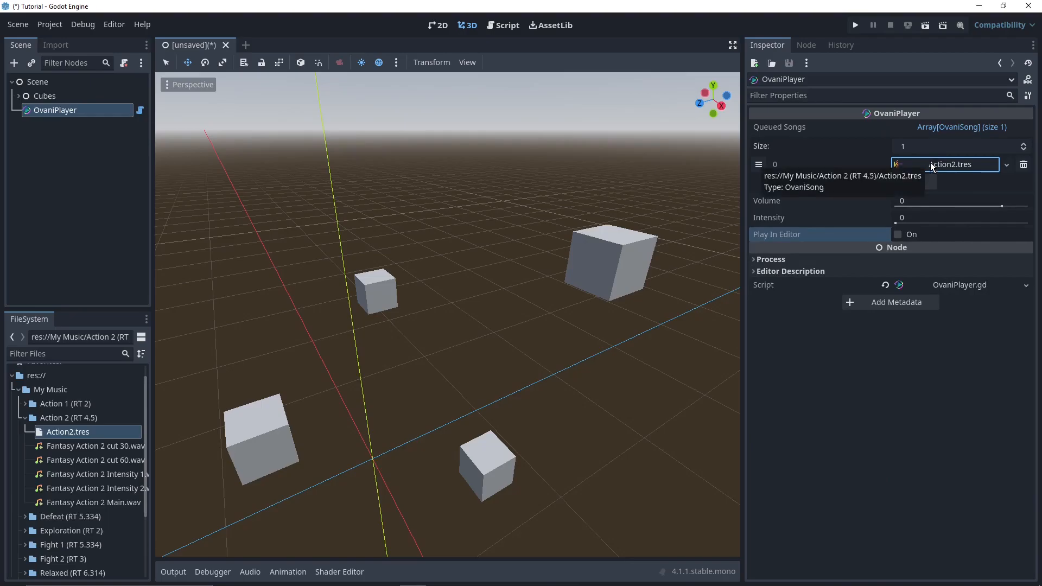
mouse_move(863, 191)
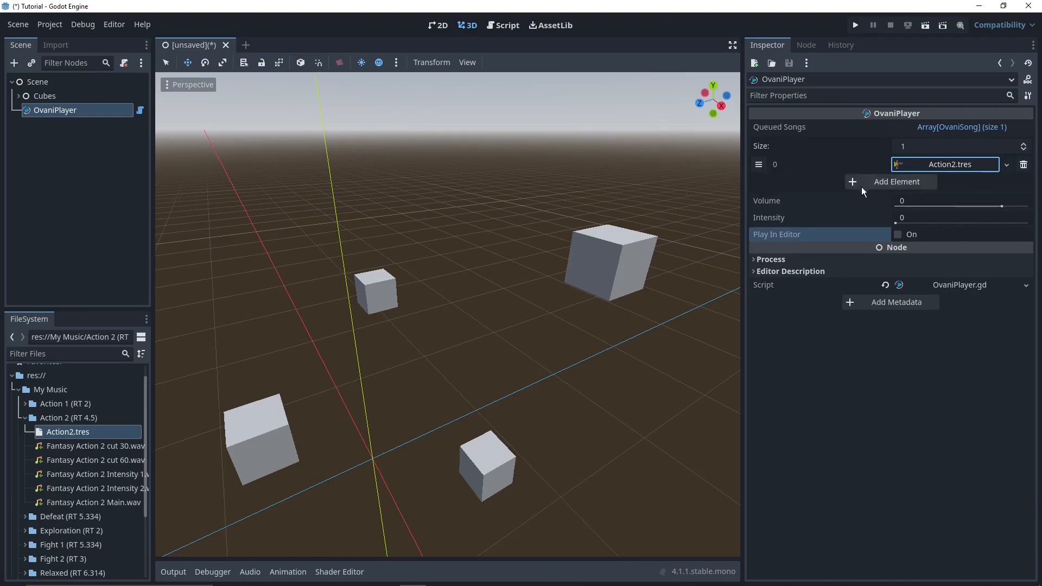
mouse_move(833, 233)
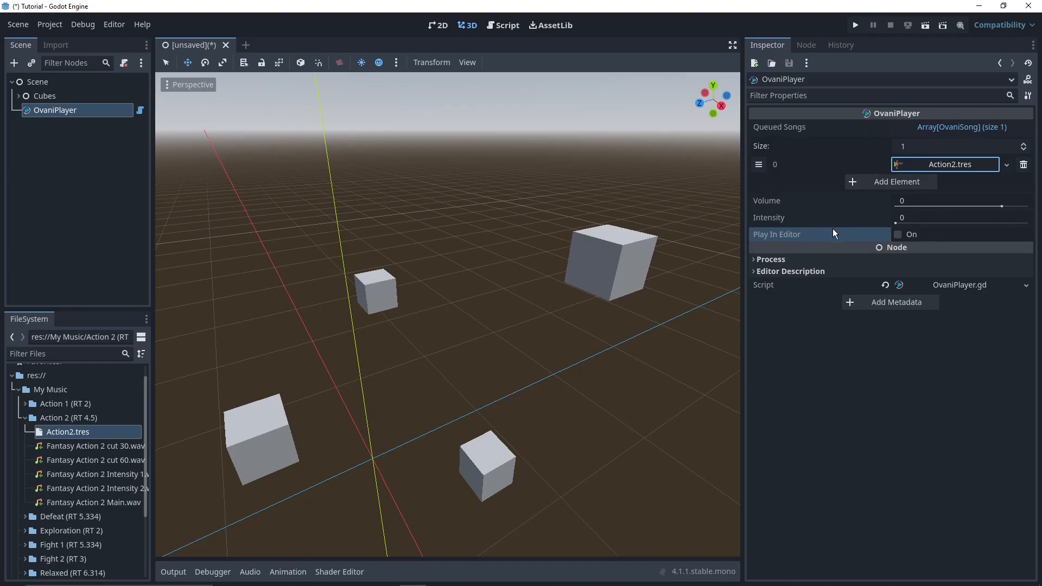
- Enable Play In Editor on OvaniPlayer and expand Action2.tres to watch its tracks play
left_click(897, 235)
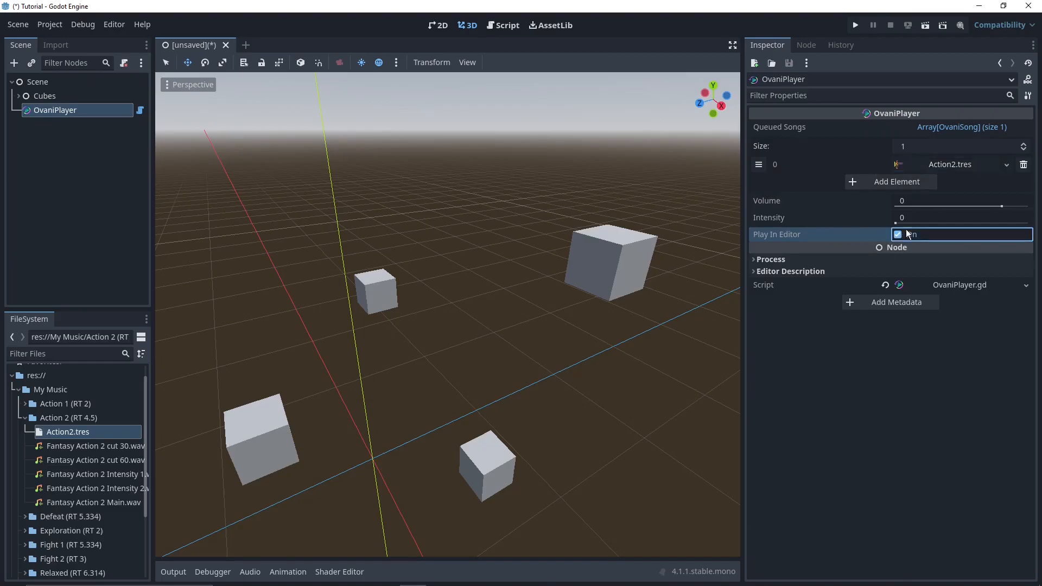
left_click(950, 164)
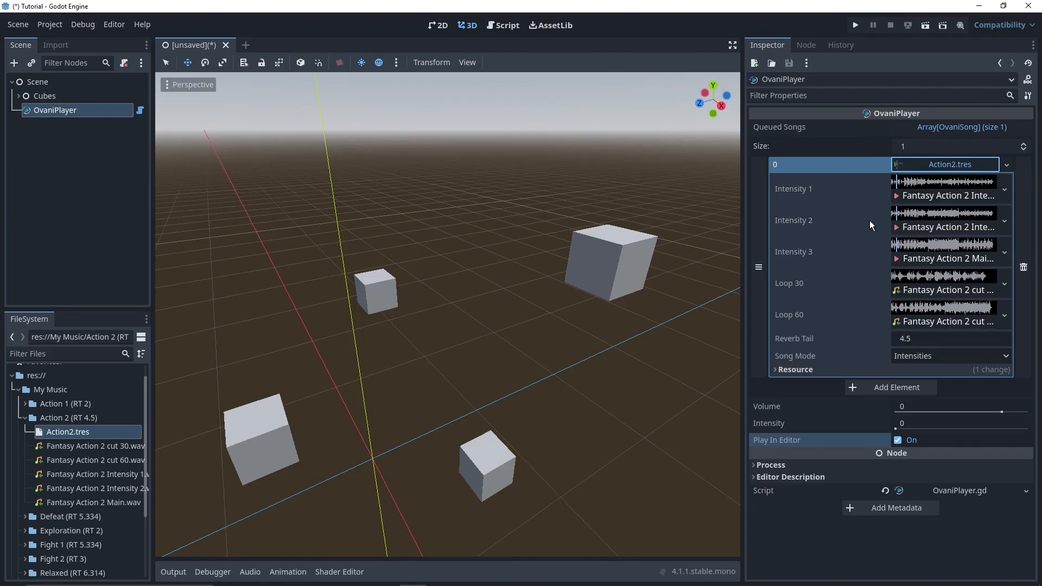
mouse_move(908, 253)
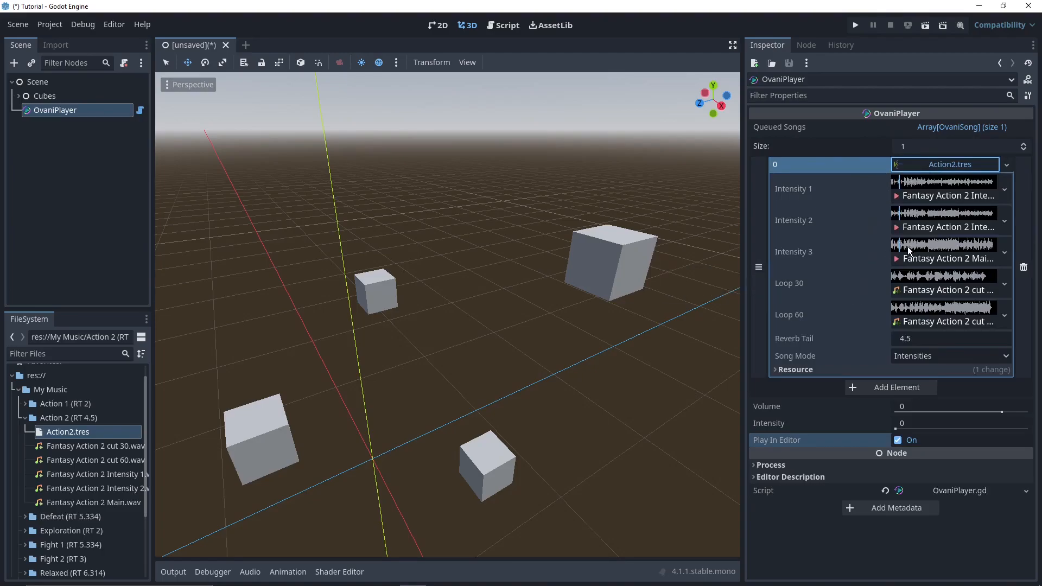
mouse_move(903, 189)
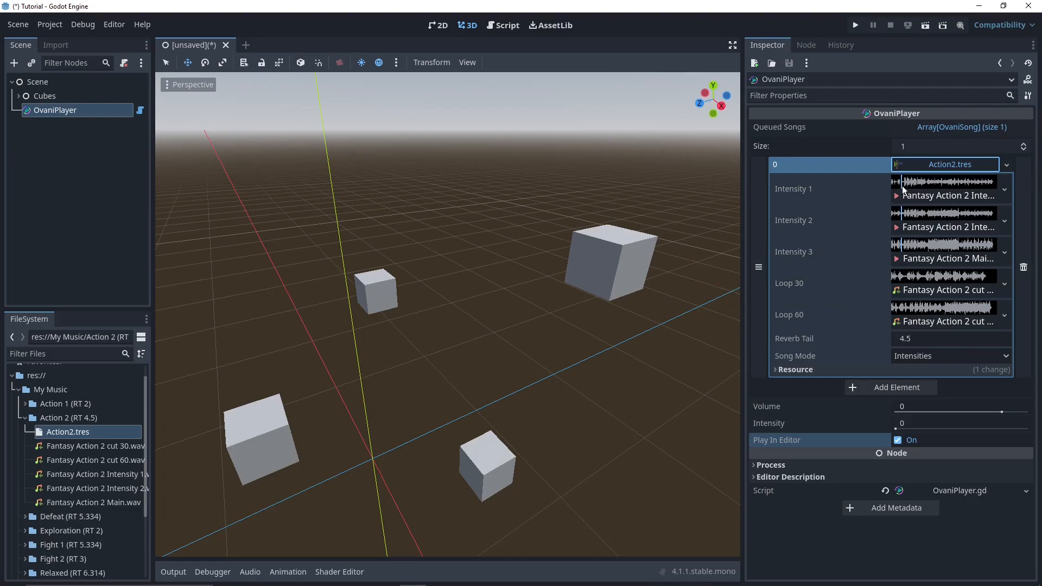
mouse_move(896, 432)
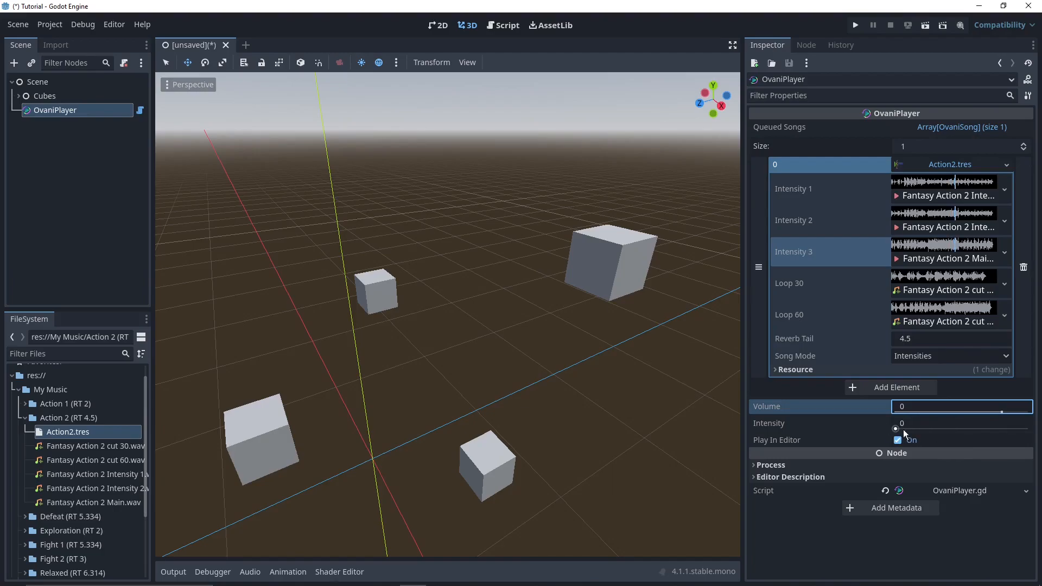
mouse_move(801, 409)
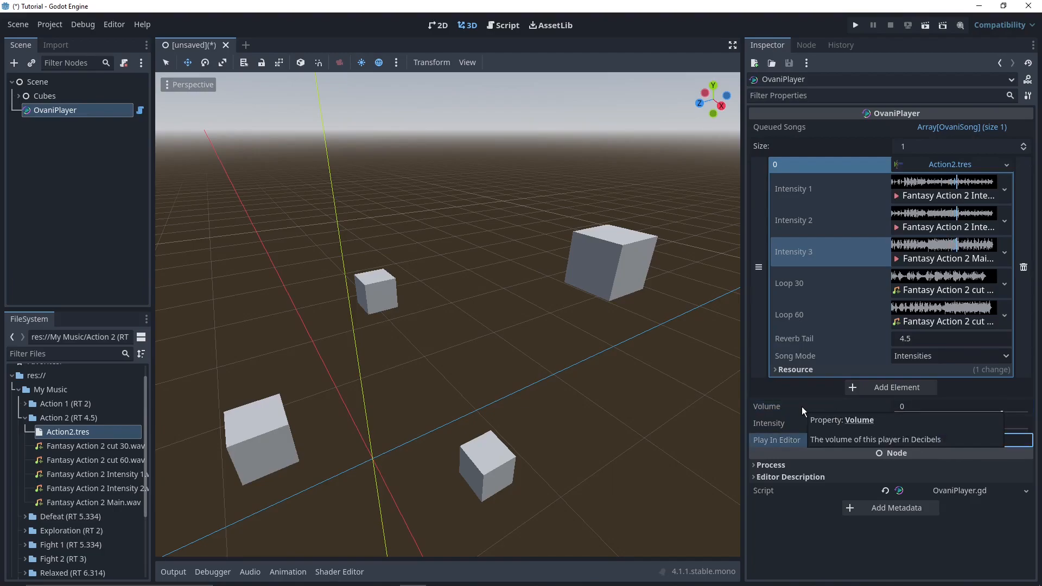
- Disable Play In Editor, set WorldEnvironment ambient light source to a white Color, and select Camera3D
left_click(775, 164)
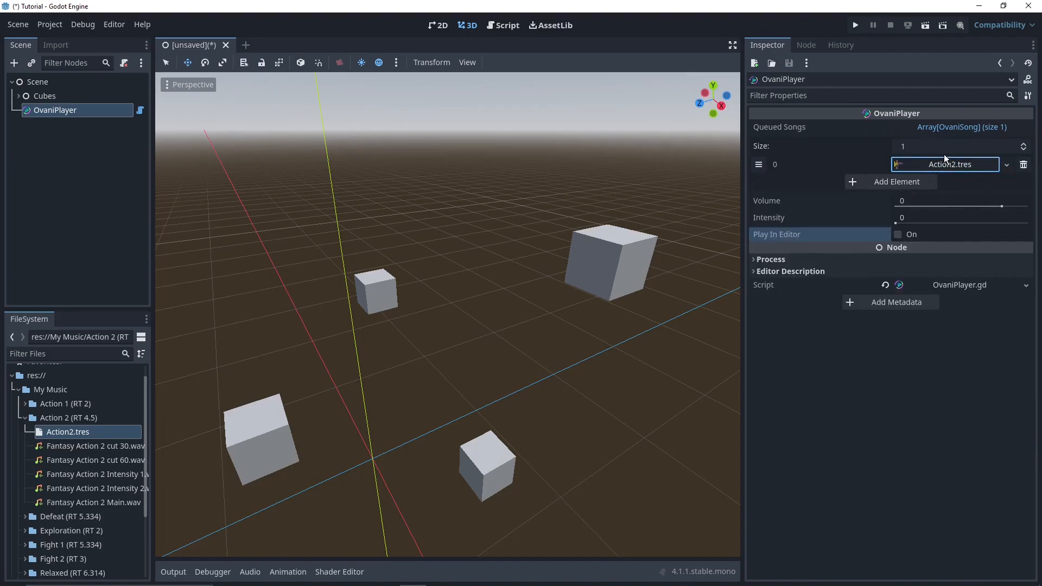
mouse_move(948, 268)
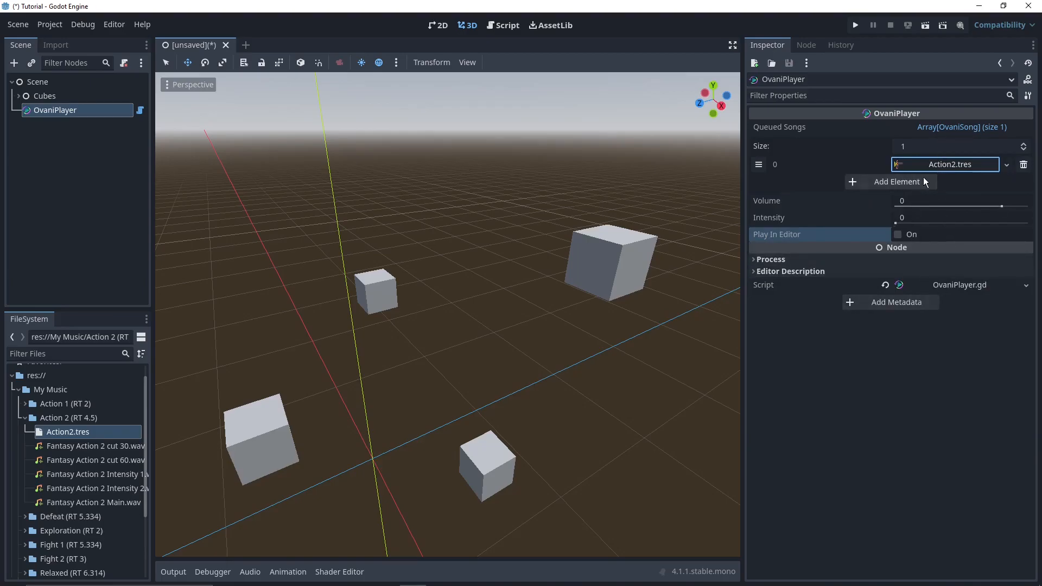
mouse_move(911, 213)
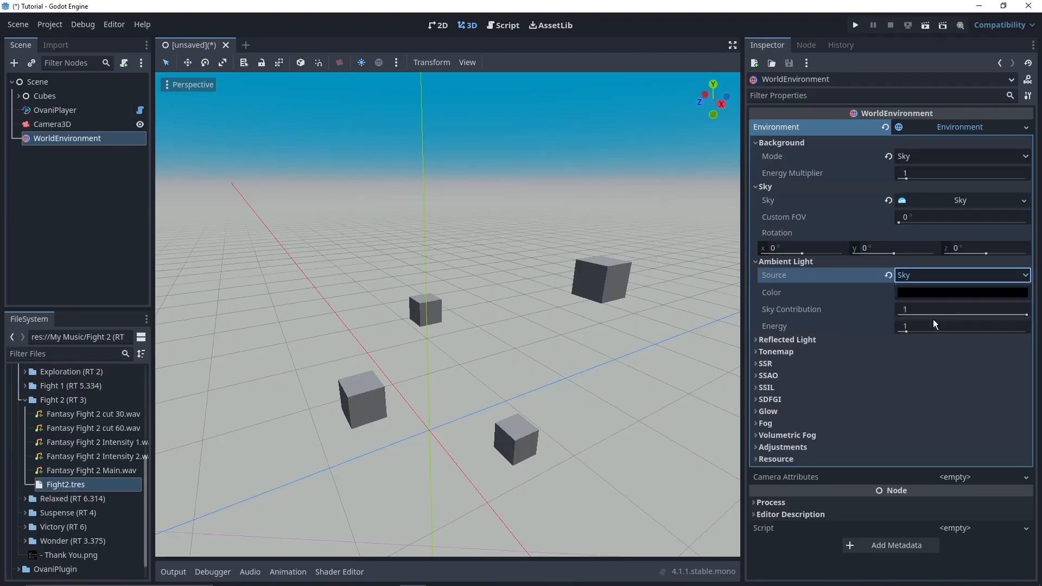
left_click(961, 275)
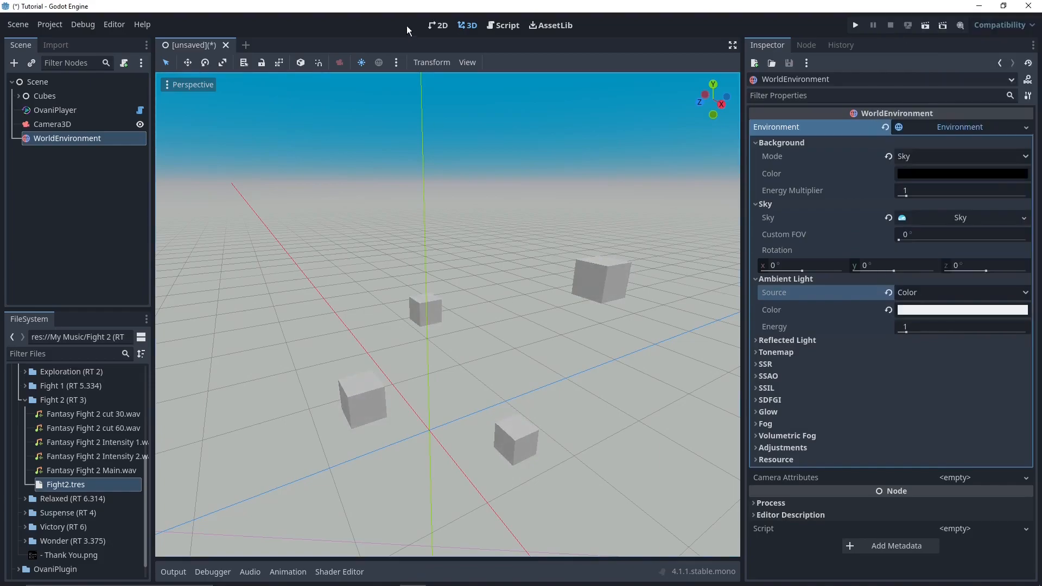
left_click(52, 124)
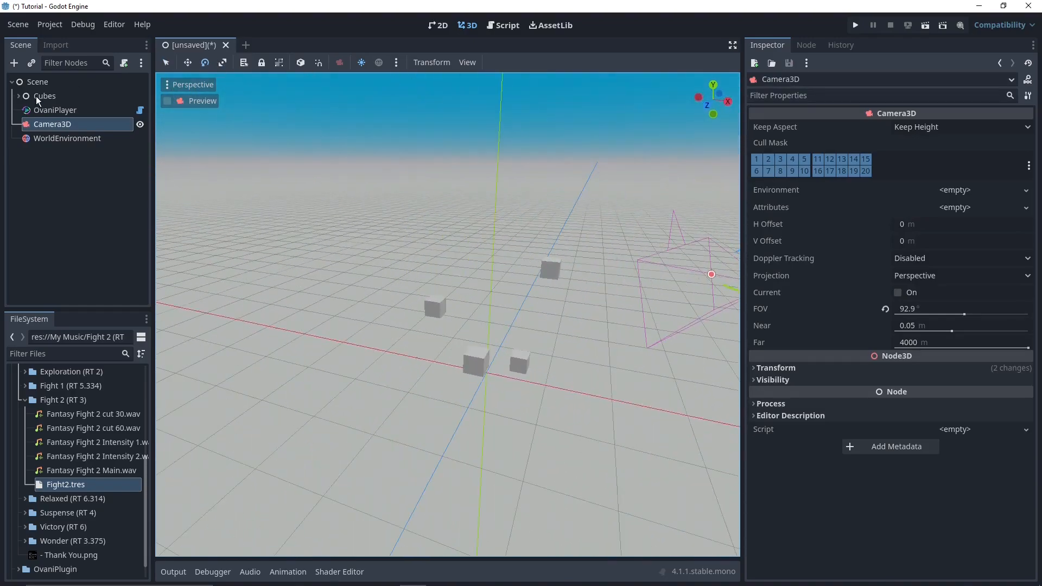
- Place Fight2.tres in OvaniPlayer's second queue slot and expand Action2.tres's tracks
left_click(55, 110)
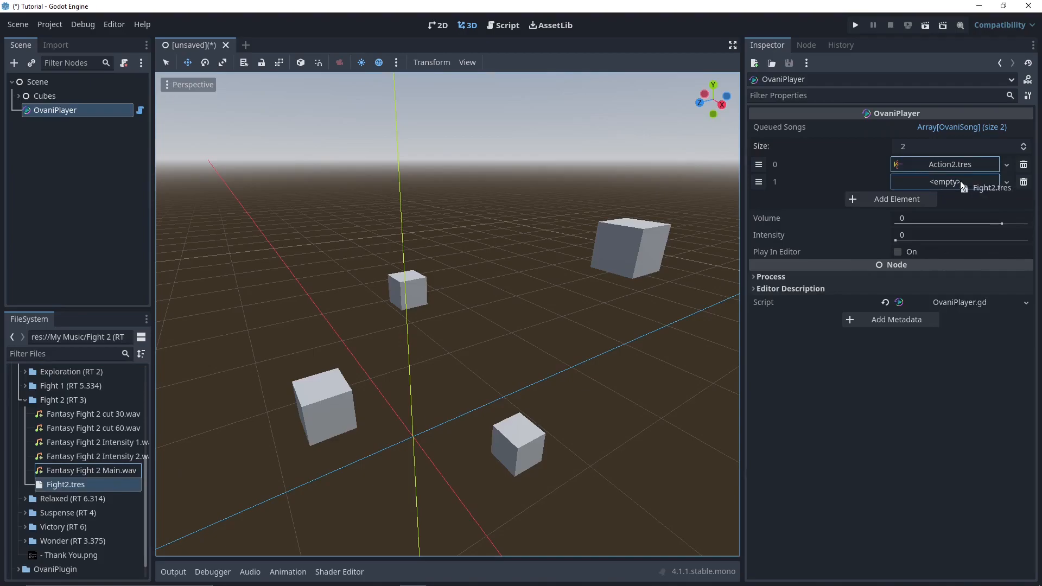
left_click(774, 164)
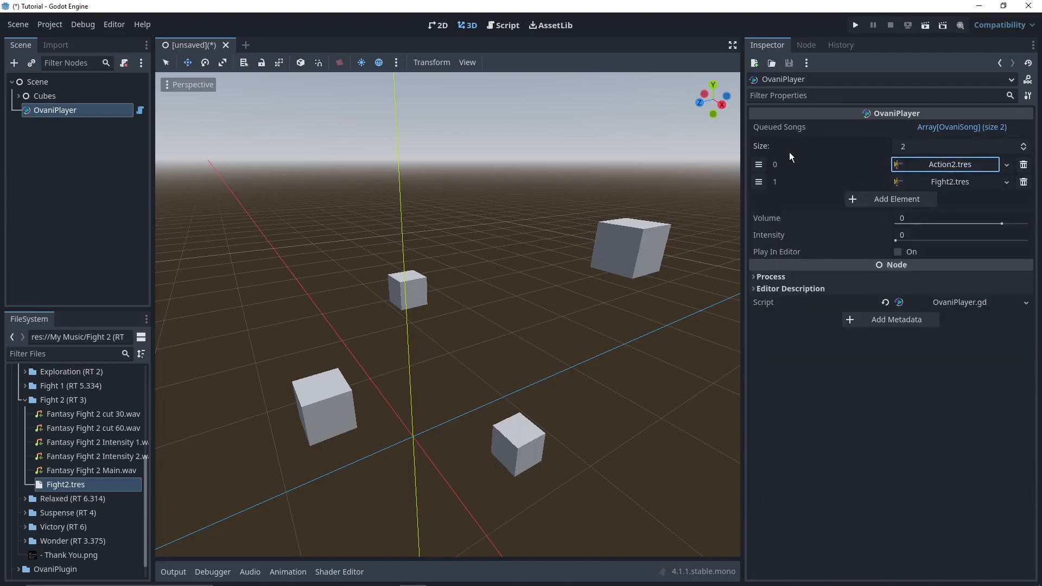
mouse_move(790, 157)
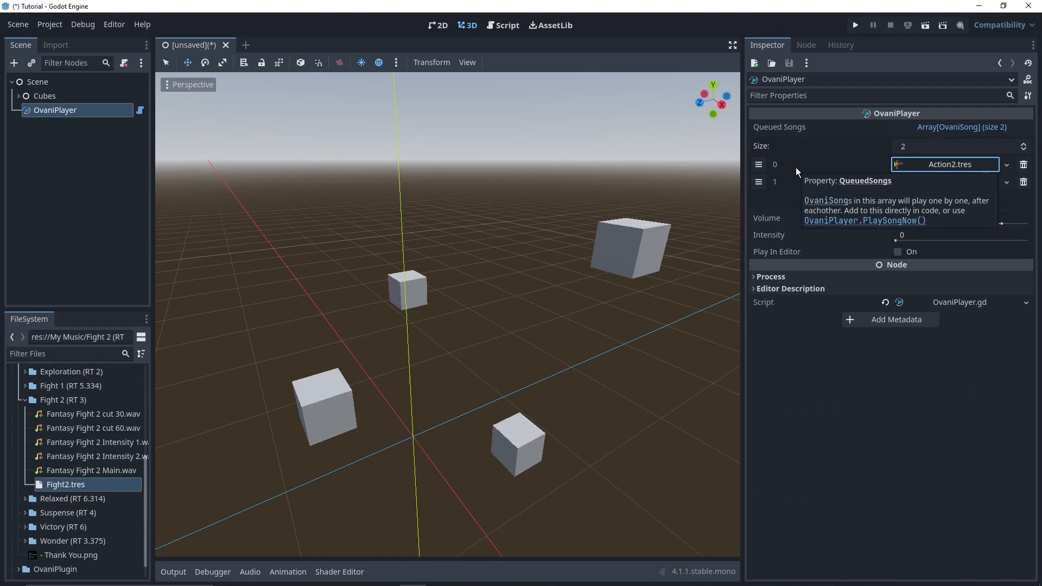
left_click(774, 164)
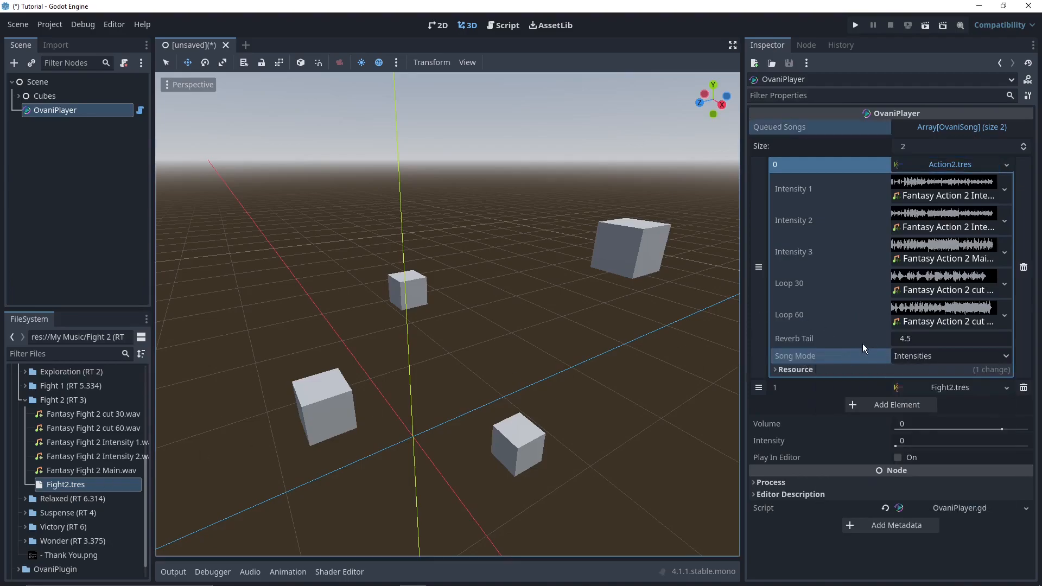
mouse_move(823, 258)
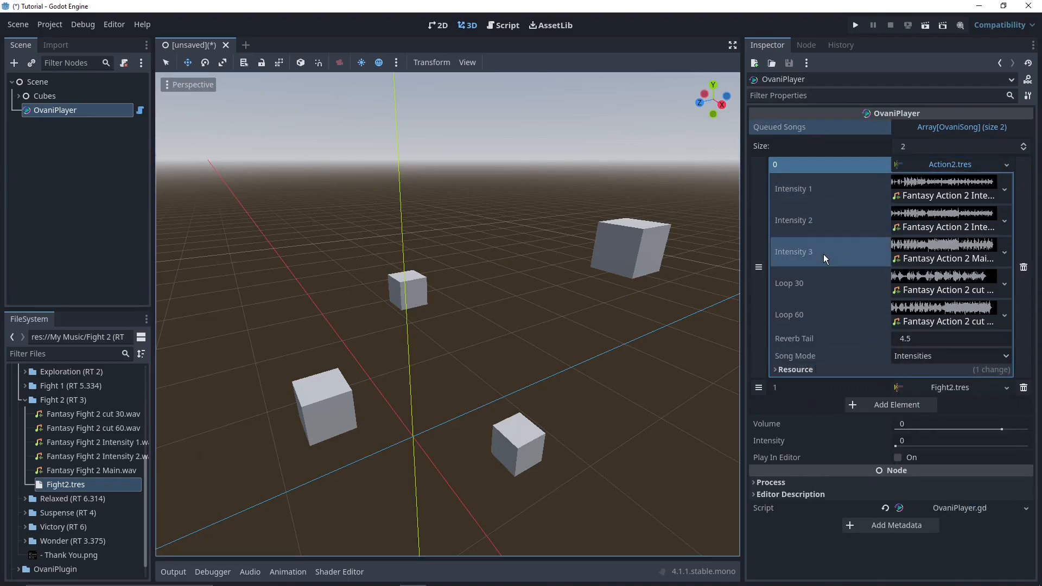
mouse_move(828, 315)
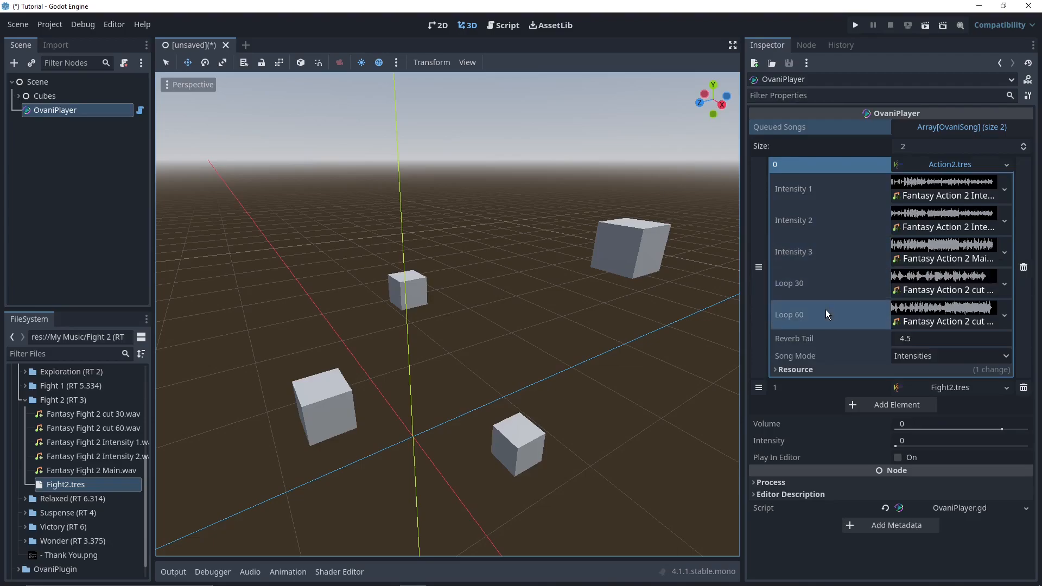
- Switch Action2.tres's Song Mode from Intensities to Loop 30 and fold its entry closed
left_click(949, 356)
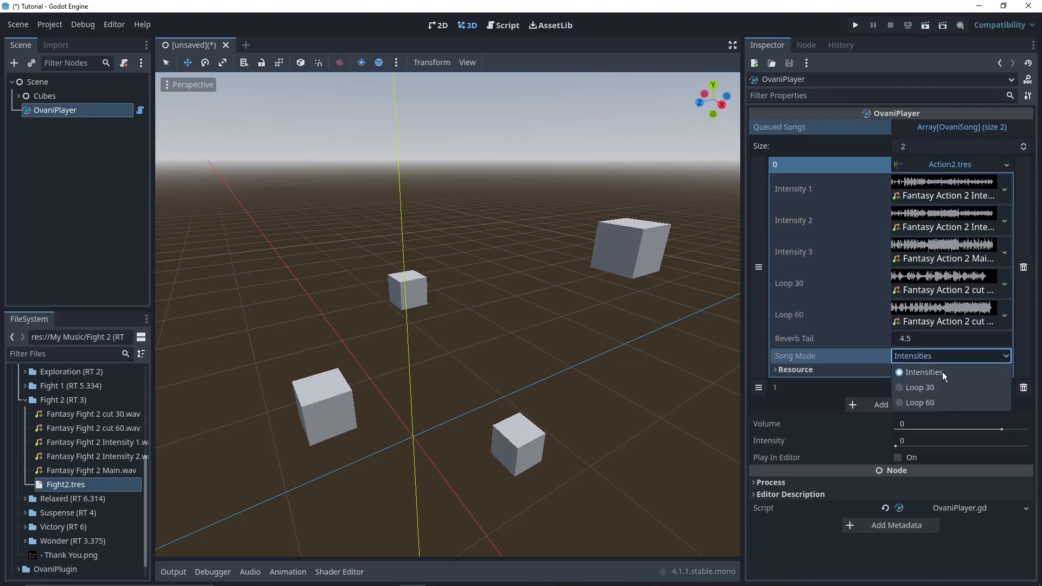
left_click(920, 388)
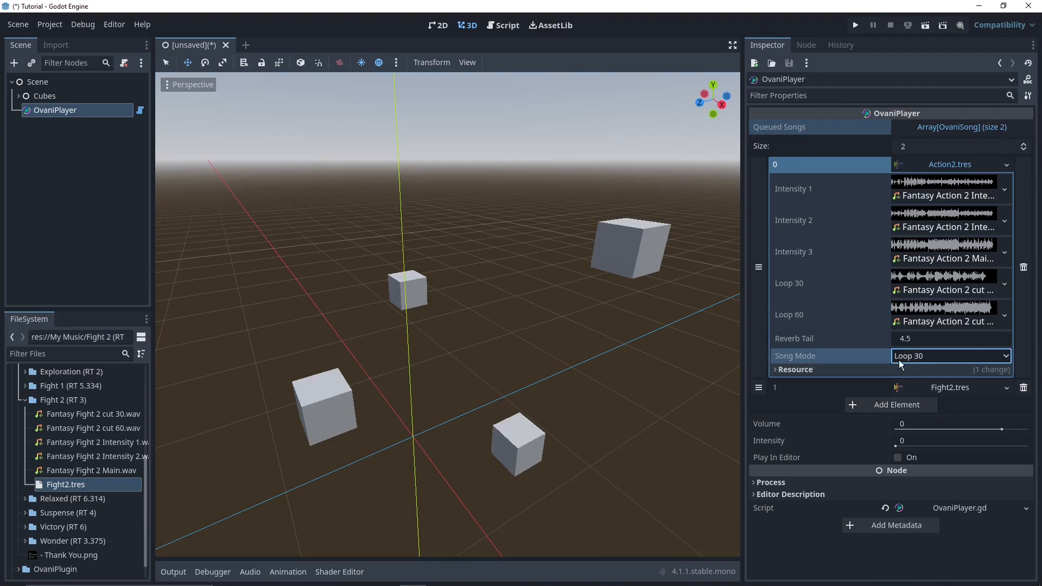
mouse_move(924, 171)
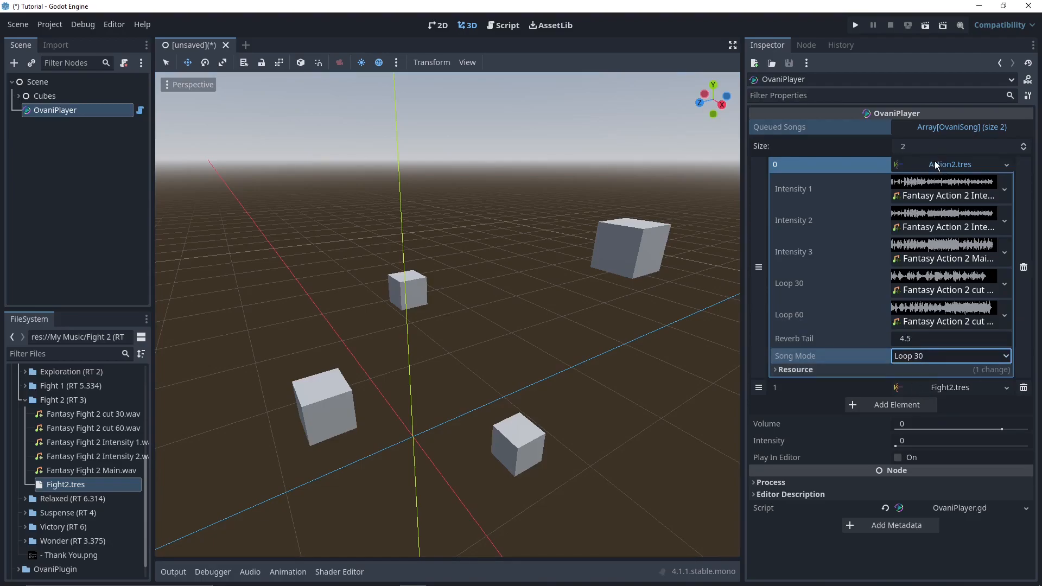
mouse_move(950, 163)
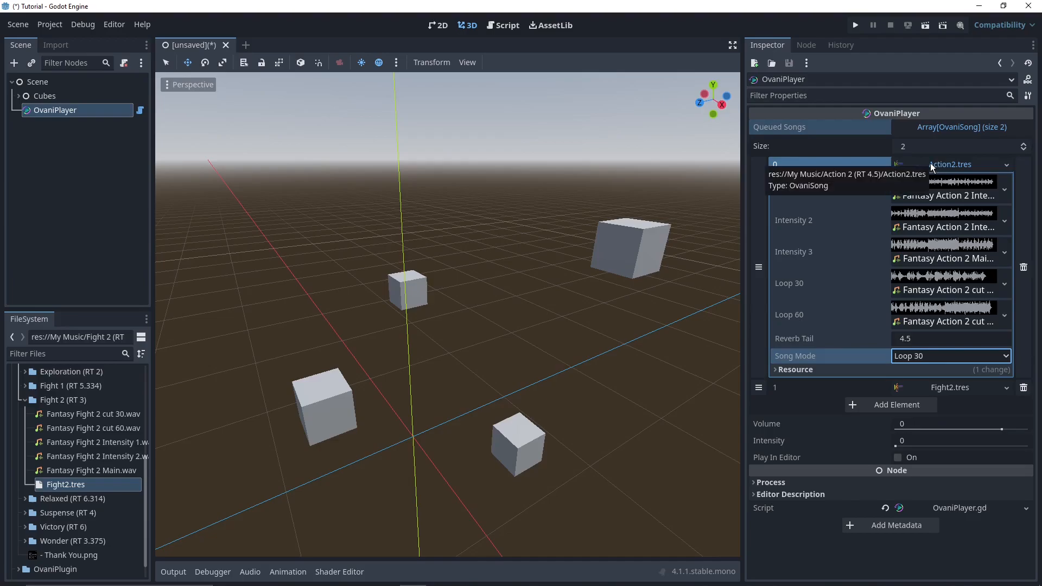
left_click(944, 164)
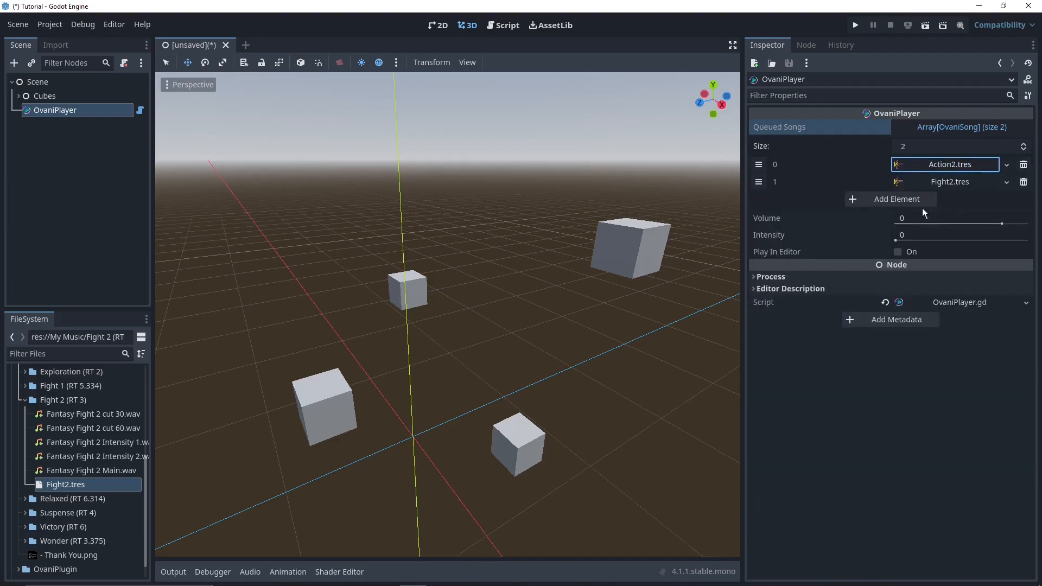
- Expand both queued songs and delete Action2 so only Fight2.tres remains
left_click(898, 251)
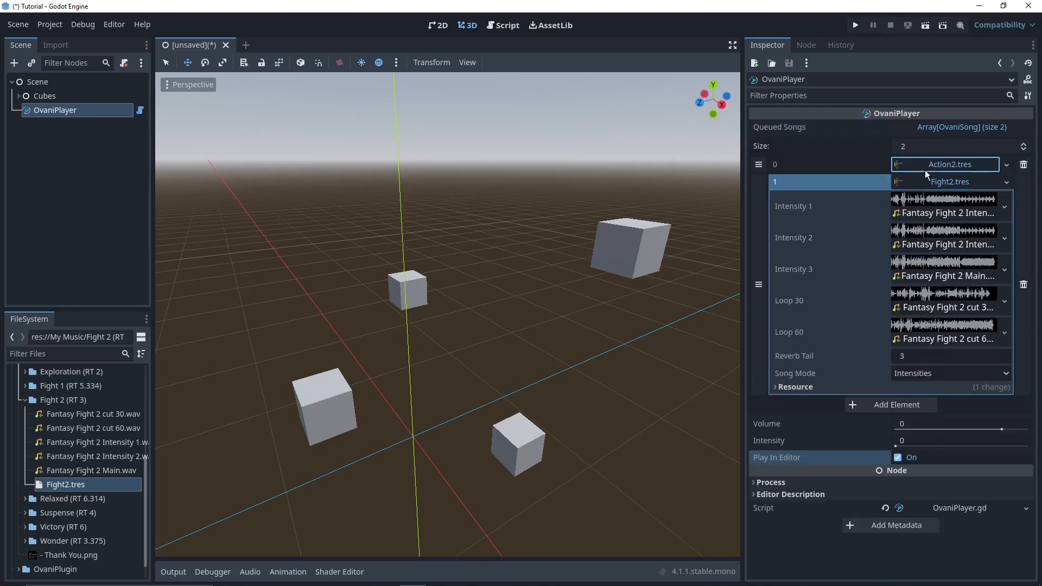
left_click(774, 164)
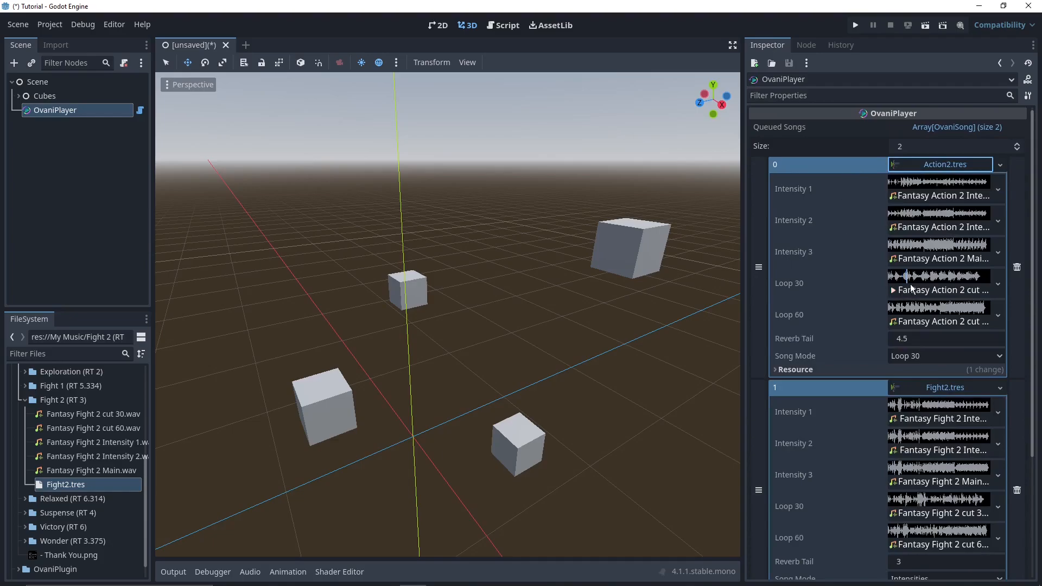
mouse_move(944, 383)
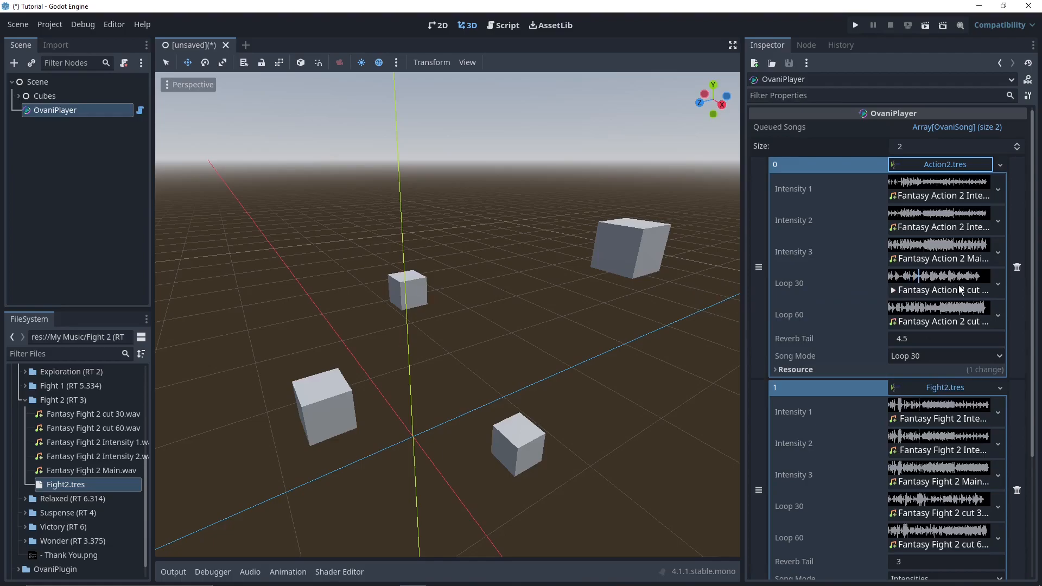
mouse_move(937, 283)
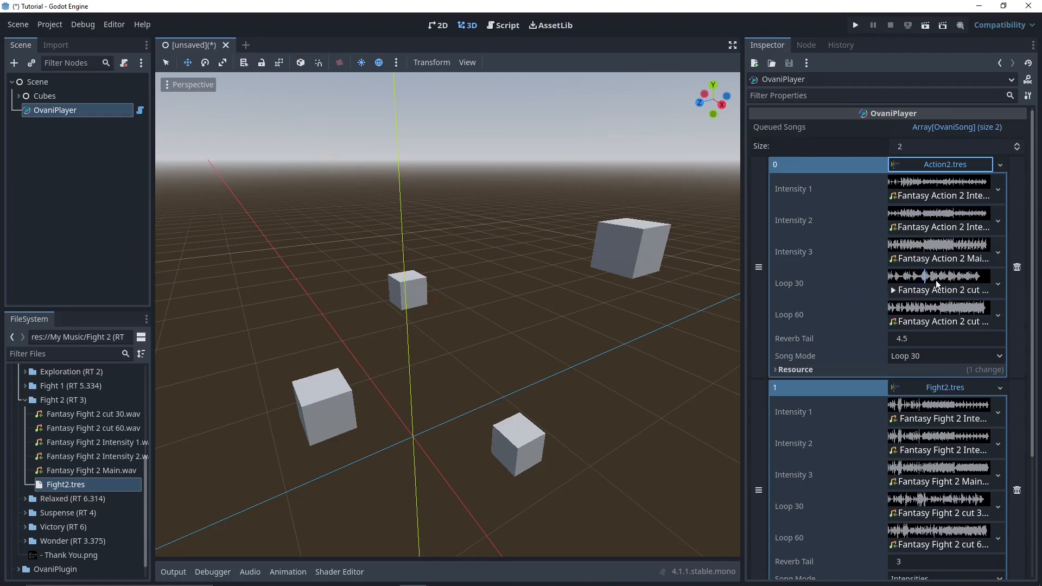
mouse_move(780, 231)
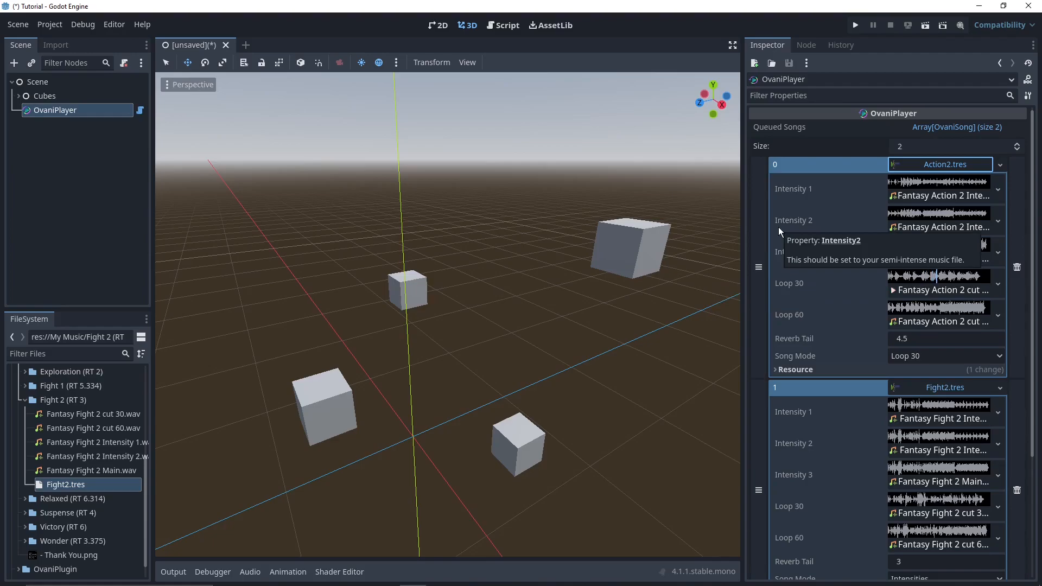
mouse_move(993, 170)
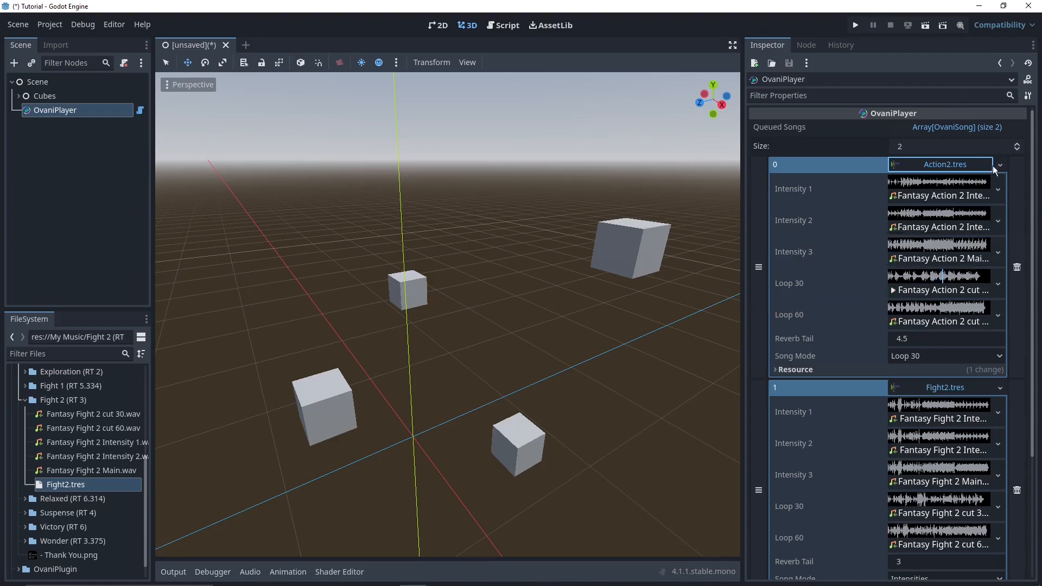
mouse_move(1002, 322)
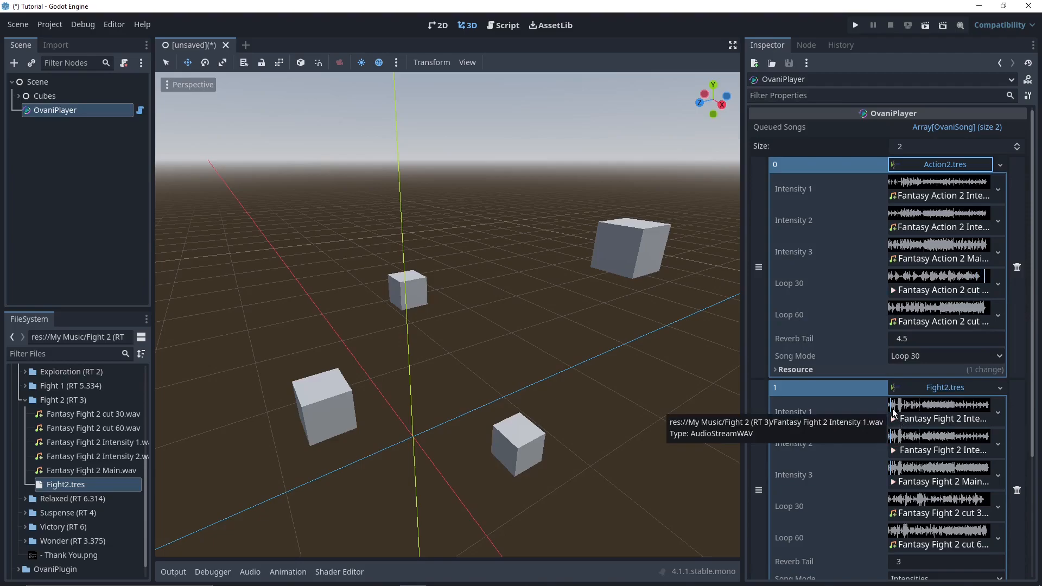
mouse_move(911, 414)
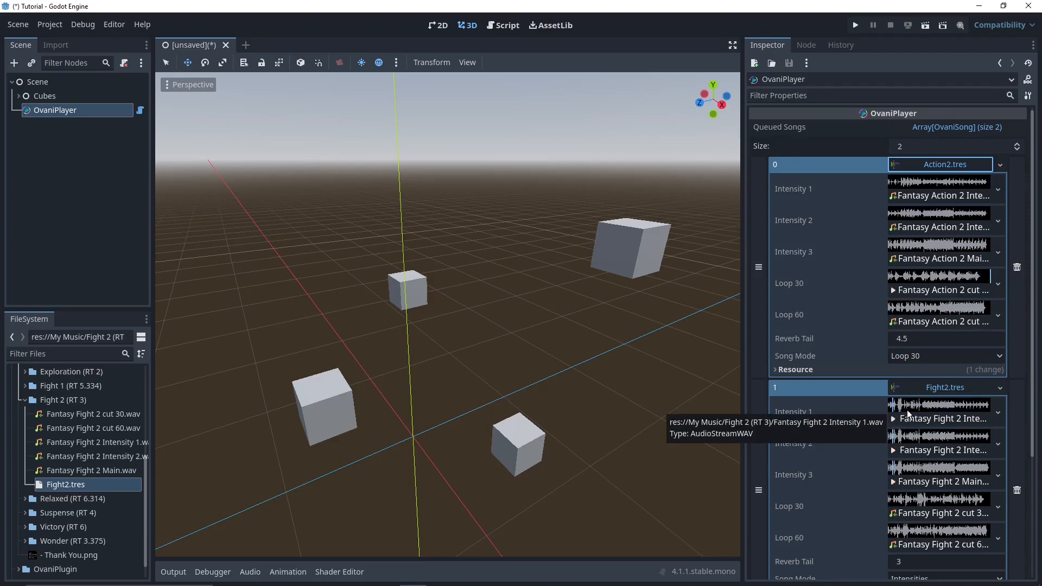
left_click(1017, 267)
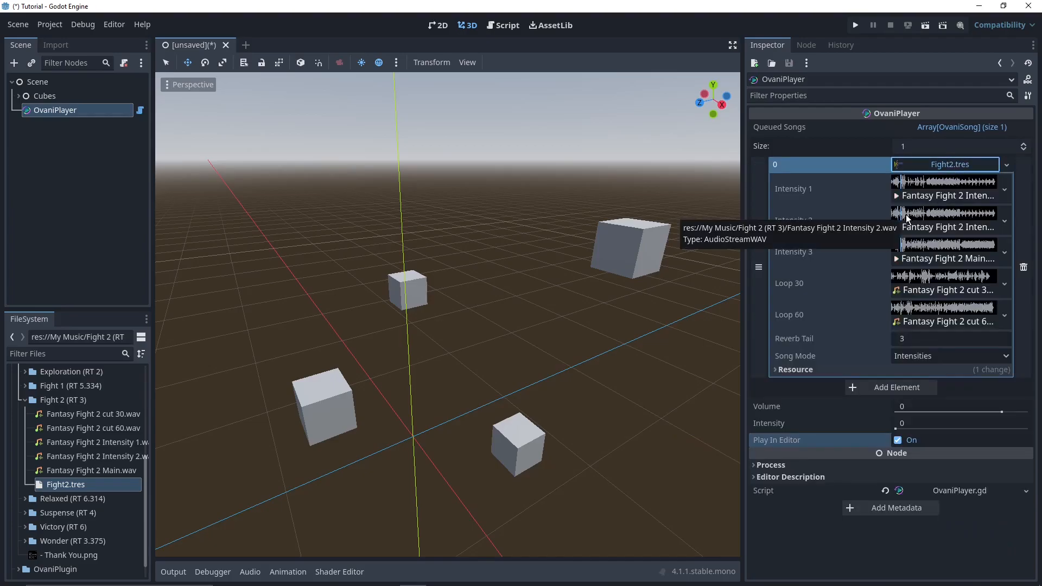
mouse_move(921, 426)
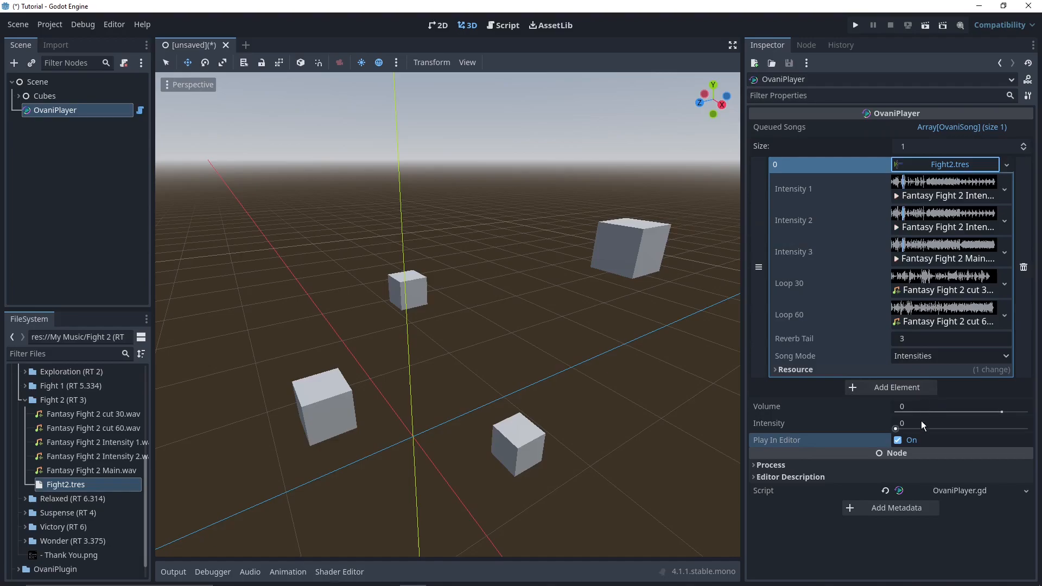
- Turn off Play In Editor and collapse the Fight2 song entry
left_click(897, 440)
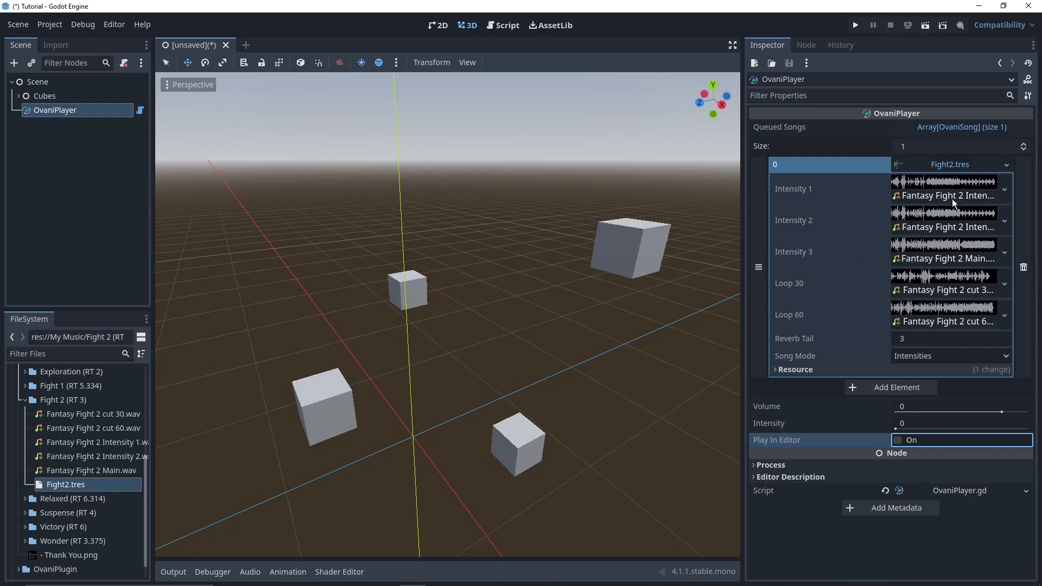
mouse_move(824, 164)
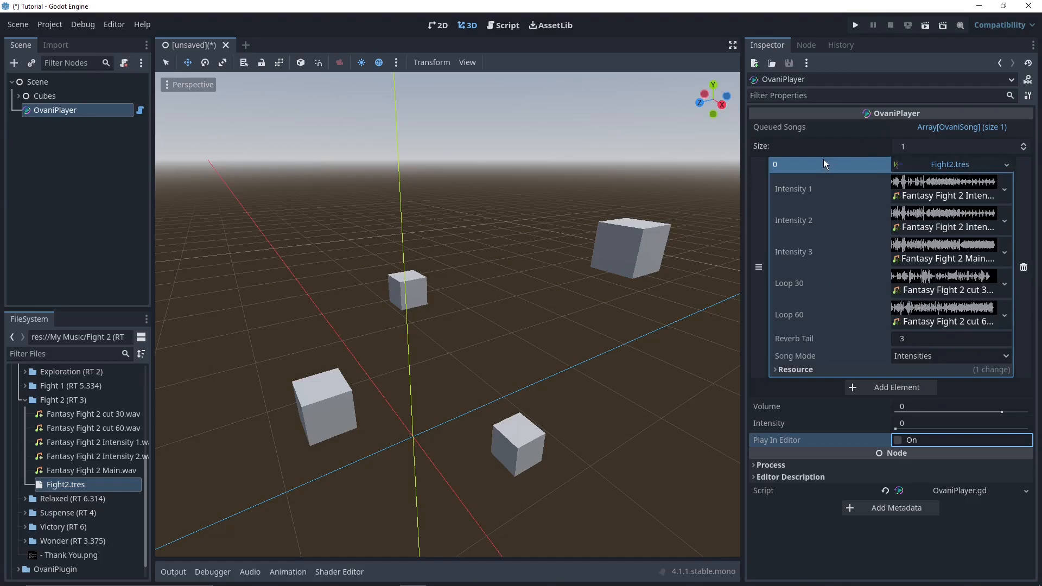
mouse_move(855, 217)
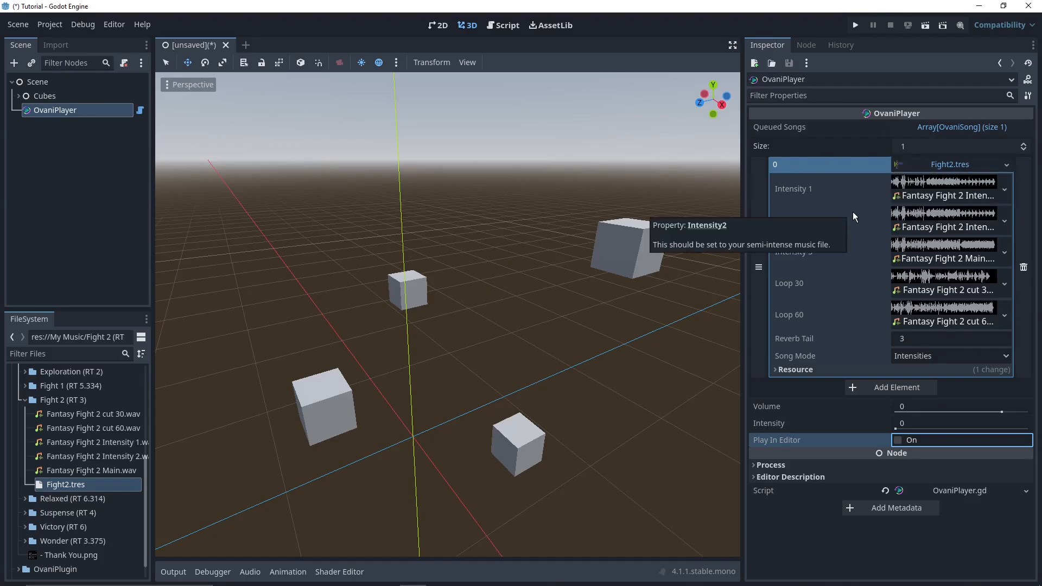
left_click(774, 164)
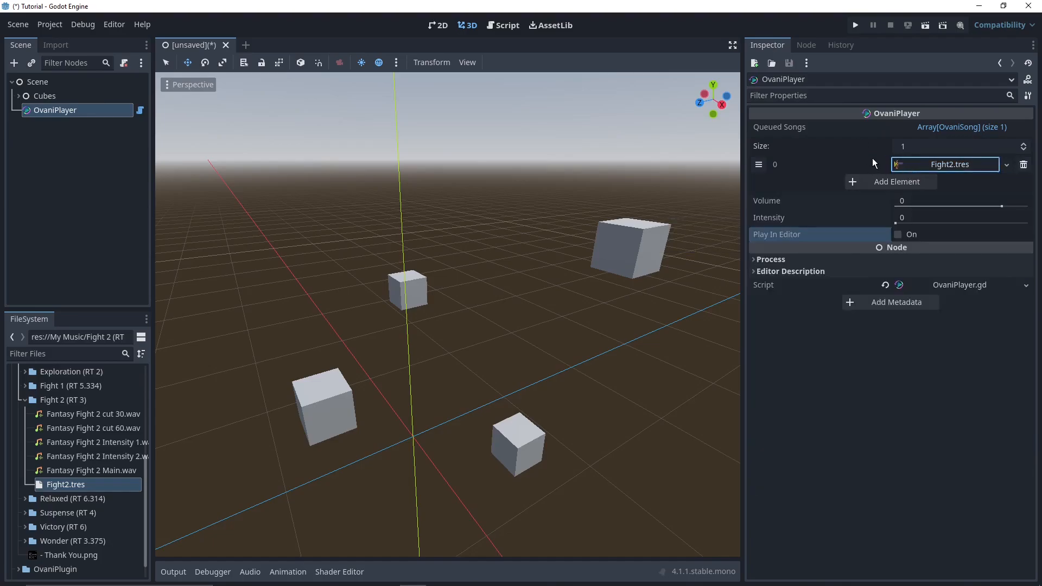
mouse_move(881, 181)
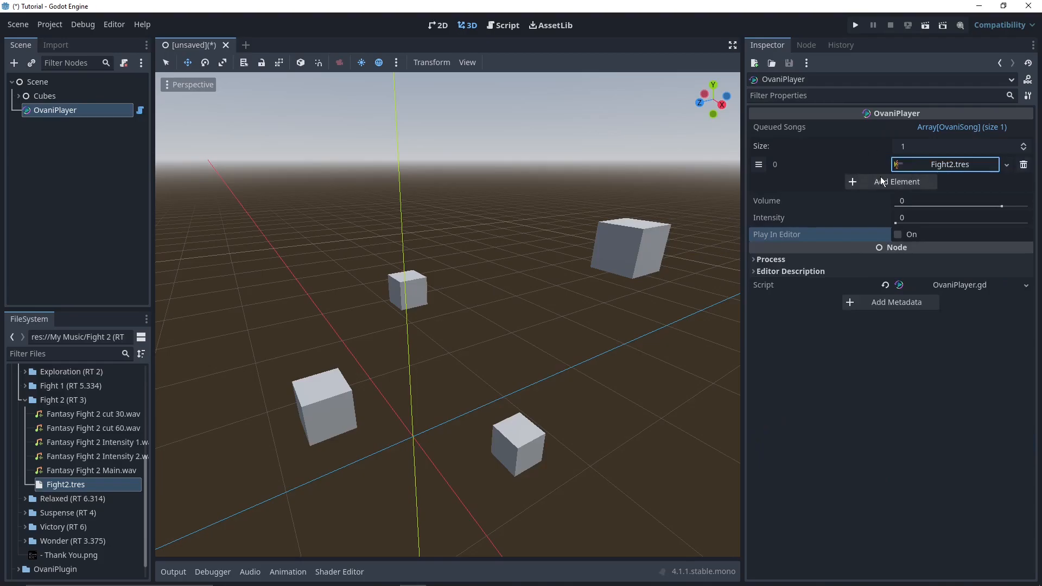
mouse_move(868, 205)
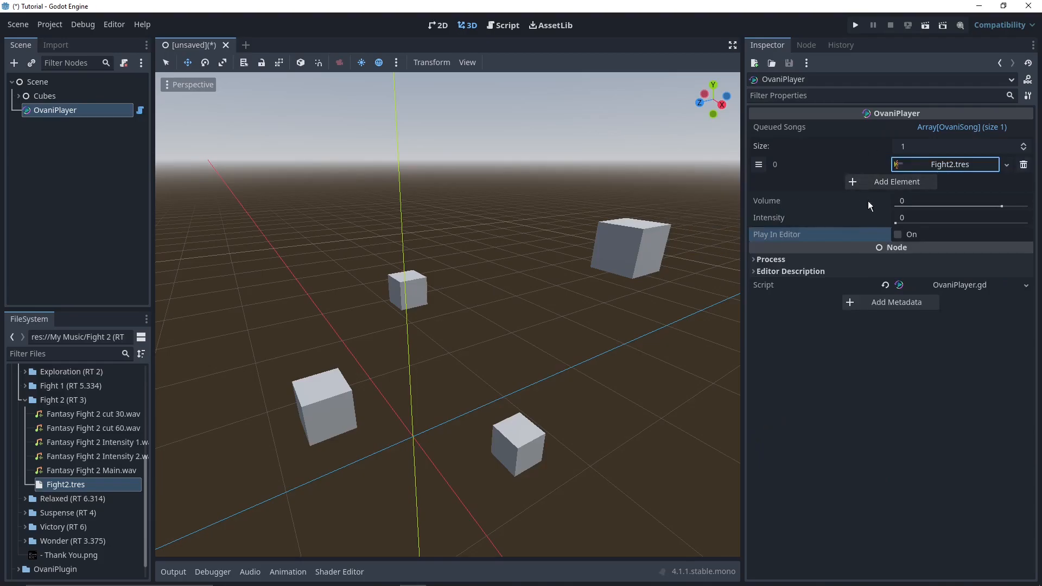
- Add a queue slot and Quick Load Action2.tres into it ahead of Fight2.tres
left_click(897, 181)
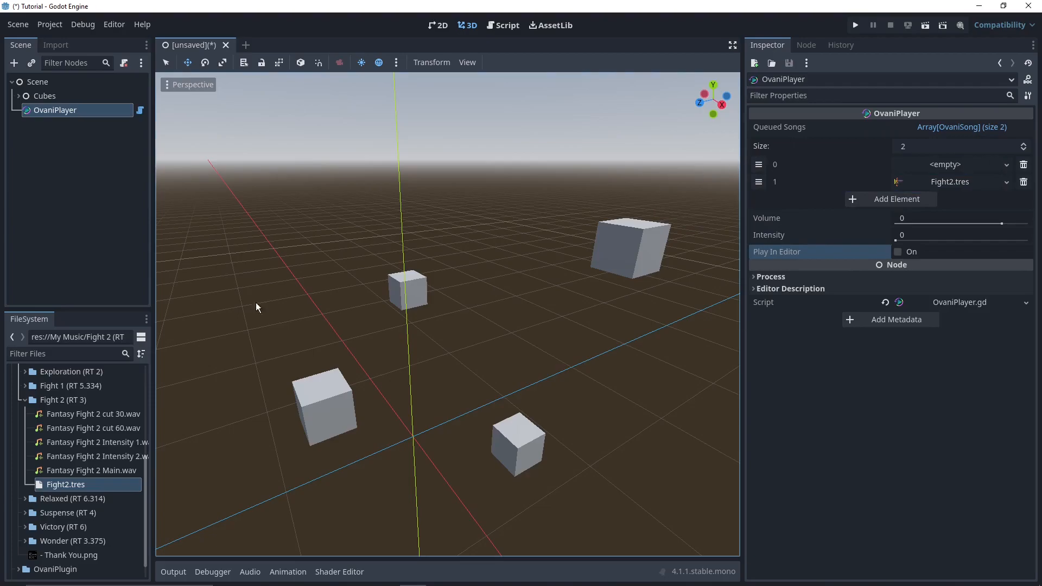
left_click(1005, 164)
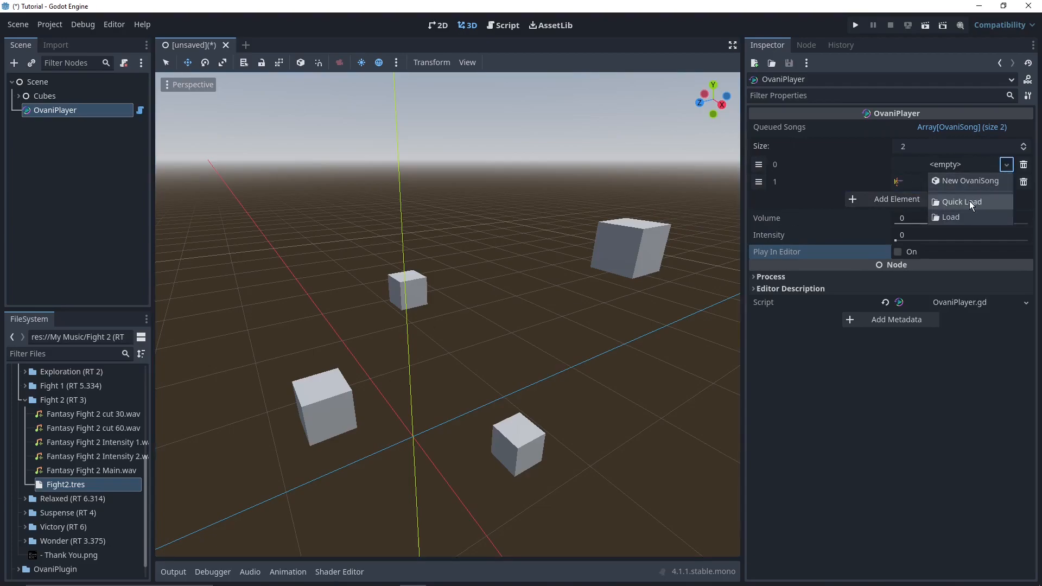
left_click(960, 202)
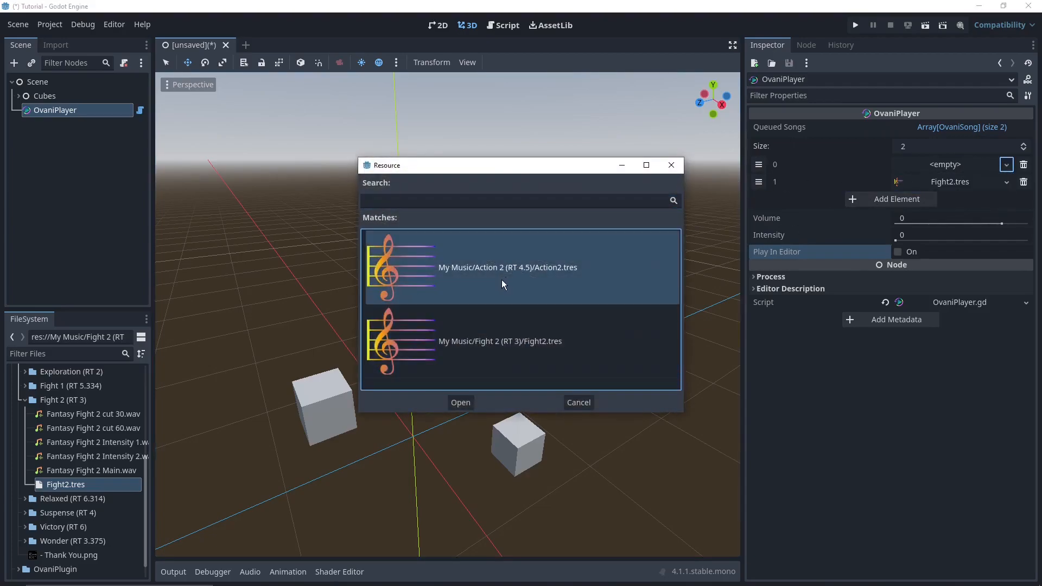
left_click(460, 402)
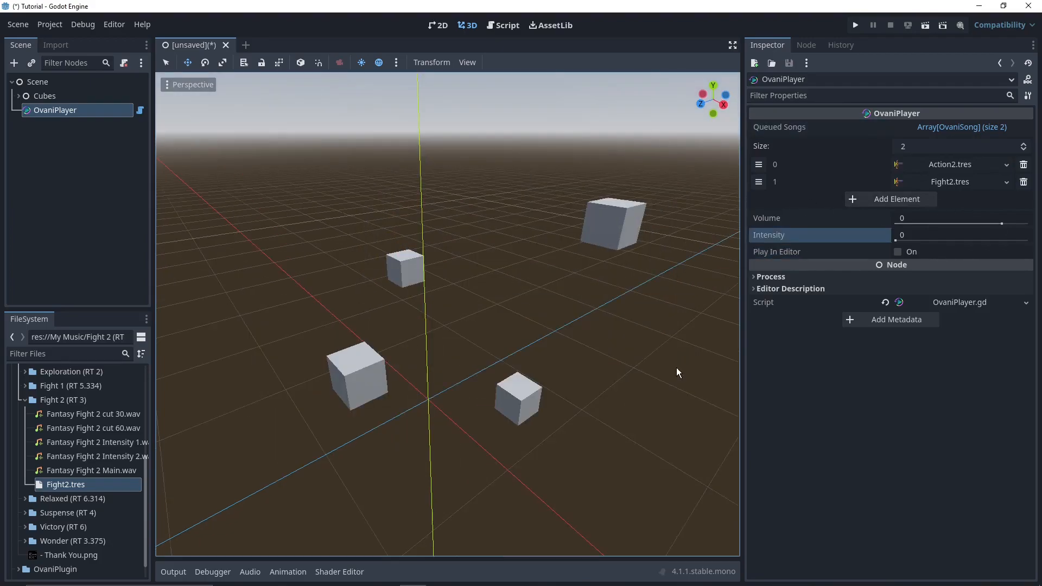
mouse_move(806, 163)
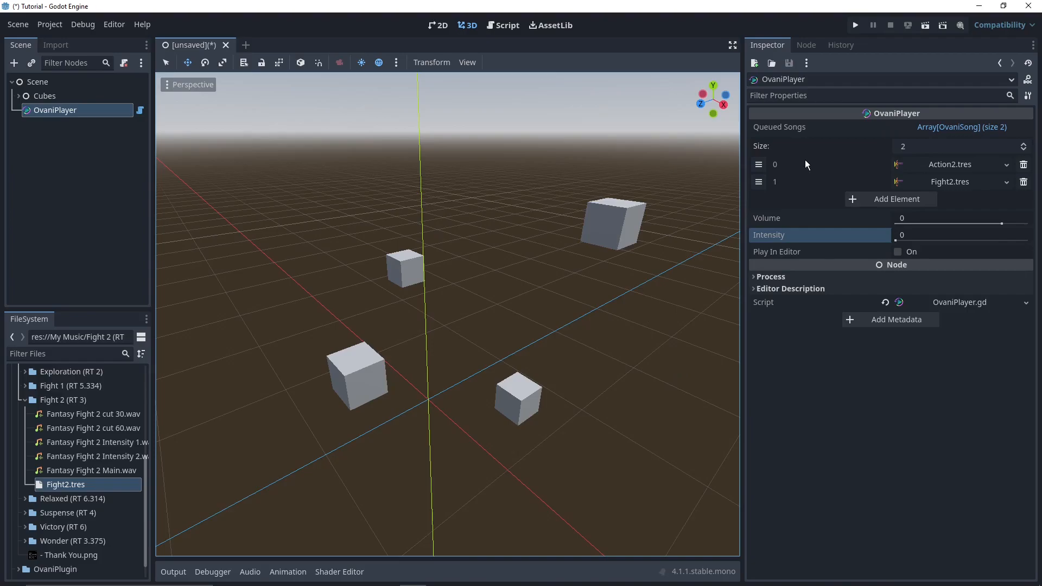
mouse_move(799, 241)
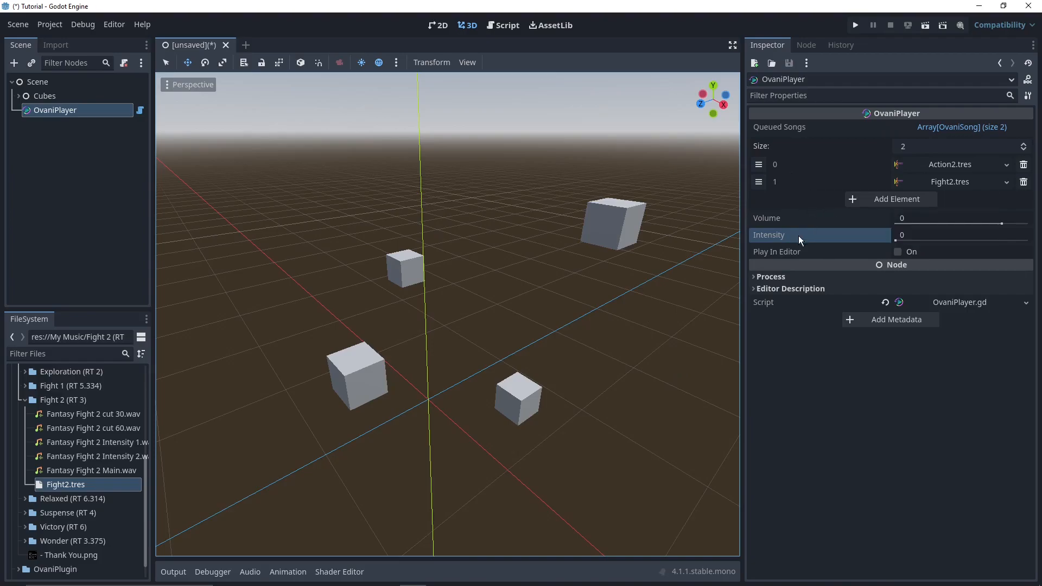
mouse_move(768, 232)
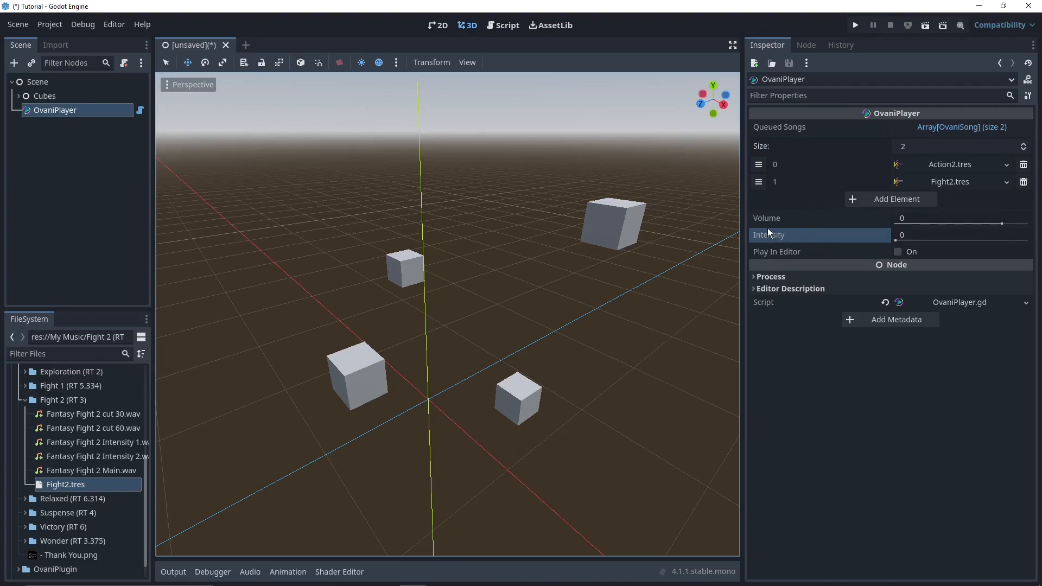
mouse_move(770, 224)
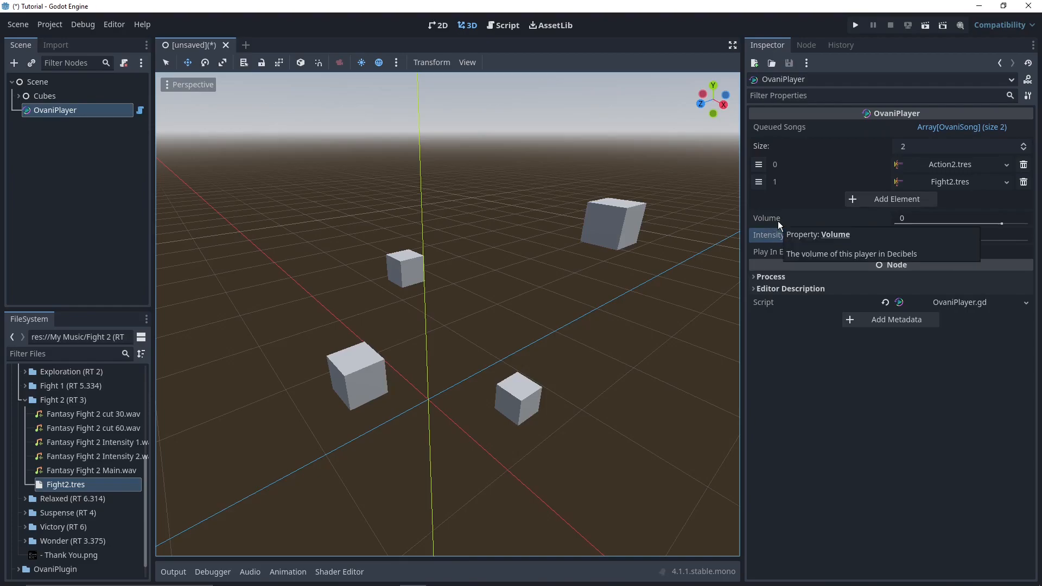
mouse_move(807, 219)
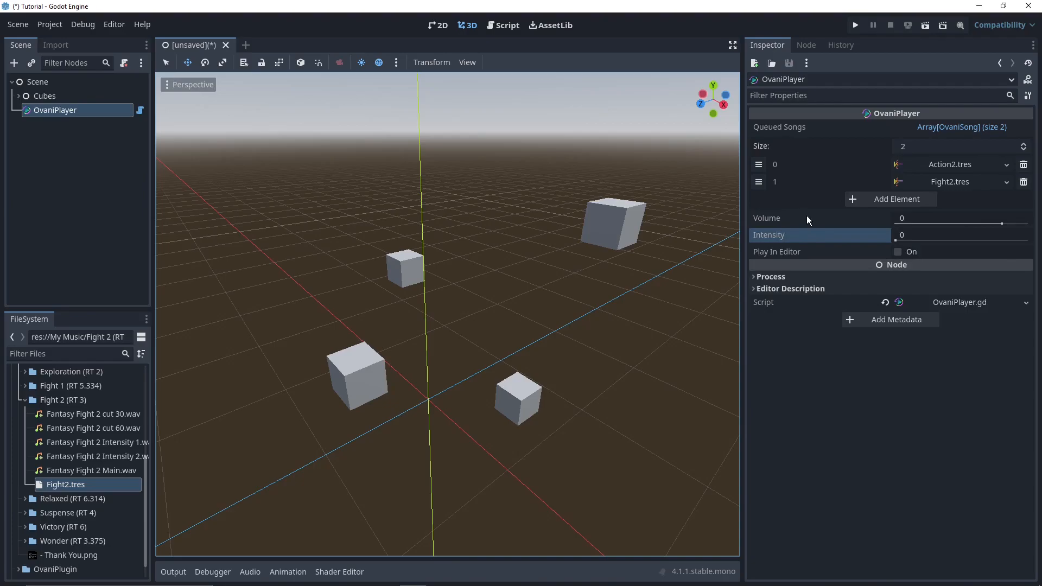
mouse_move(779, 209)
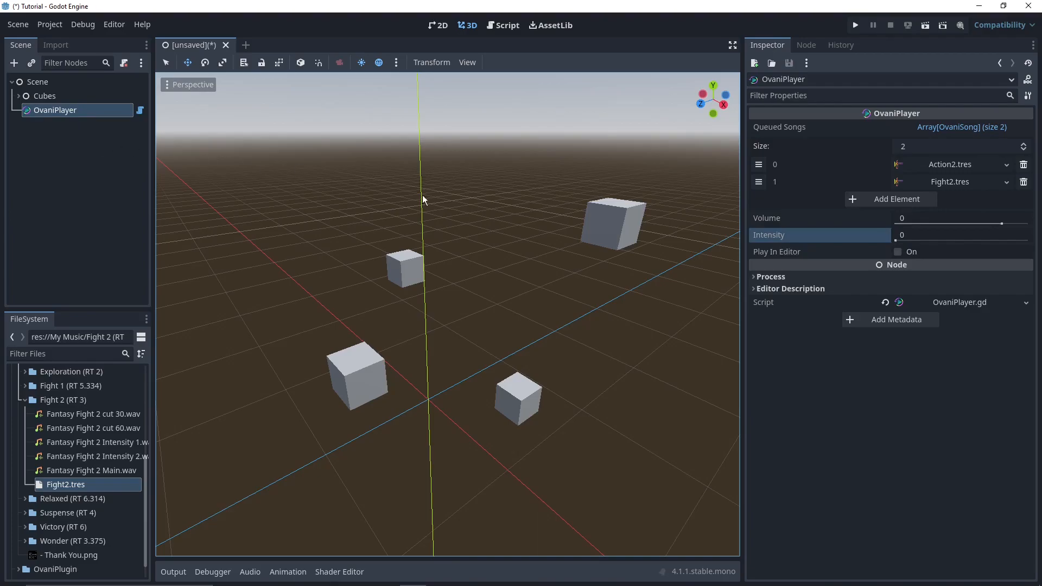
mouse_move(549, 257)
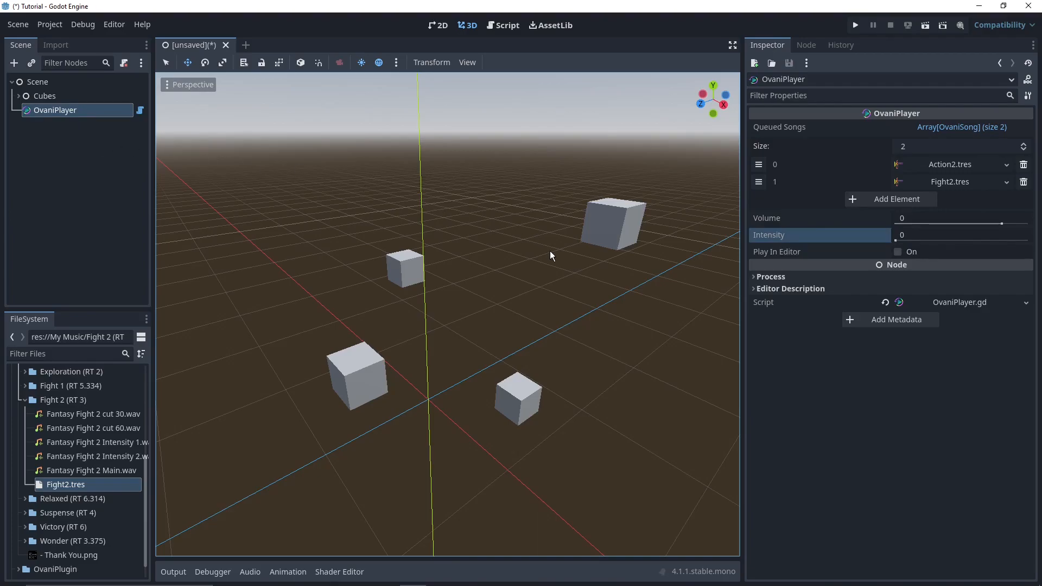
mouse_move(536, 255)
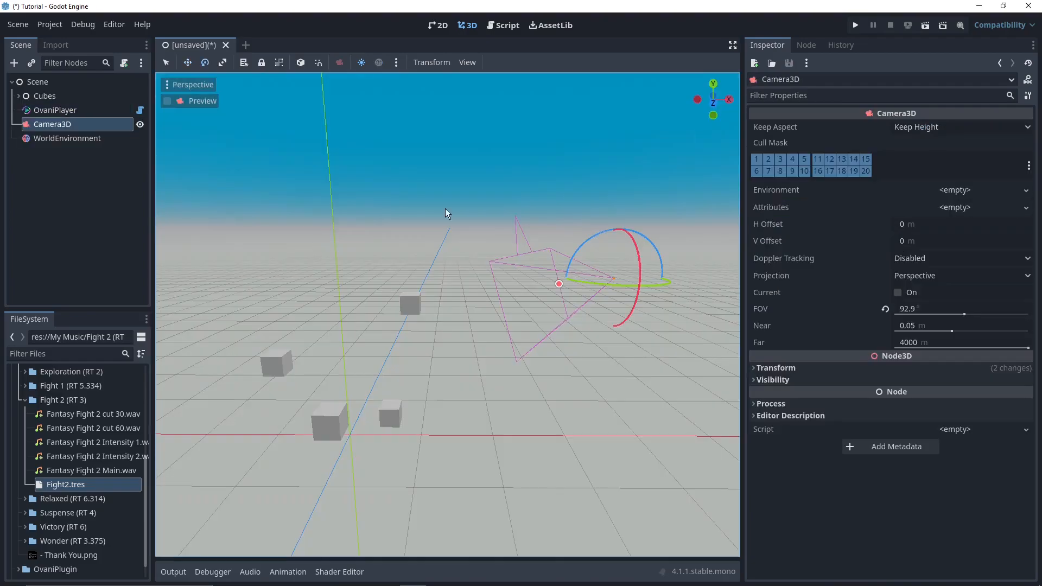
mouse_move(439, 250)
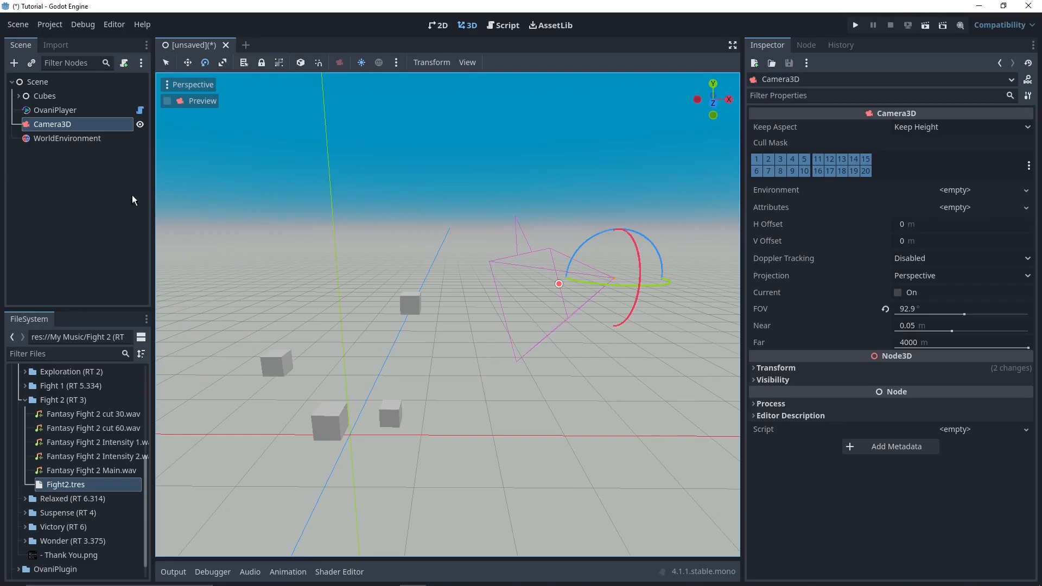
mouse_move(52, 124)
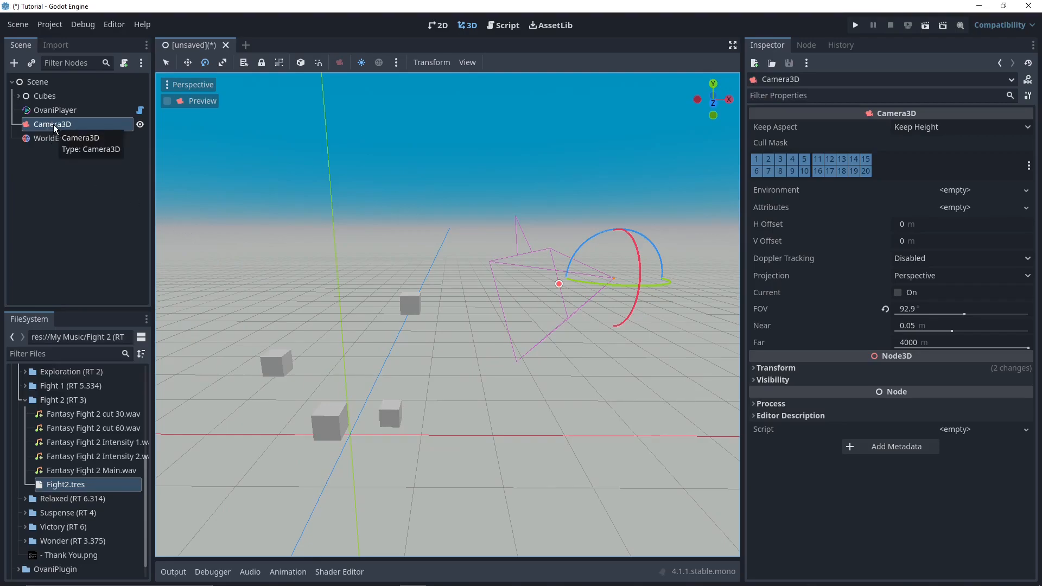
mouse_move(130, 131)
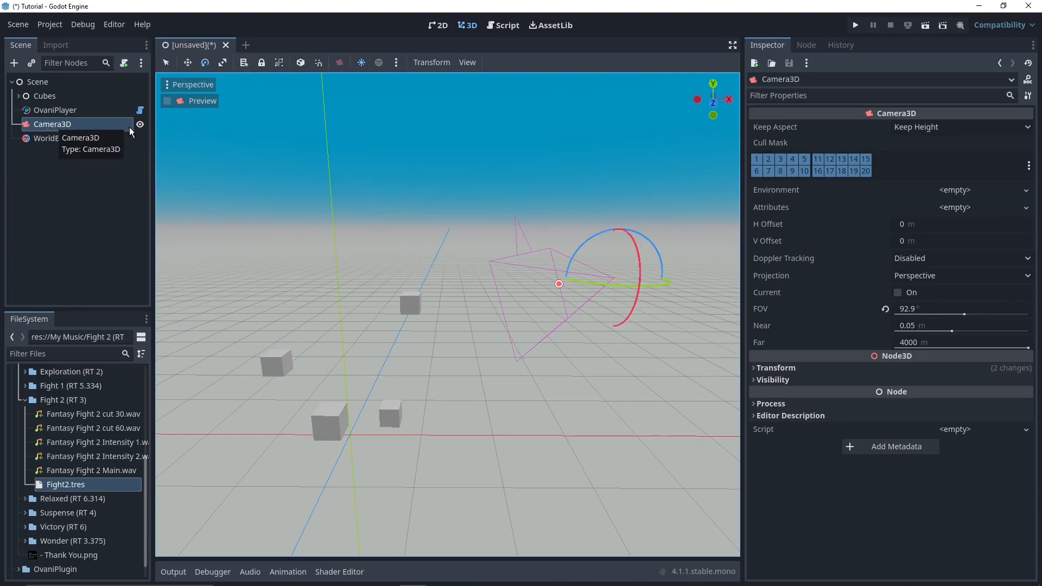
mouse_move(133, 131)
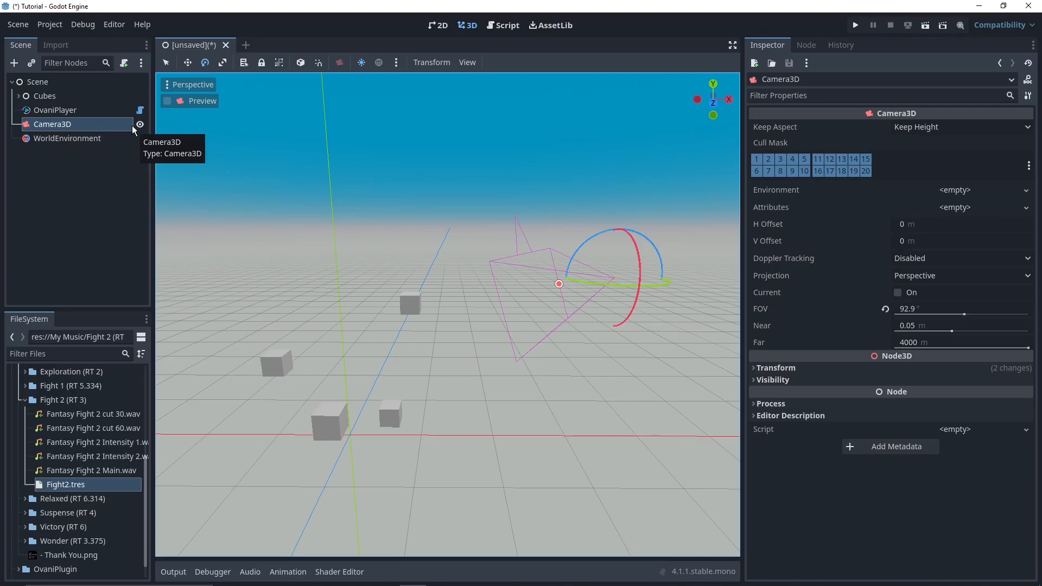
- Attach a built-in script to Camera3D and create it
left_click(124, 63)
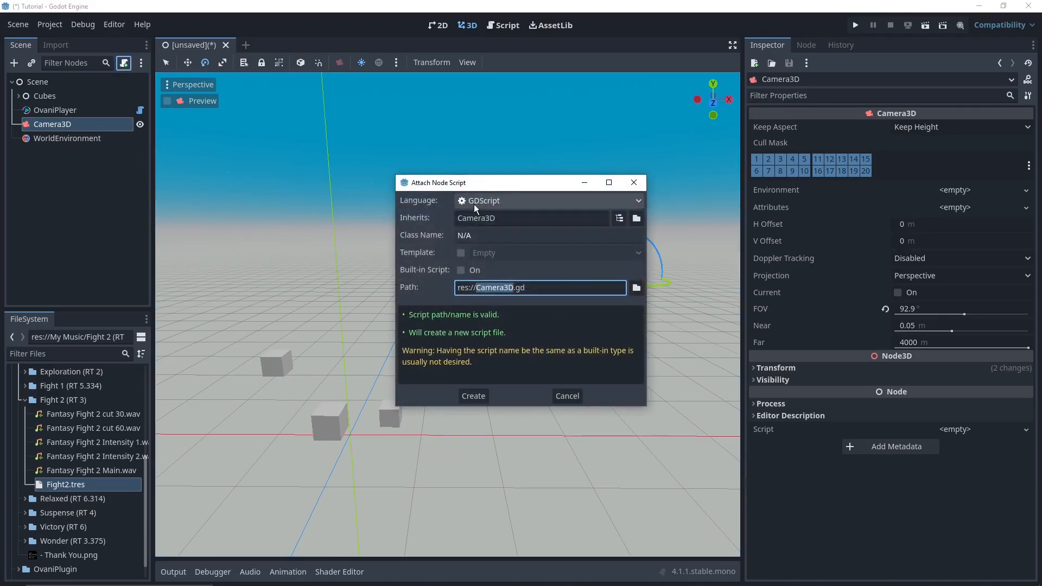
left_click(461, 271)
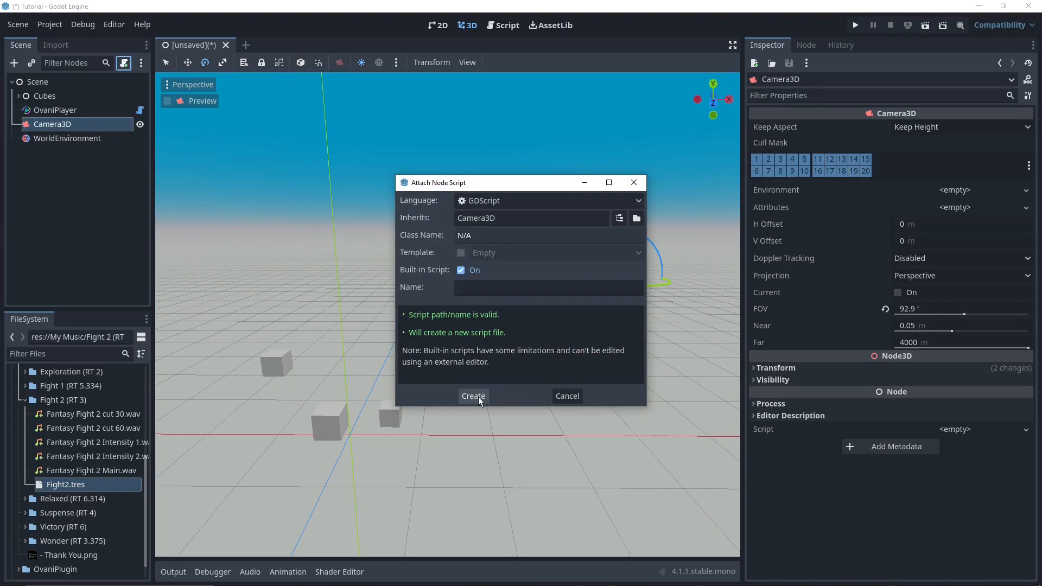
left_click(473, 395)
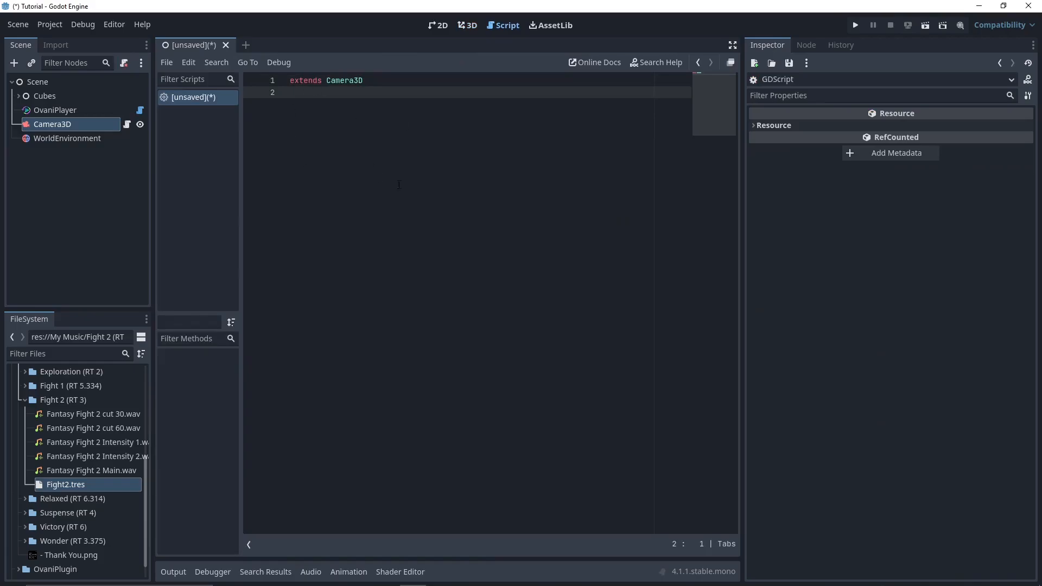
mouse_move(326, 189)
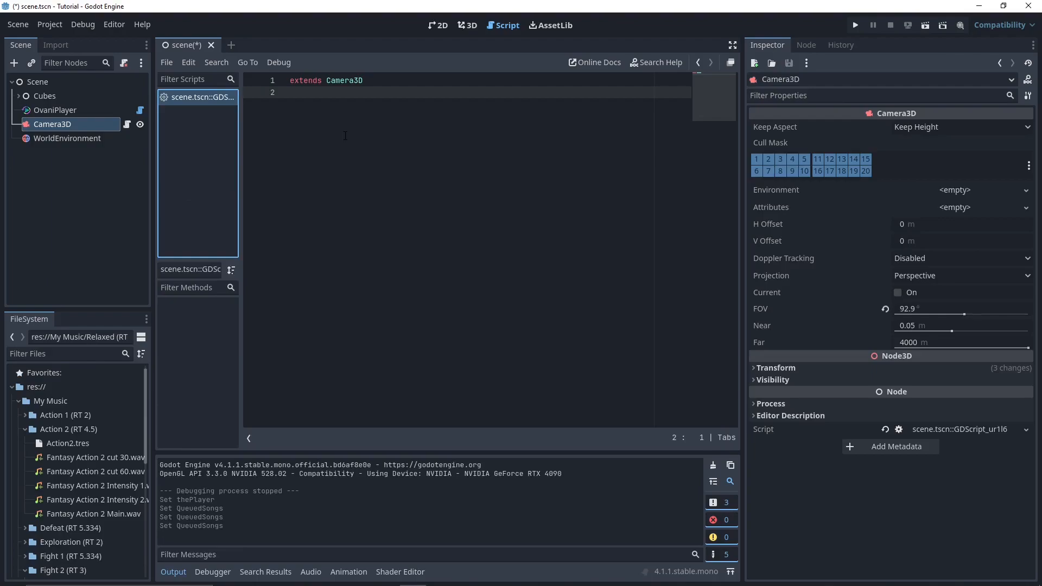
mouse_move(392, 144)
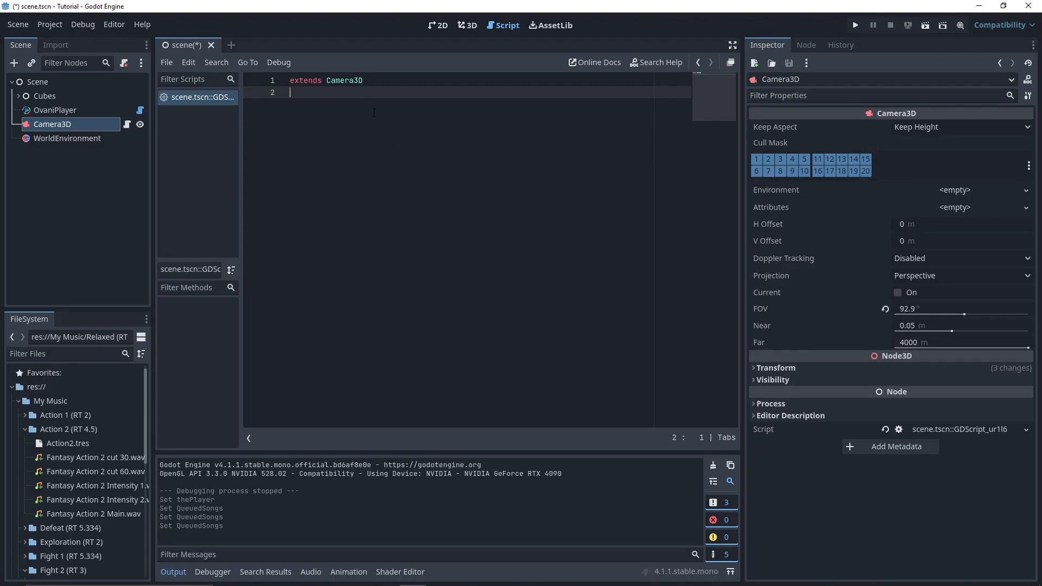
- Write func _process(delta) with an if Input.is_key_pressed(KEY_J) check
key("Return")
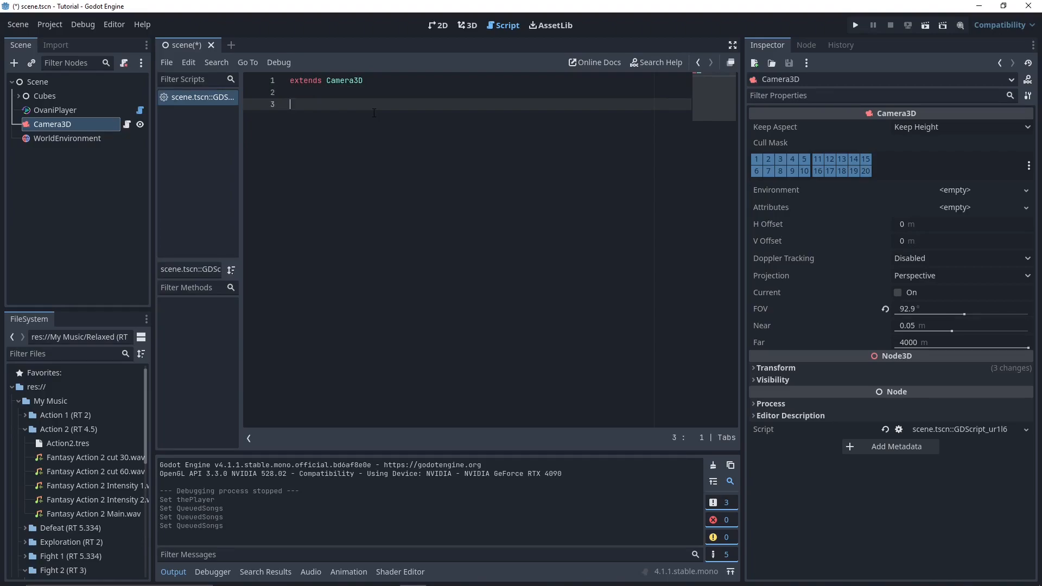
type("func")
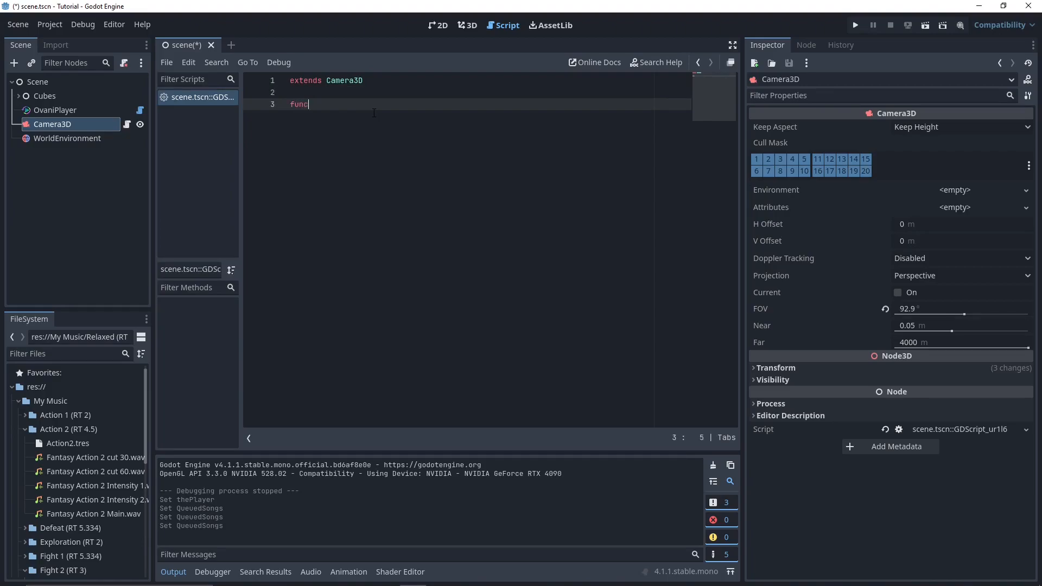
type("_process(delta):")
type("if (")
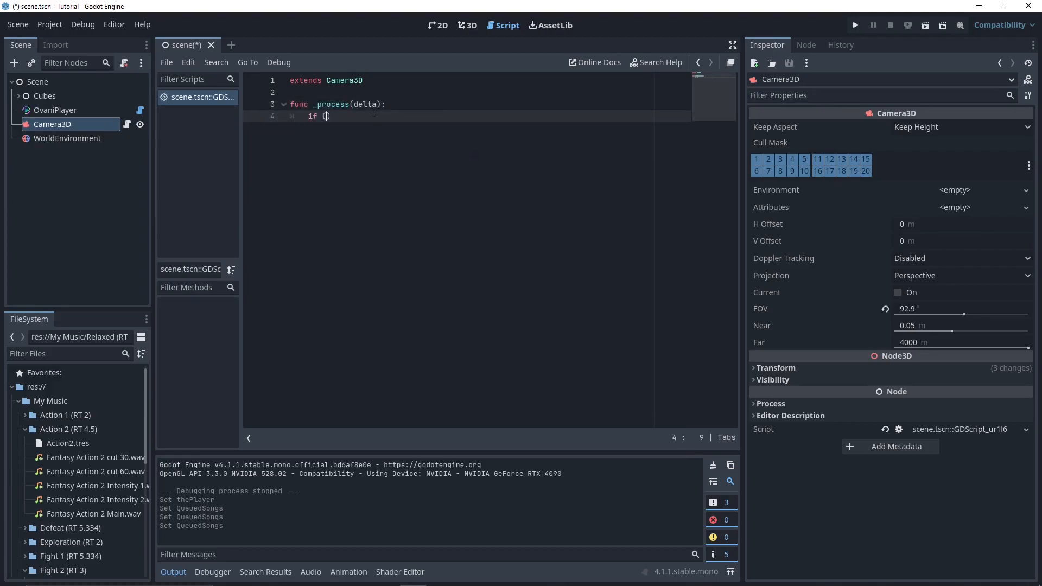
type("Input.")
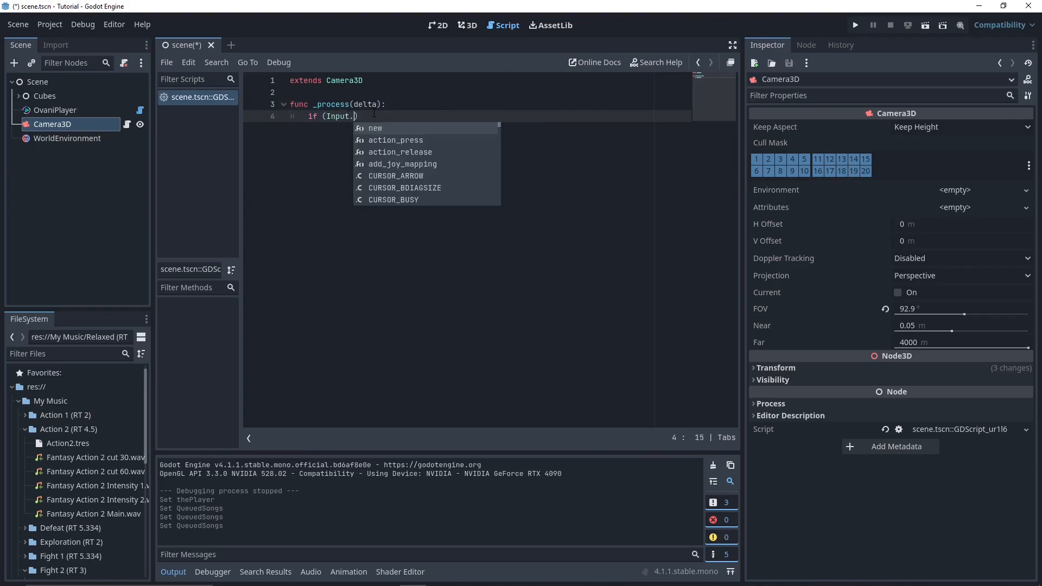
type("is_key_pressed(")
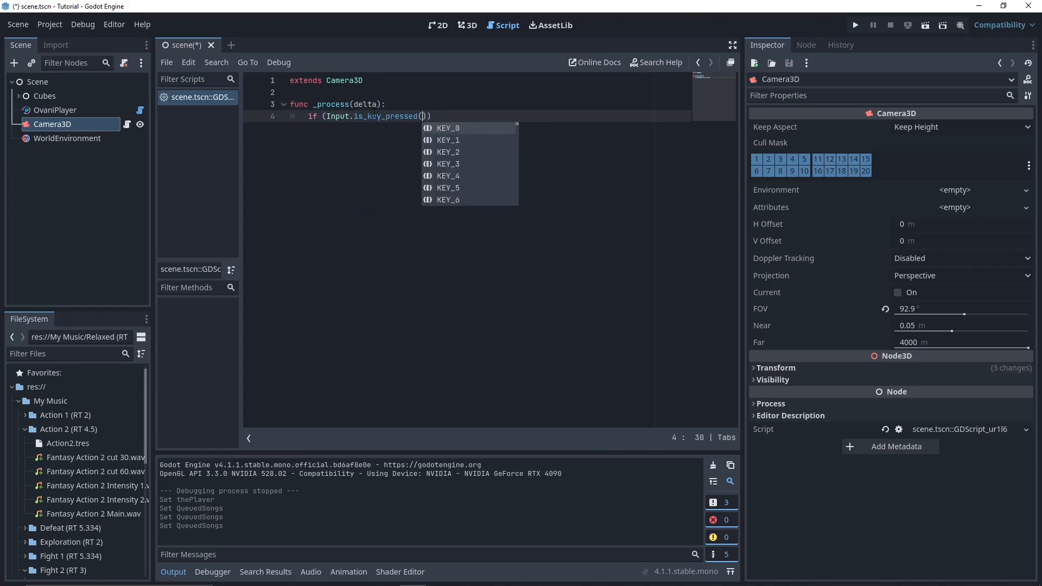
type("KEY_H")
type("# Fade Intensity!!!")
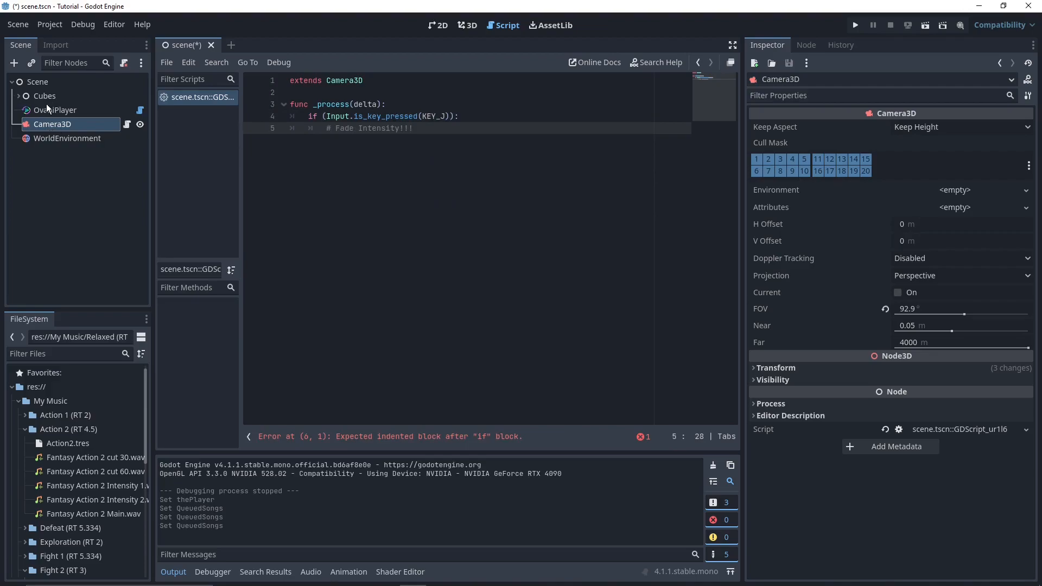
mouse_move(64, 114)
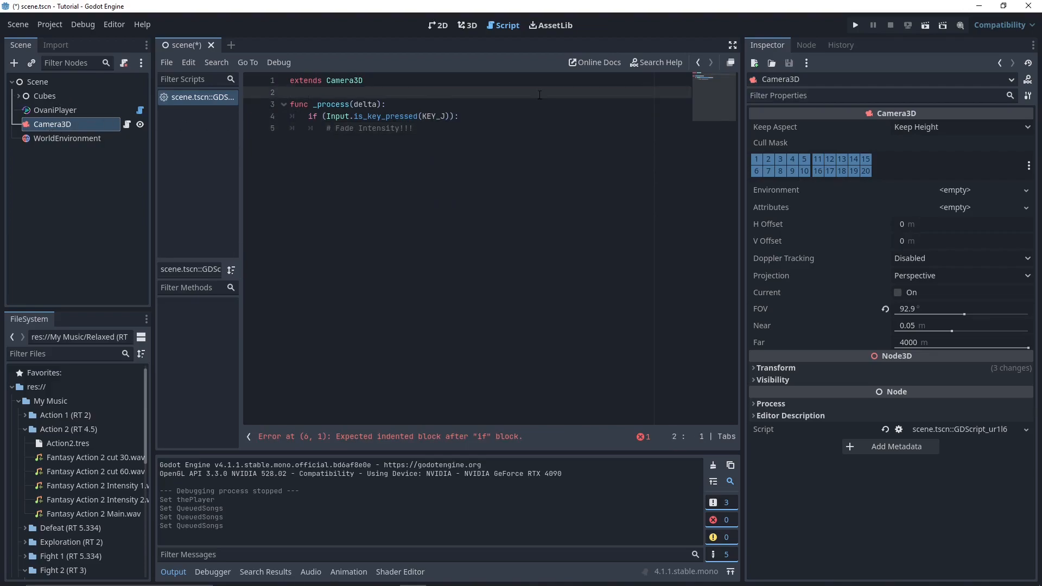
type("var myPlayer : 0")
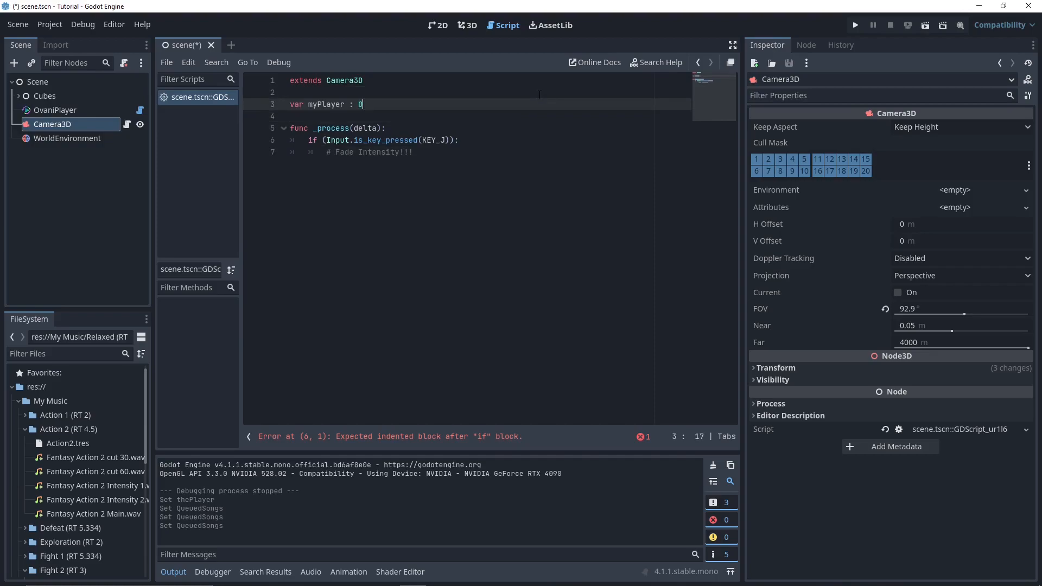
type("OvaniPlayer;")
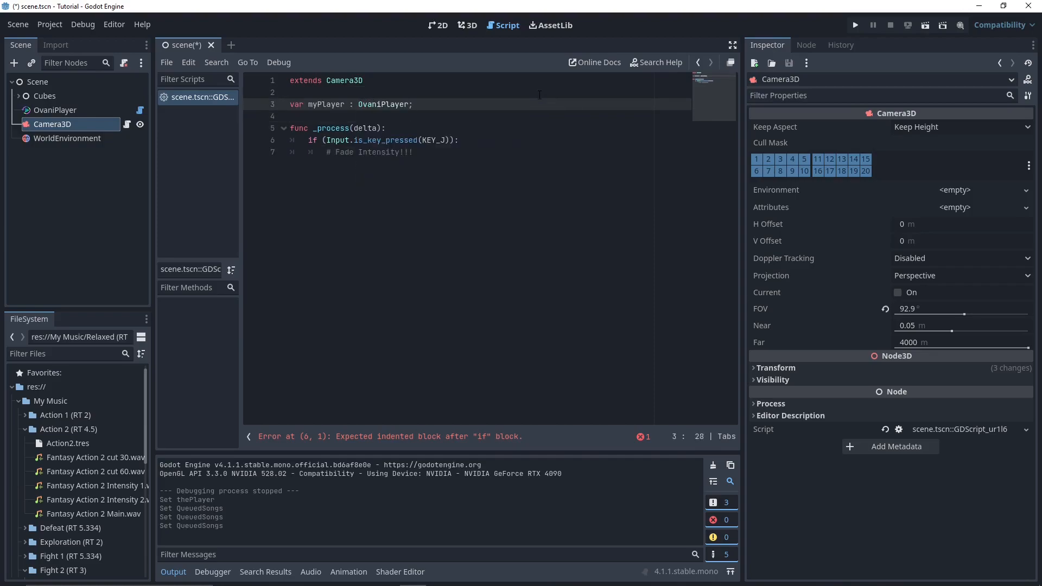
left_click(291, 104)
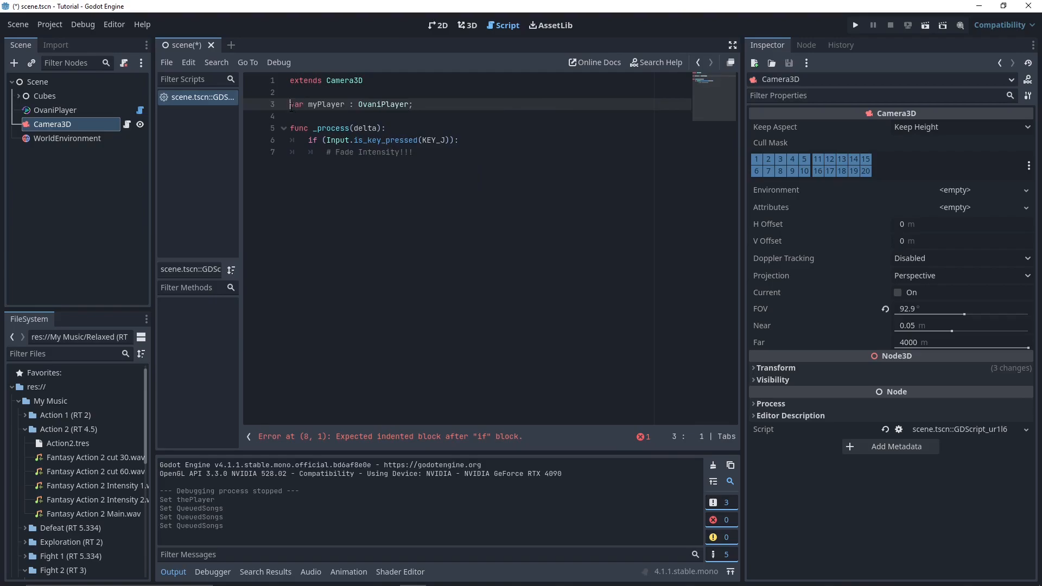
type("@export")
left_click(467, 152)
type("pass ")
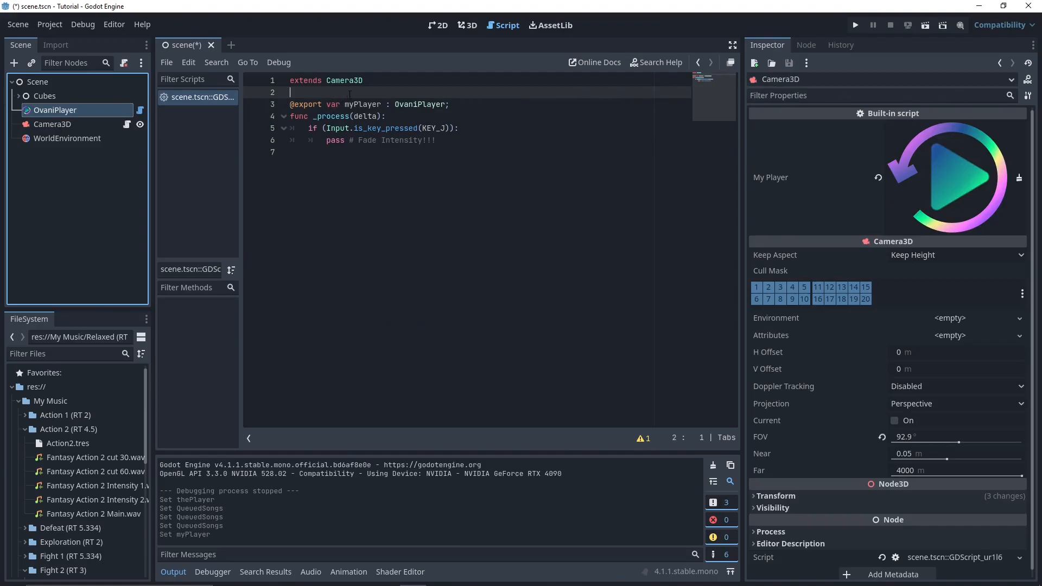
- Replace the placeholder comment with myPlayer.FadeIntensity(1, 5);
double_click(362, 104)
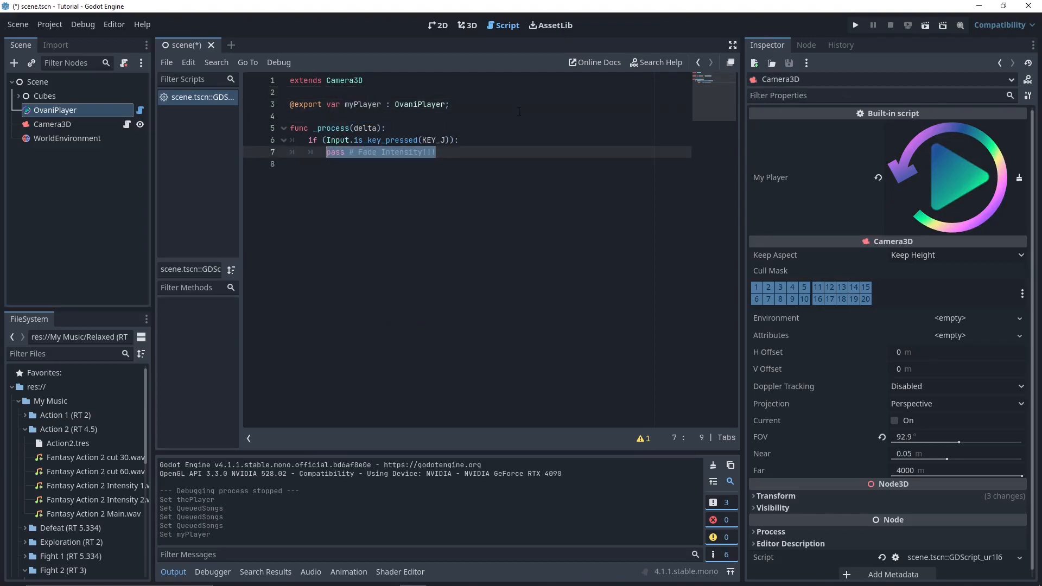
type("myPlayer.")
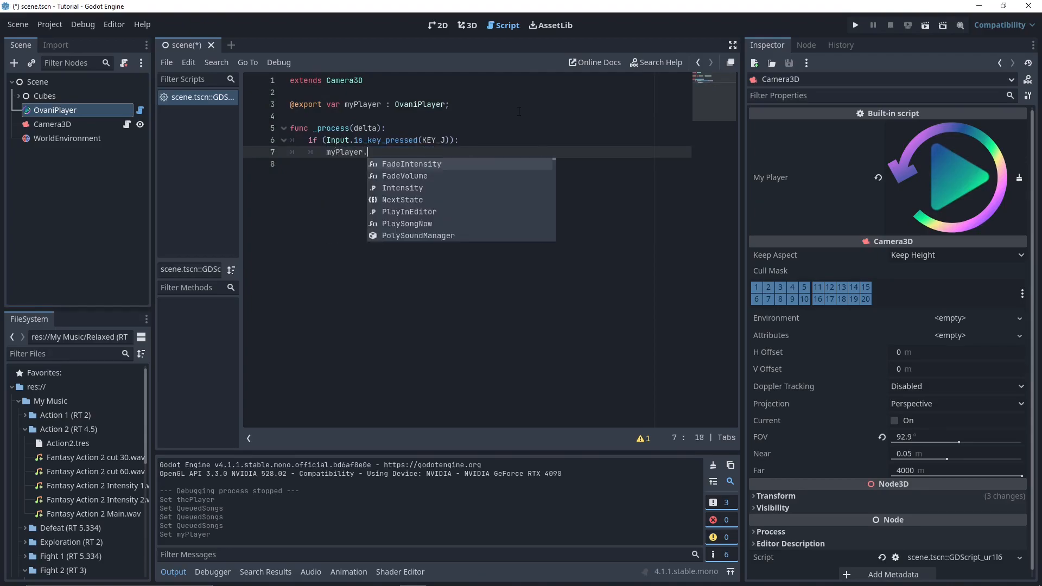
left_click(410, 164)
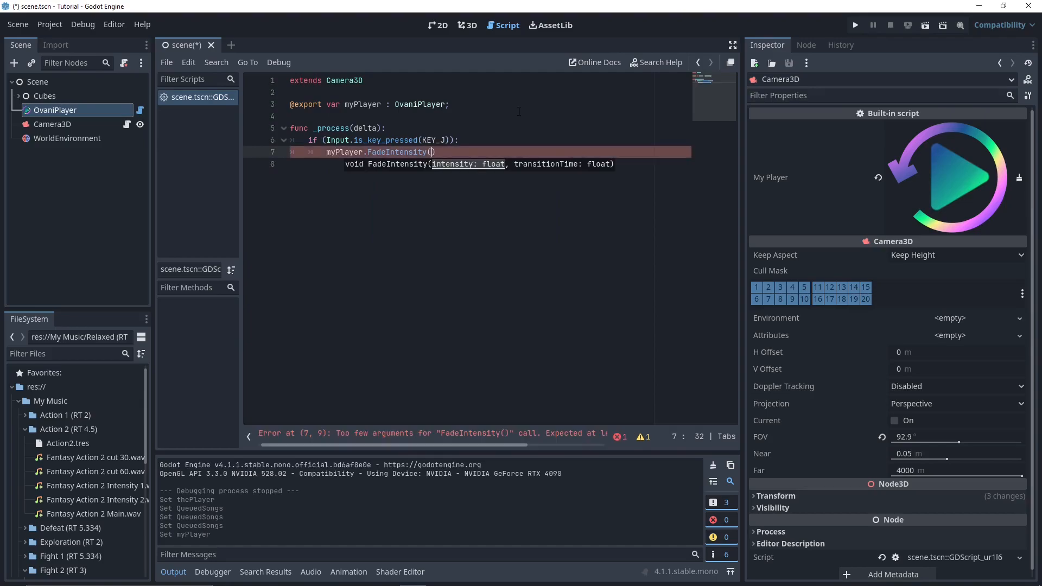
type("1,")
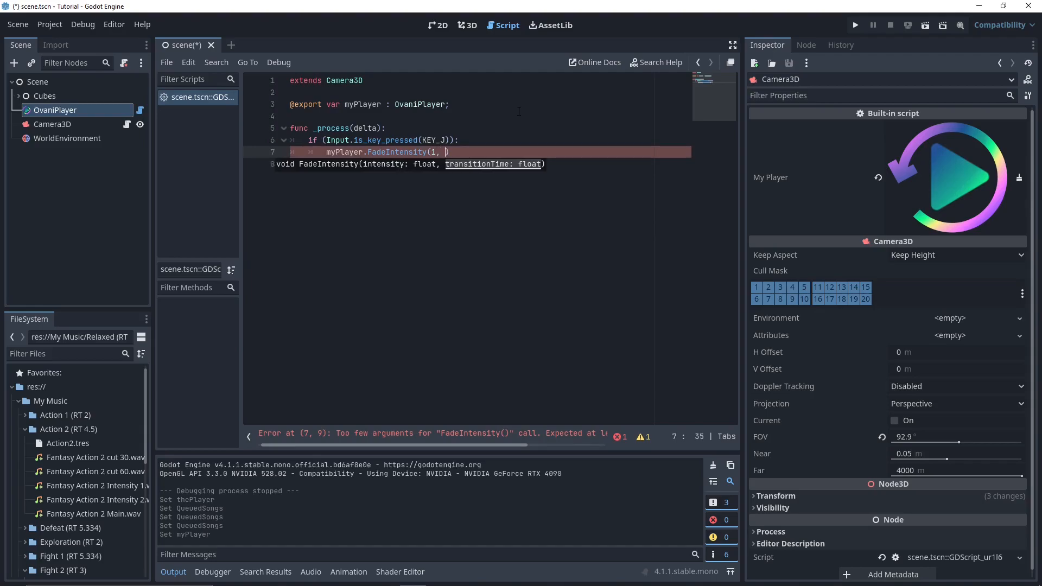
type("5);")
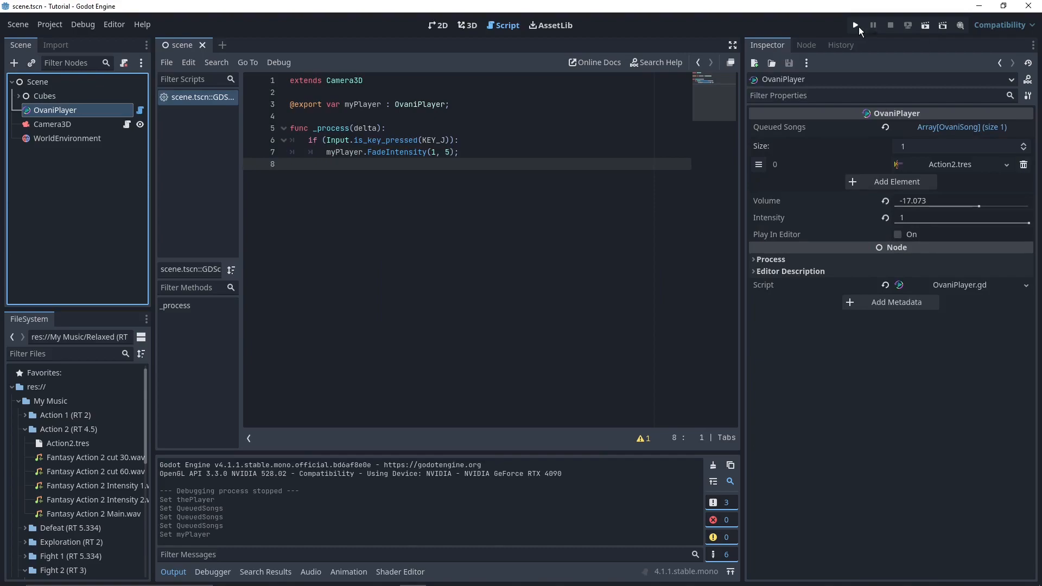
left_click(854, 25)
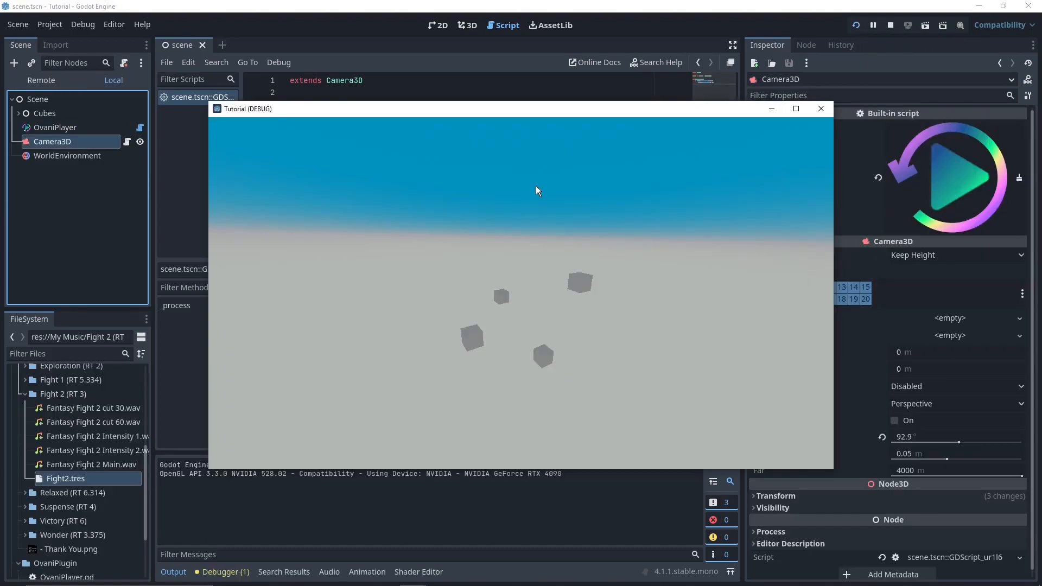
mouse_move(570, 243)
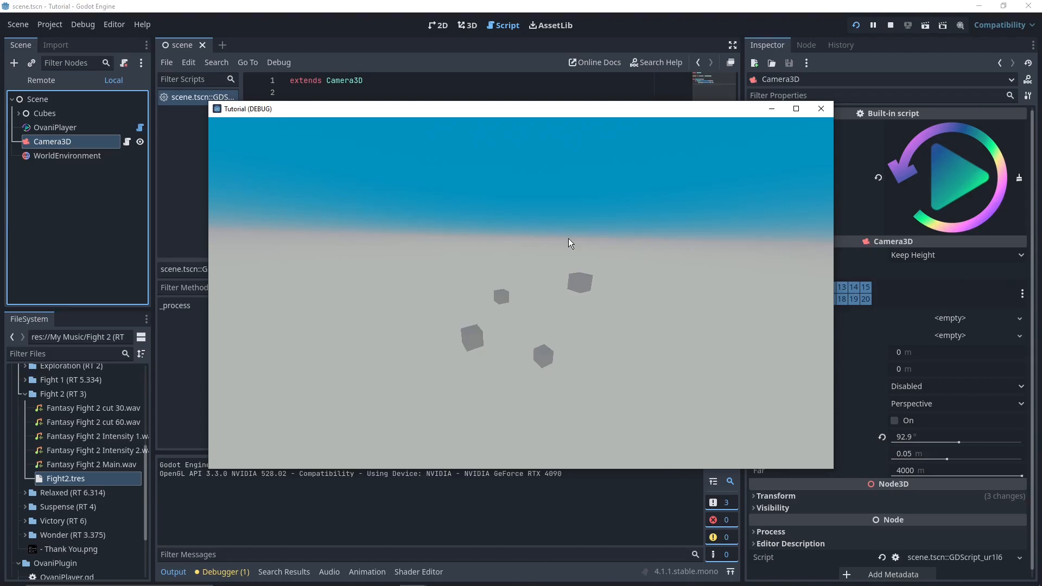
mouse_move(546, 270)
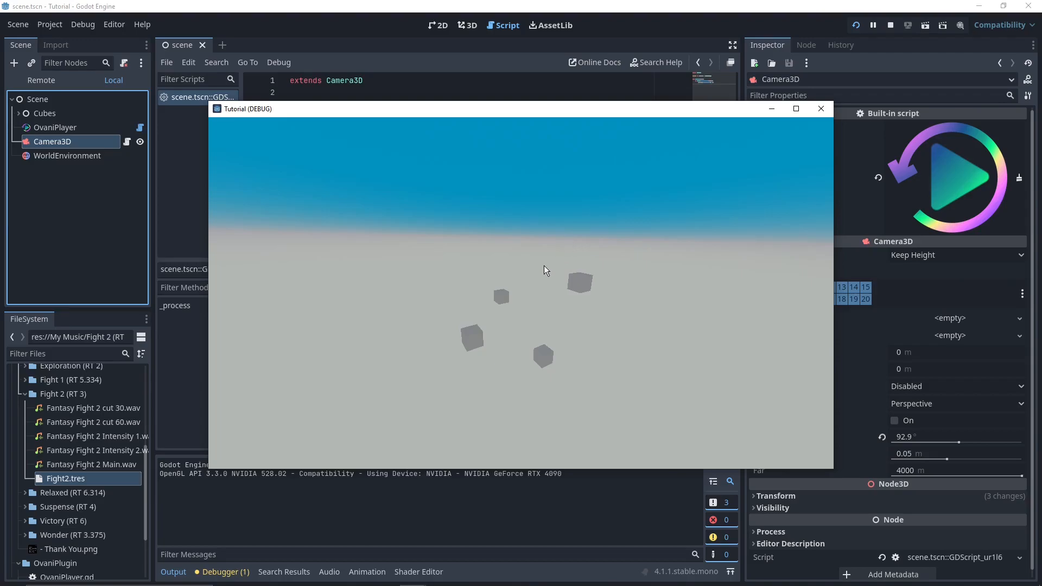
mouse_move(605, 271)
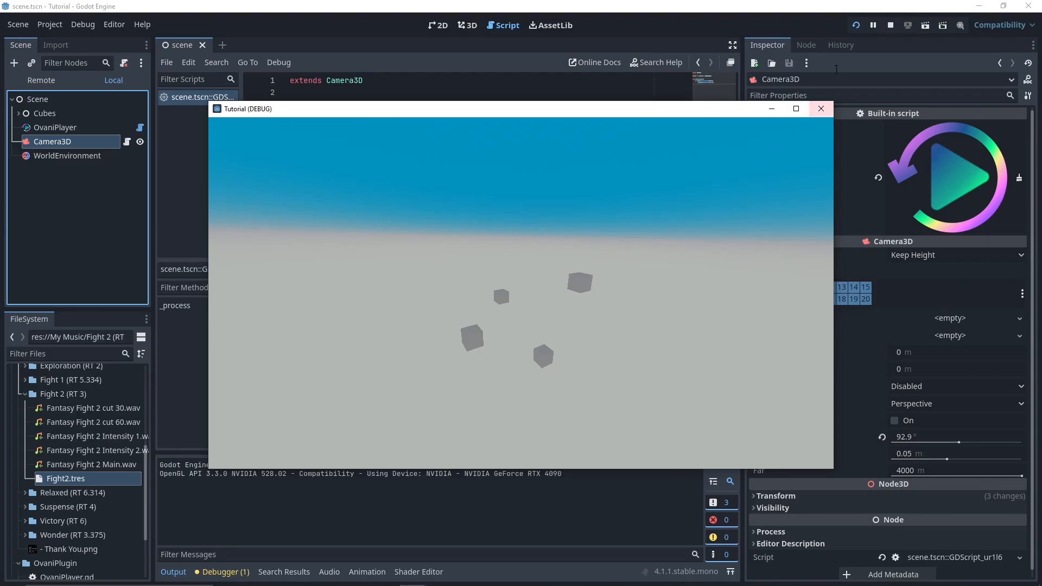
left_click(821, 108)
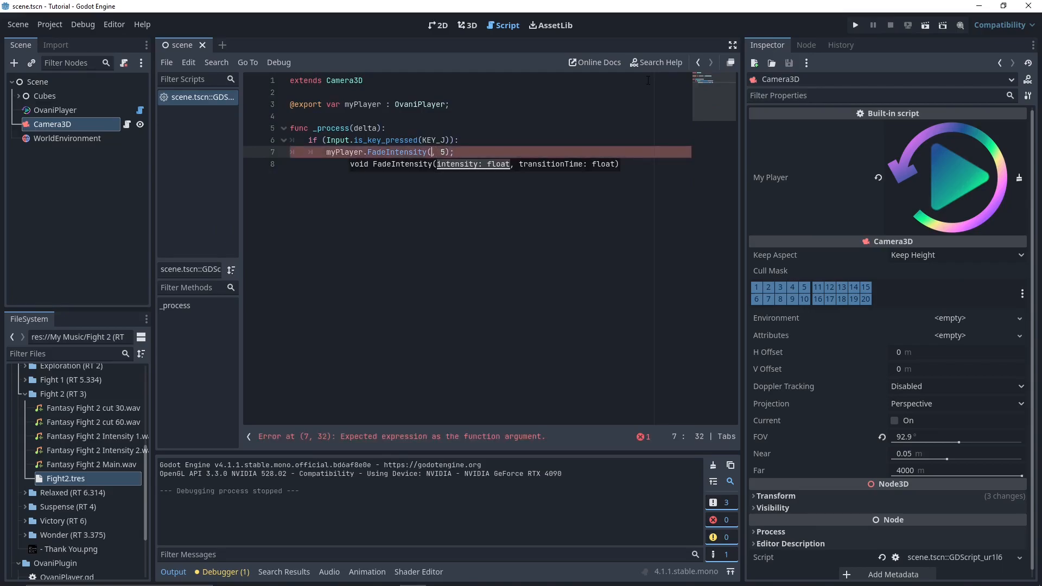
- Try intensity 0.25, then change the J-key call to myPlayer.FadeVolume(-80, 5);
type("0")
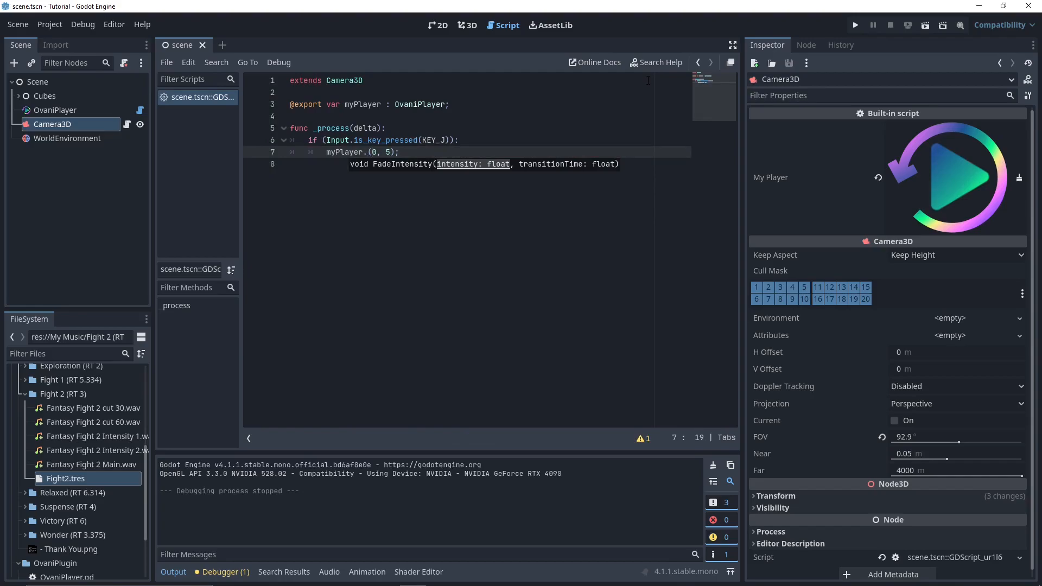
type(".25")
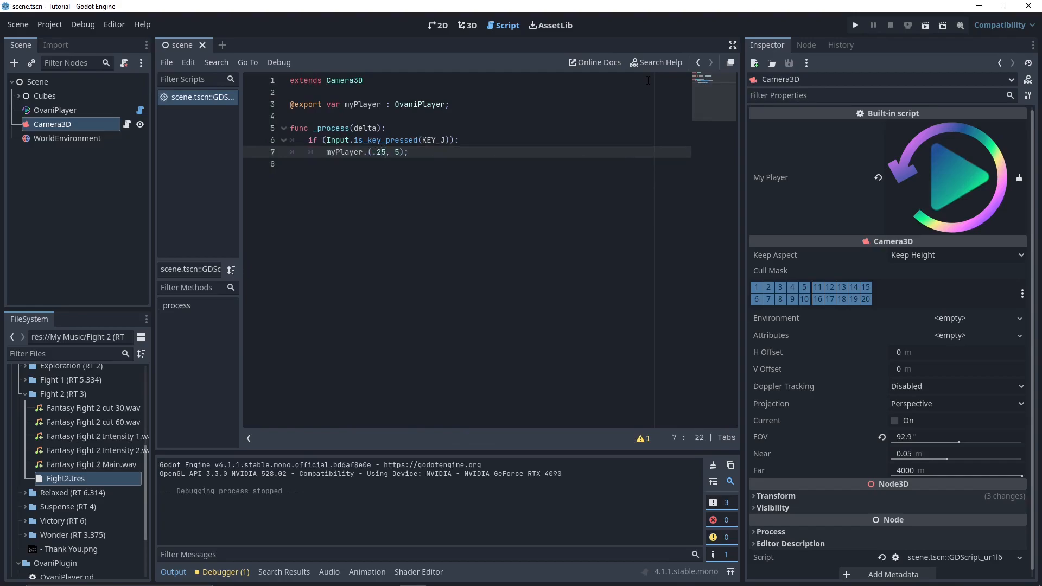
key("BackSpace")
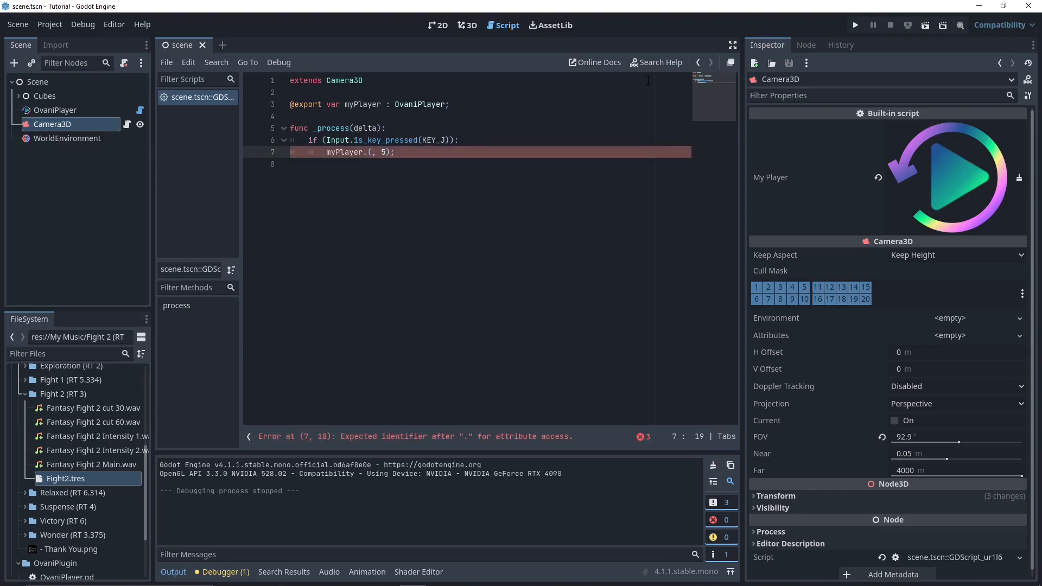
type("-80")
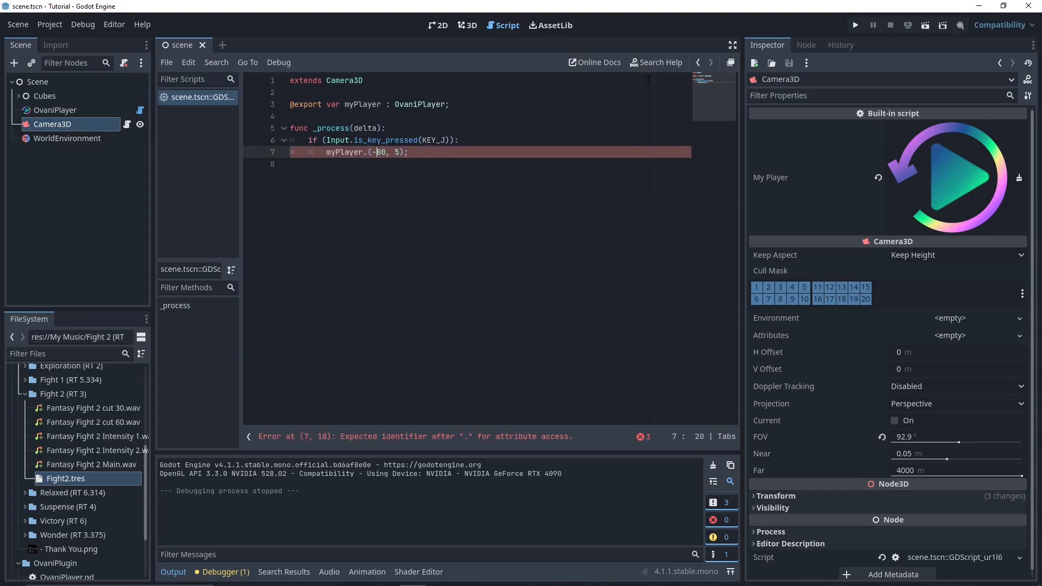
type("FadeVolume")
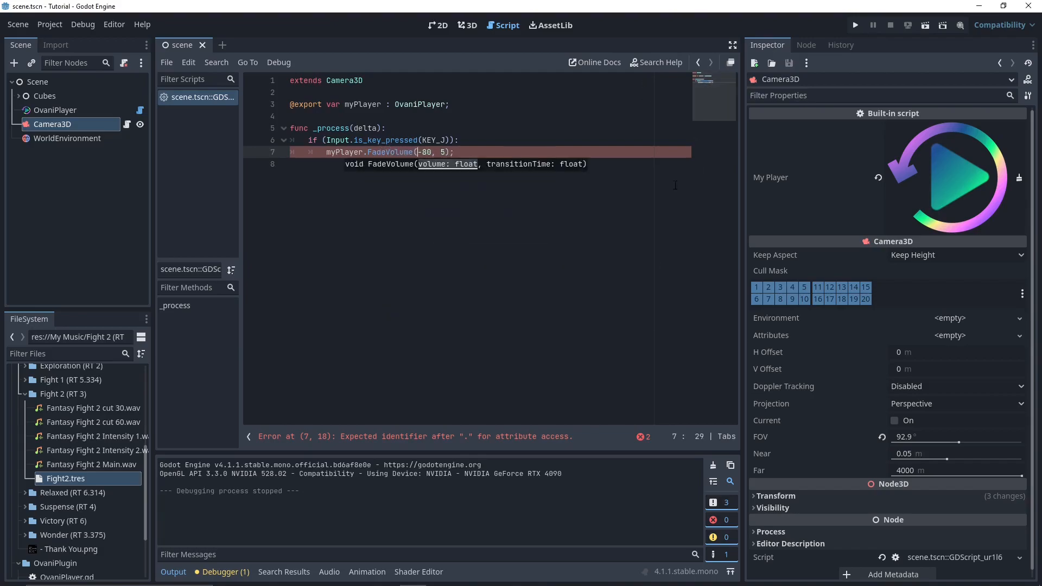
left_click(855, 25)
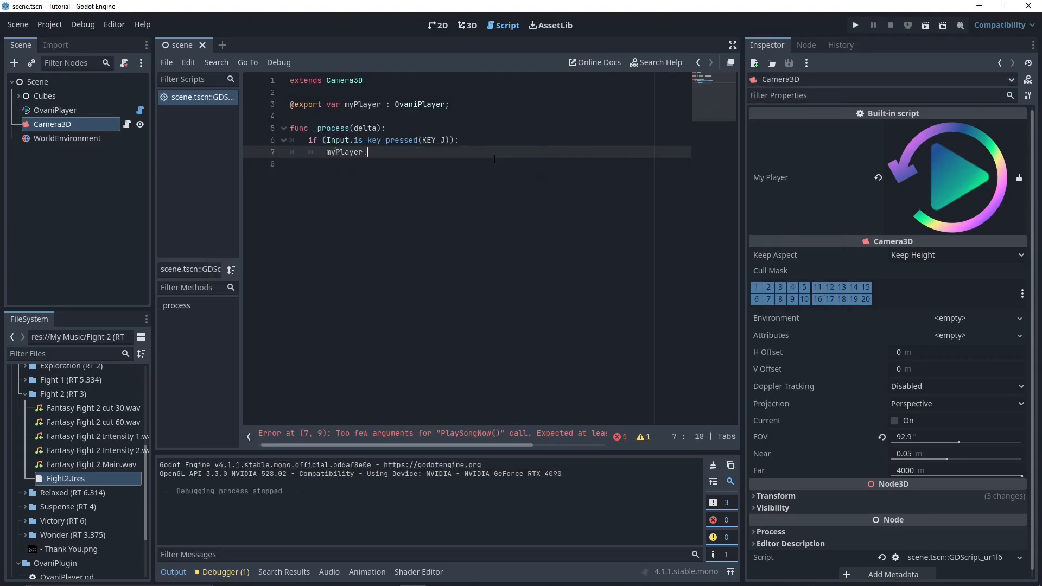
- Call myPlayer.PlaySongNow() and create a Relaxed.tres OvaniSong resource in the Relaxed folder
type(".")
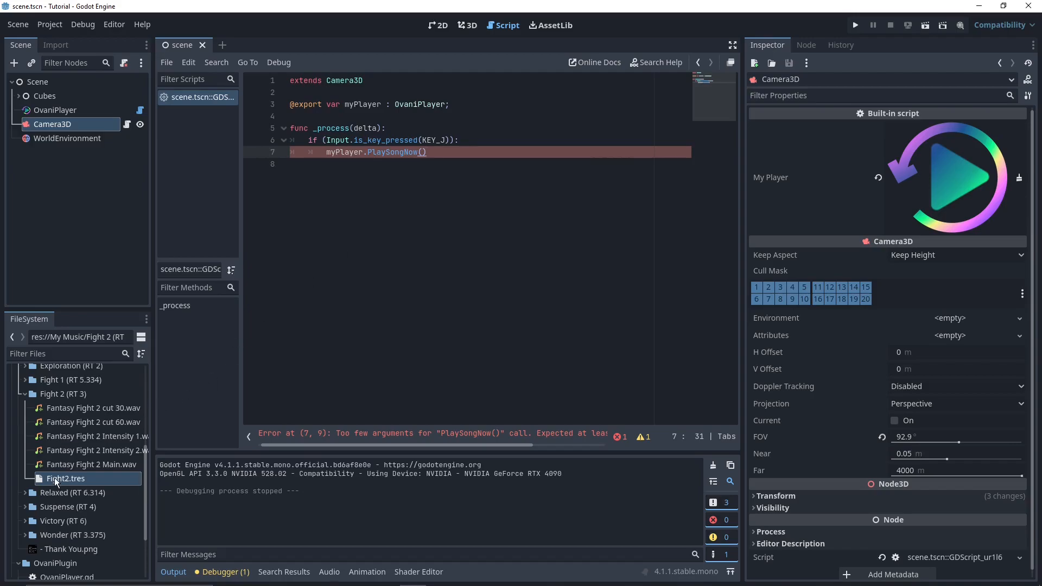
left_click(72, 493)
type("Ova")
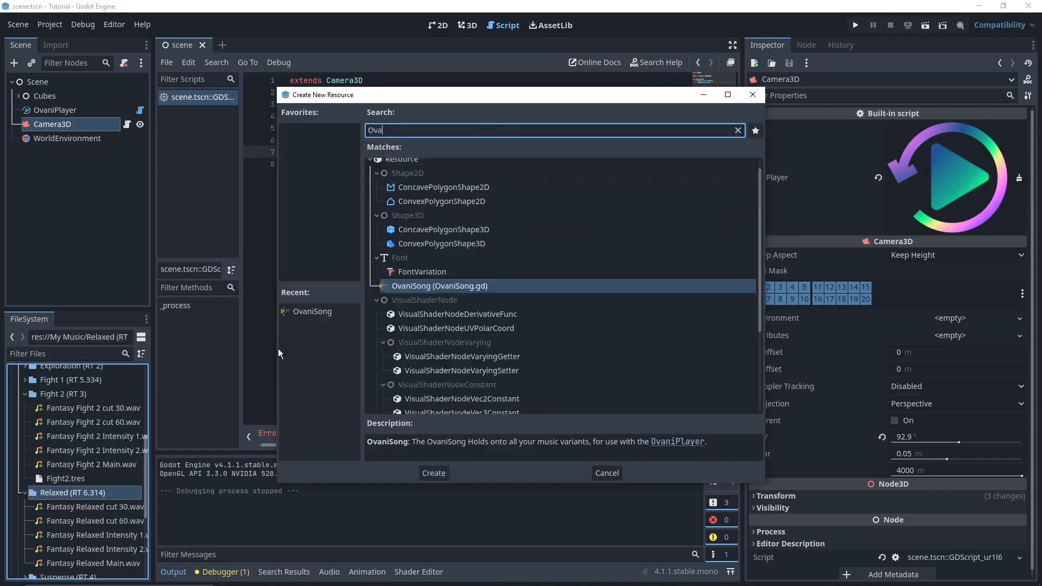
left_click(433, 472)
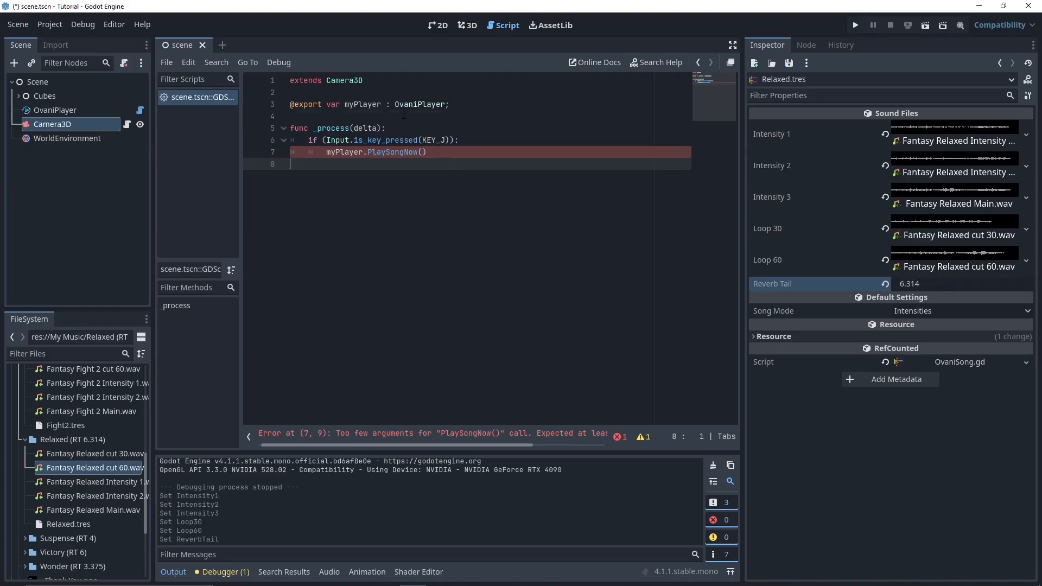
left_click(404, 116)
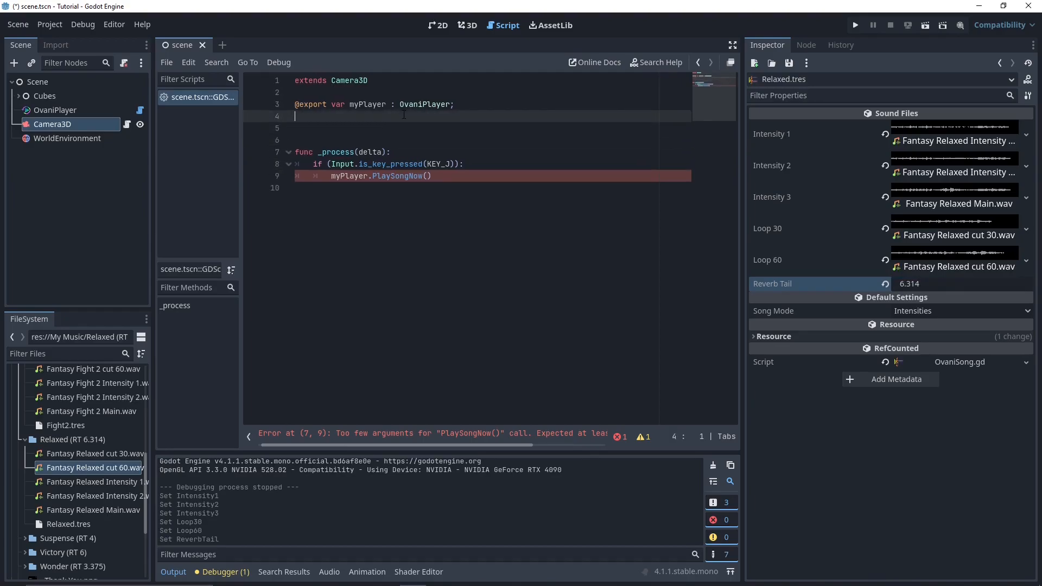
- Declare var relaxed : OvaniSong = load("res://My Music/Relaxed (RT 6.314)/Relaxed.tres")
type("var")
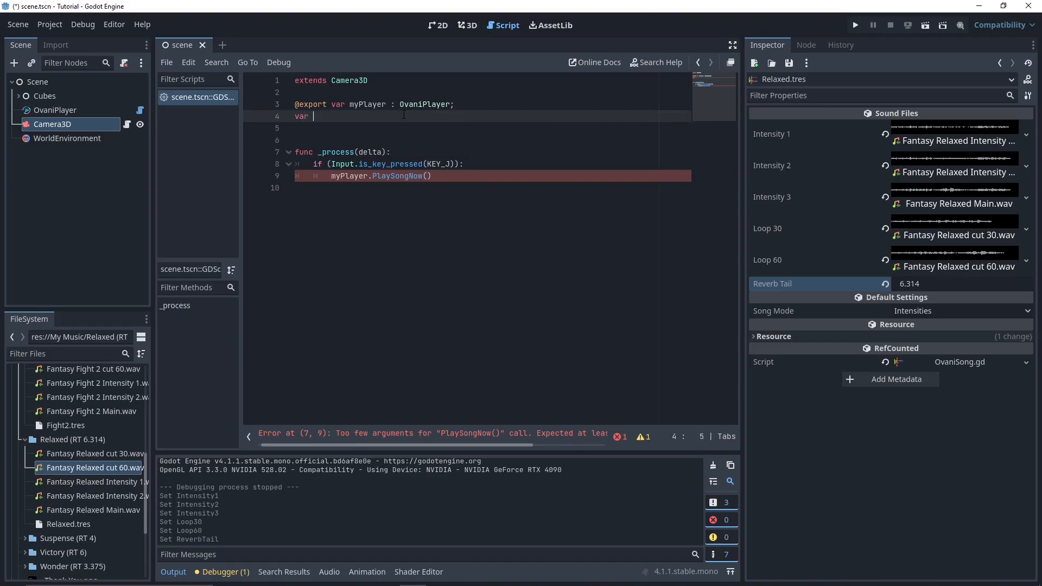
type("re")
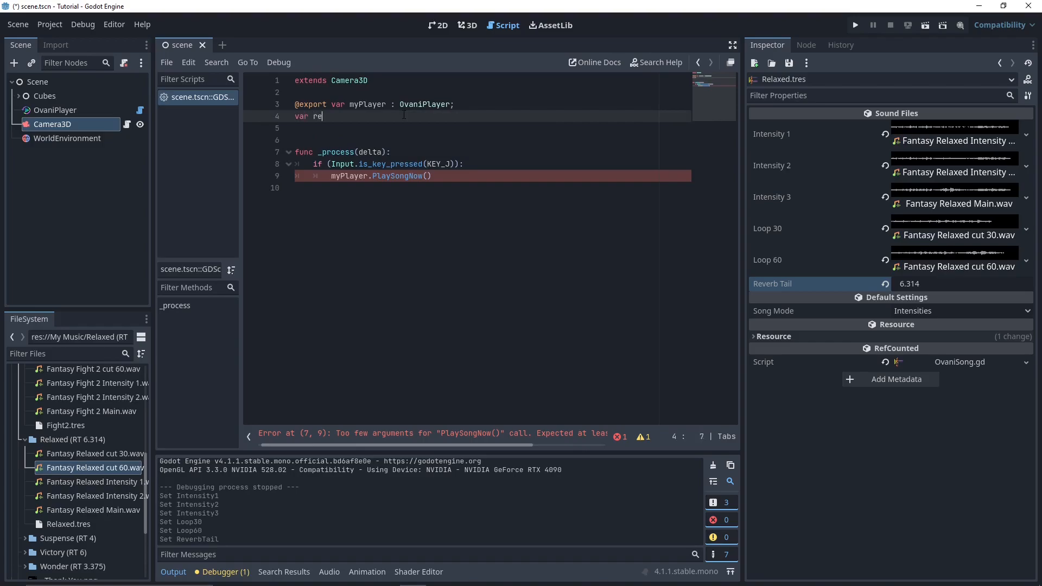
type("laxe")
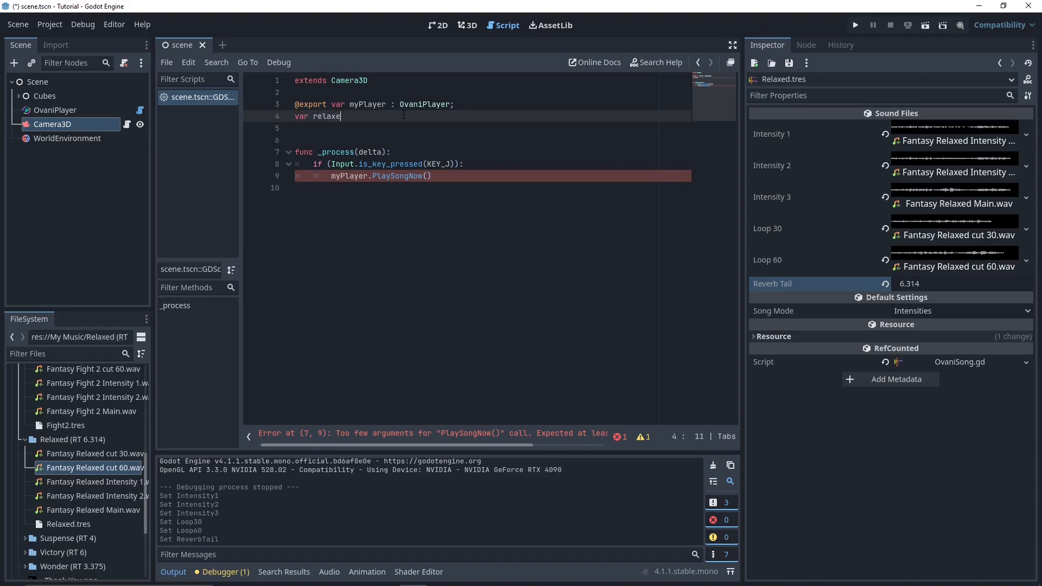
type(": OvaniSon")
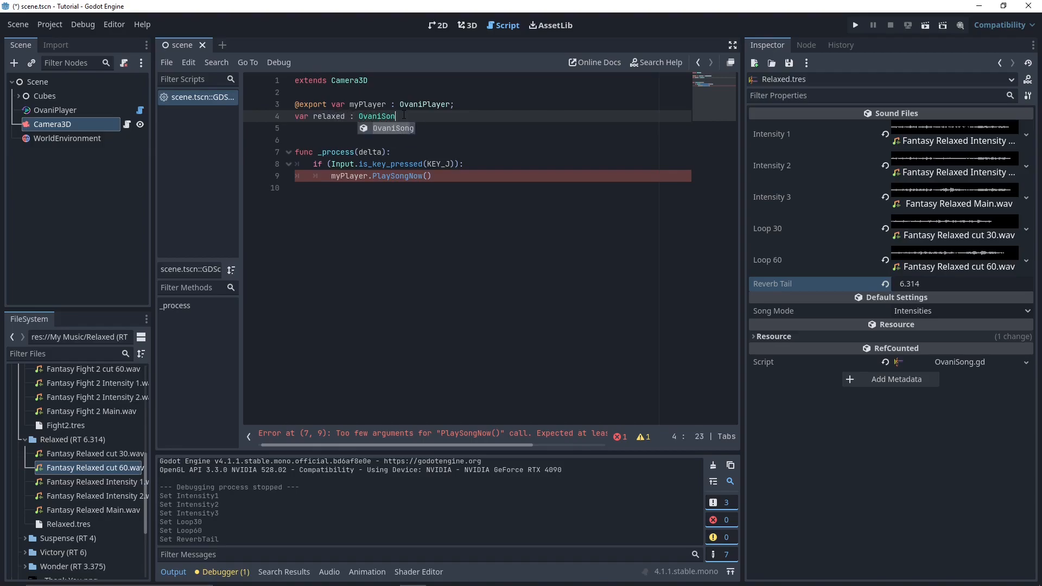
type("= load(\"")
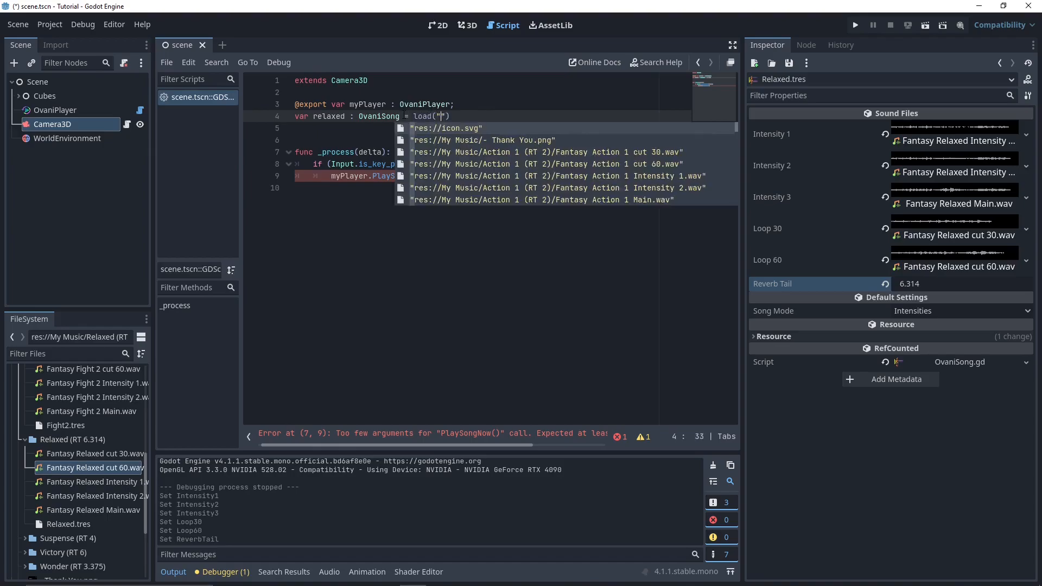
type("relaxed")
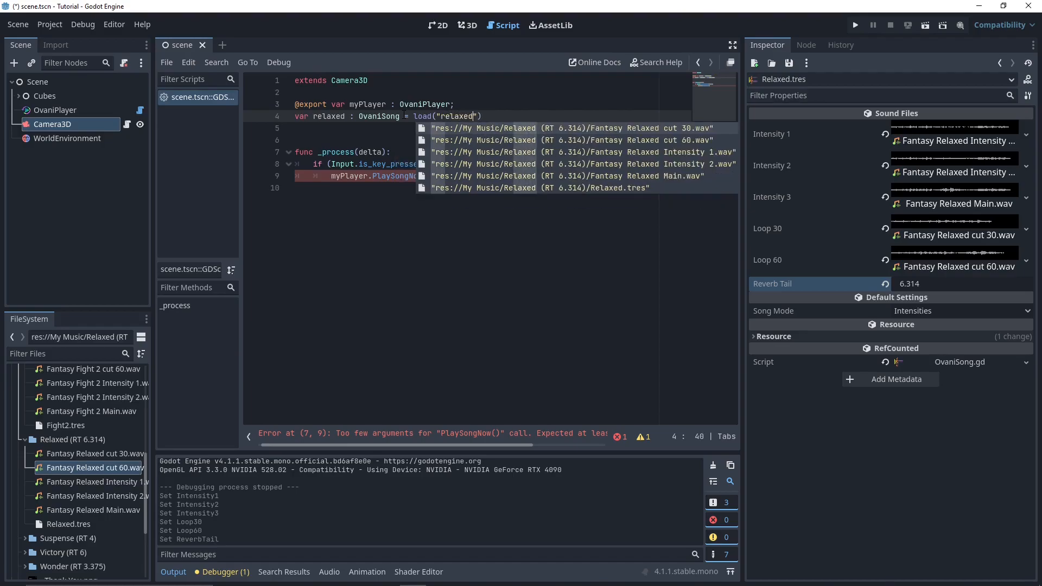
left_click(540, 188)
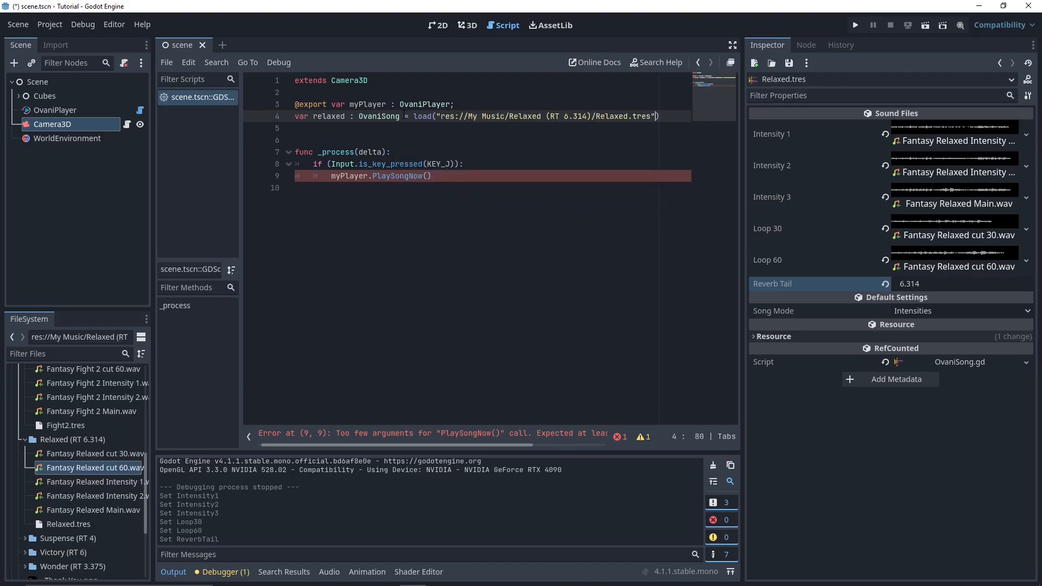
right_click(69, 523)
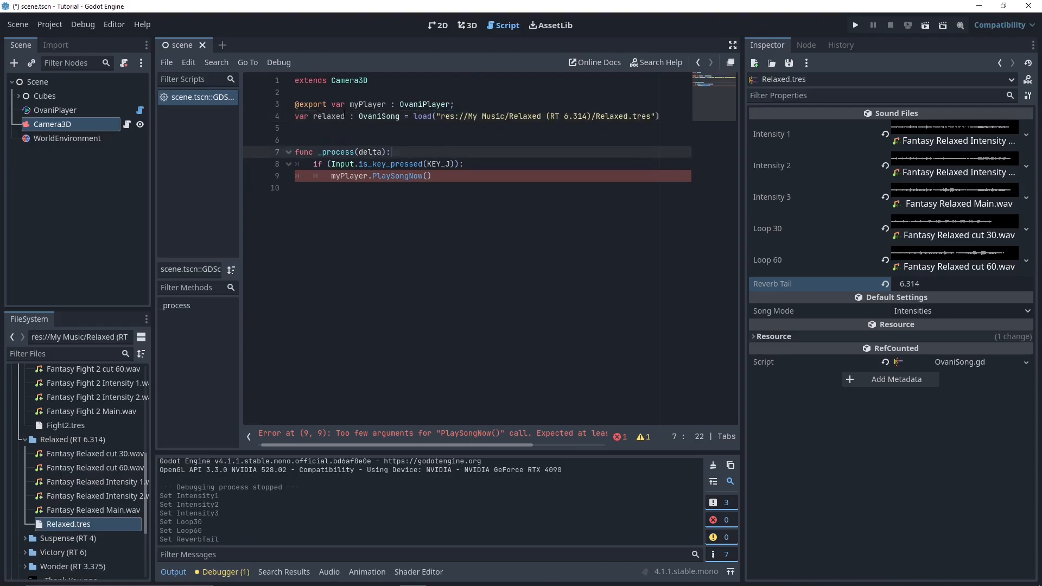
- Change the J-key call to myPlayer.PlaySongNow(relaxed, 5)
left_click(431, 175)
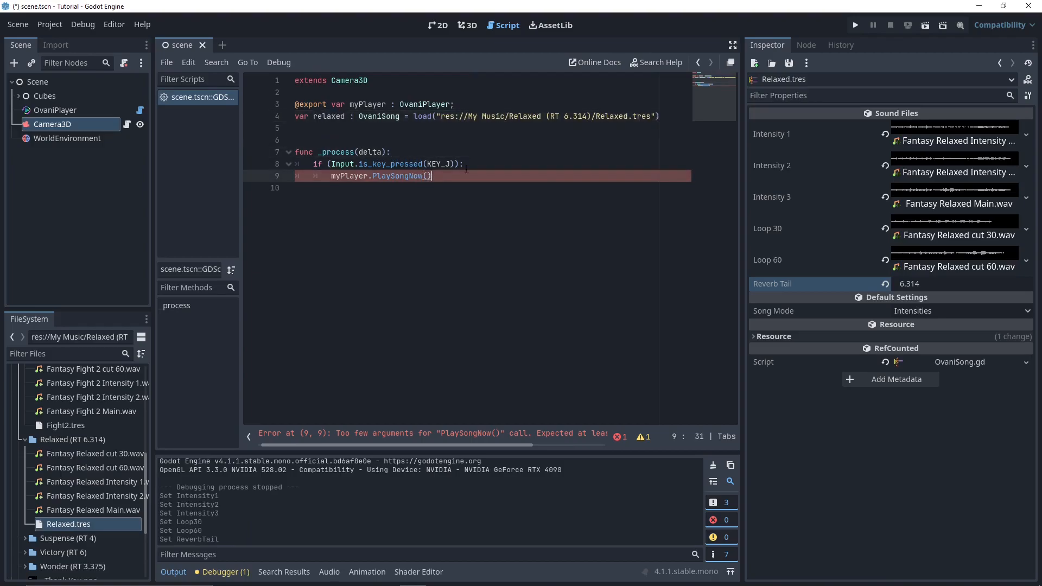
type("relaxed,")
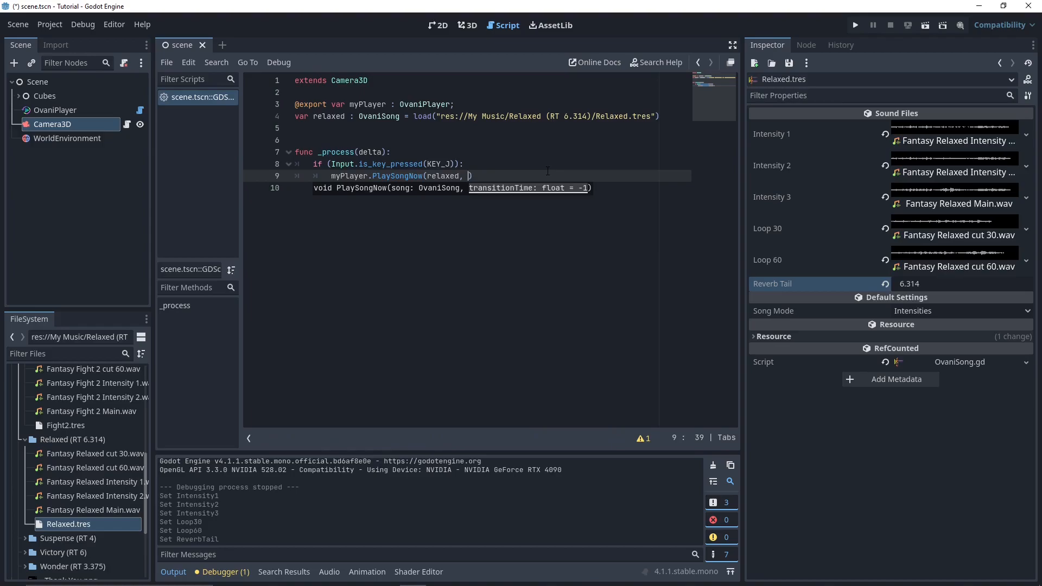
type("5")
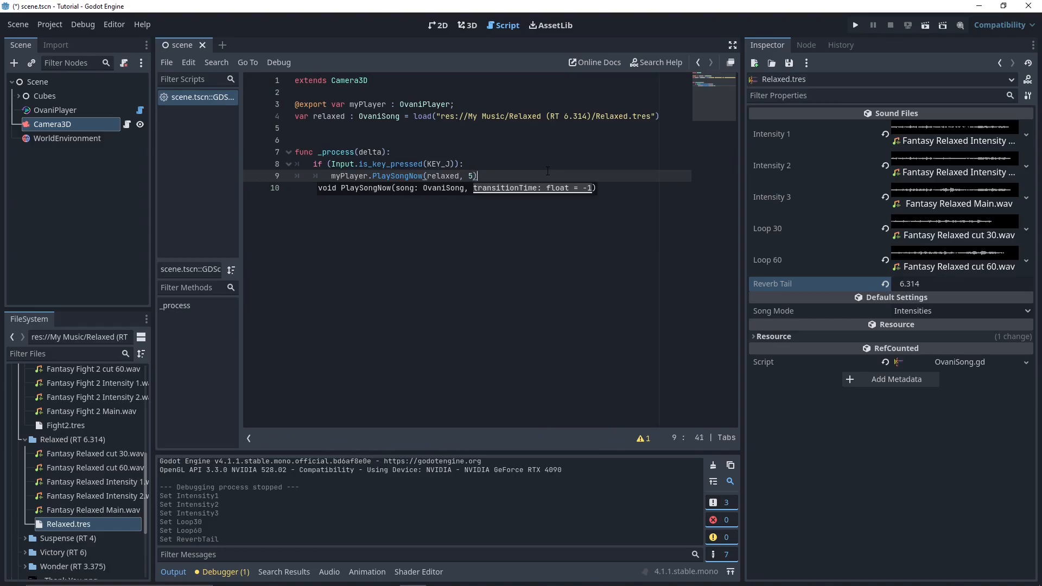
- Run the game, press J to test PlaySongNow, stop it and edit the transition time
left_click(856, 25)
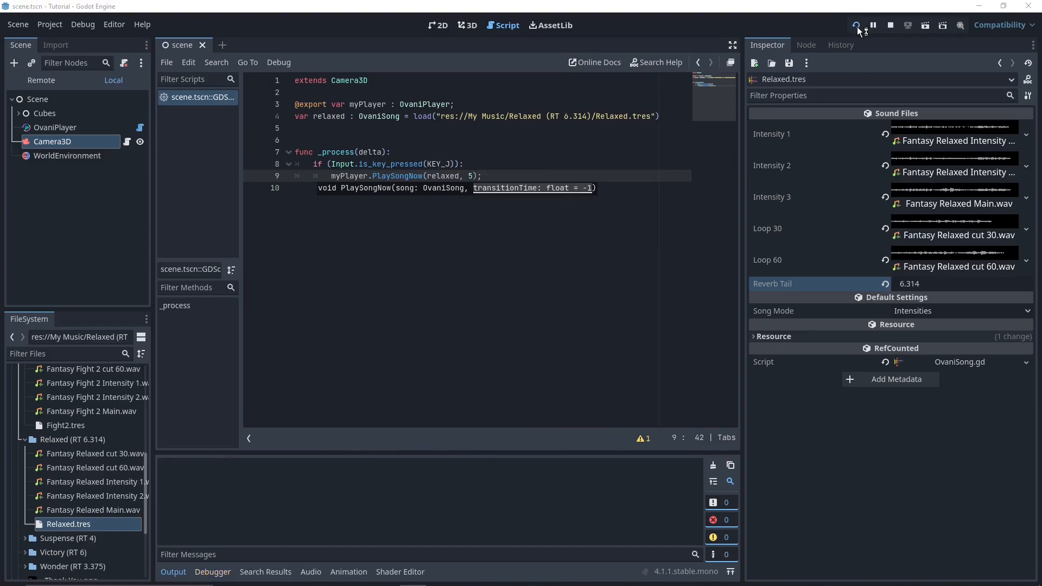
left_click(856, 25)
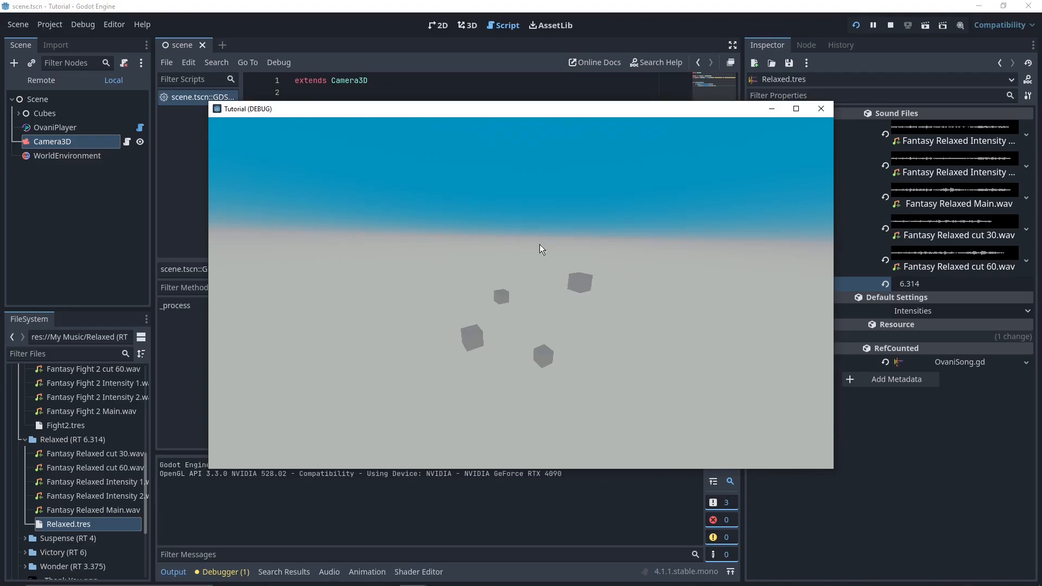
mouse_move(573, 231)
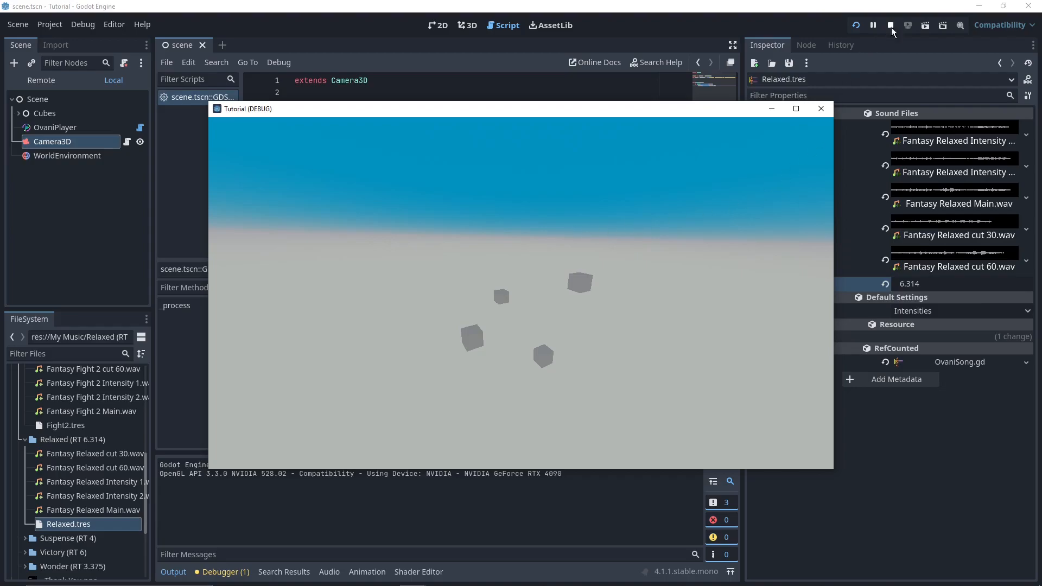
left_click(891, 25)
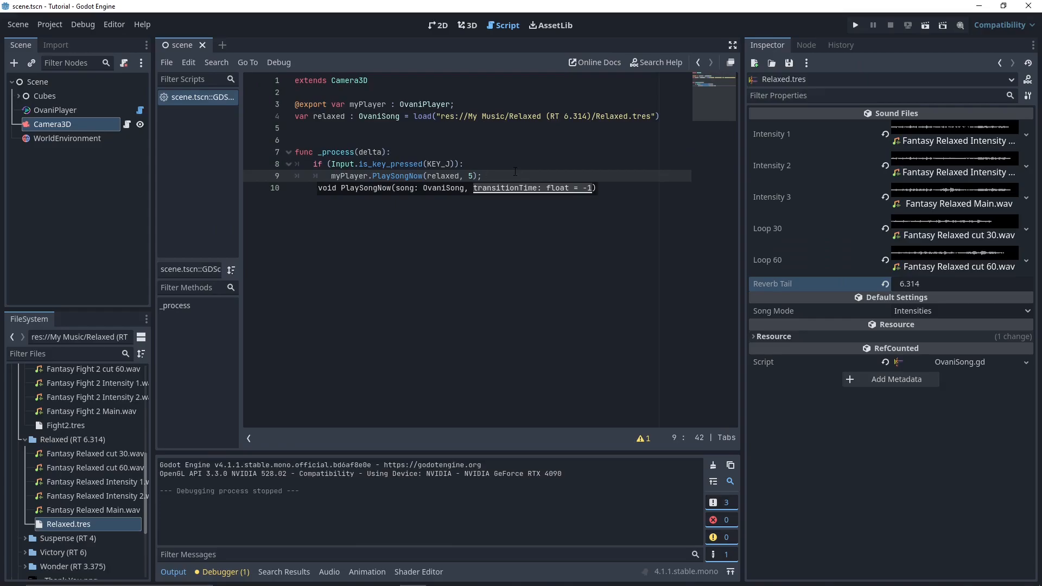
left_click(855, 25)
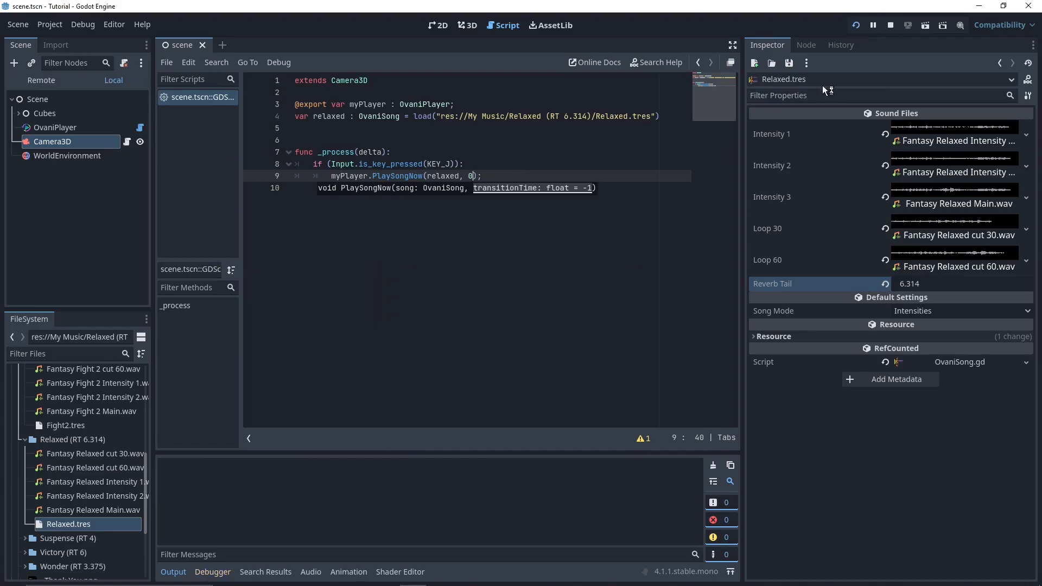
- Rerun and stop the game, then set the transition time to -1
left_click(890, 25)
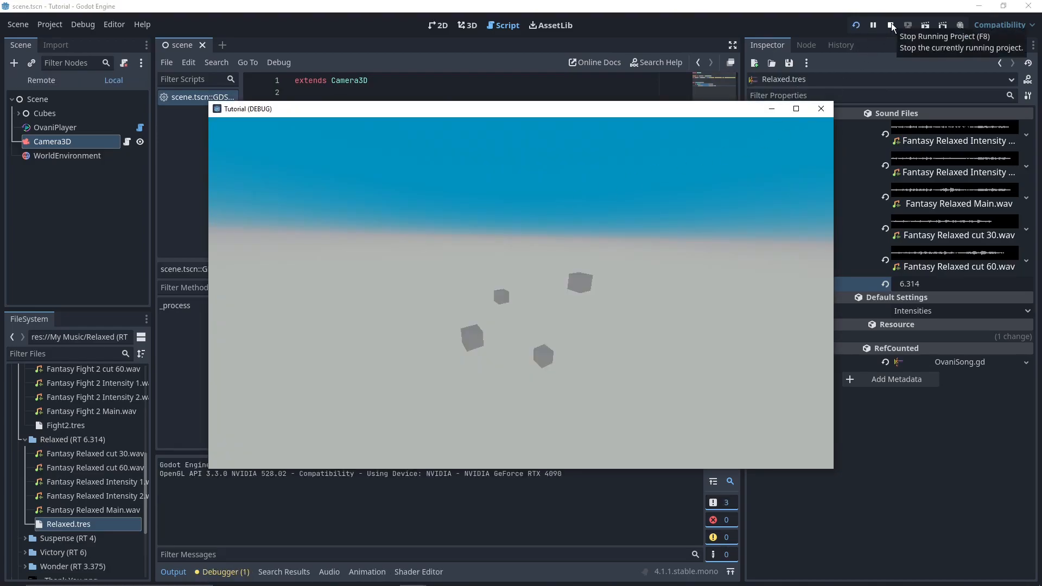
left_click(891, 25)
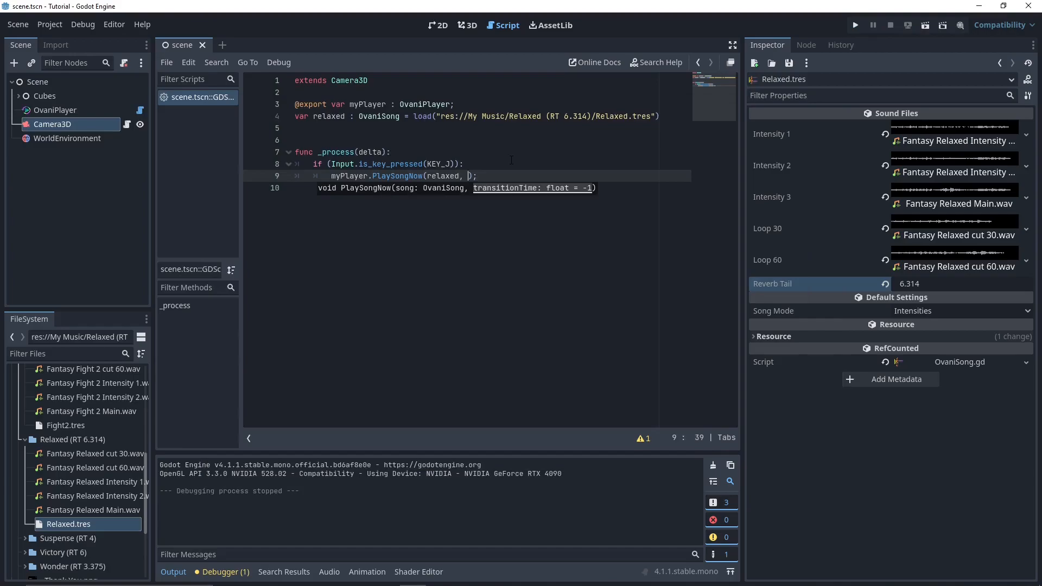
type("-1")
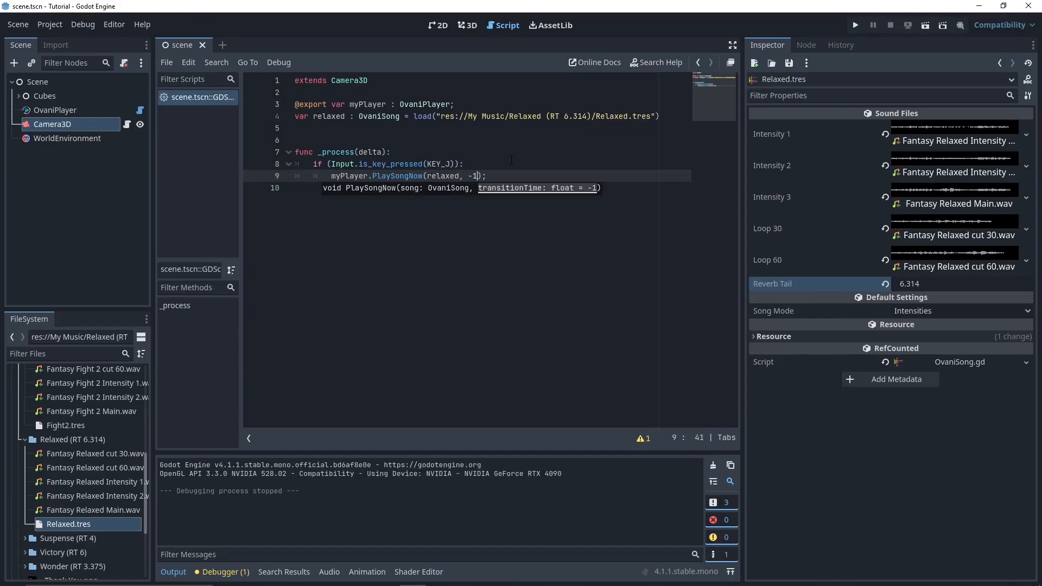
key("BackSpace")
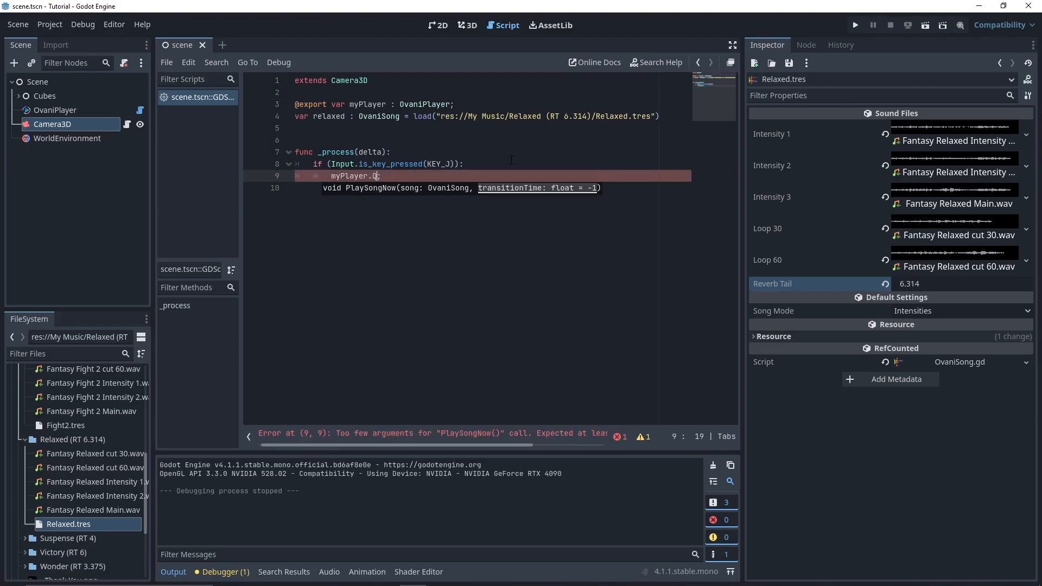
- Try myPlayer.QueueSong() on the J-key line, check OvaniPlayer's Queued Songs, then strip it back to myPlayer
type("ueueSong(")
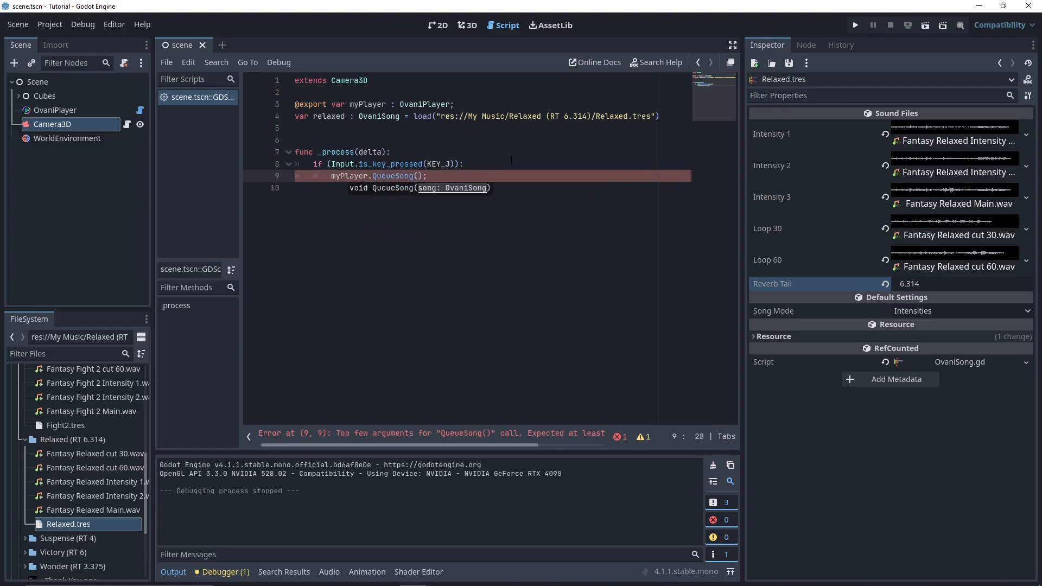
mouse_move(93, 114)
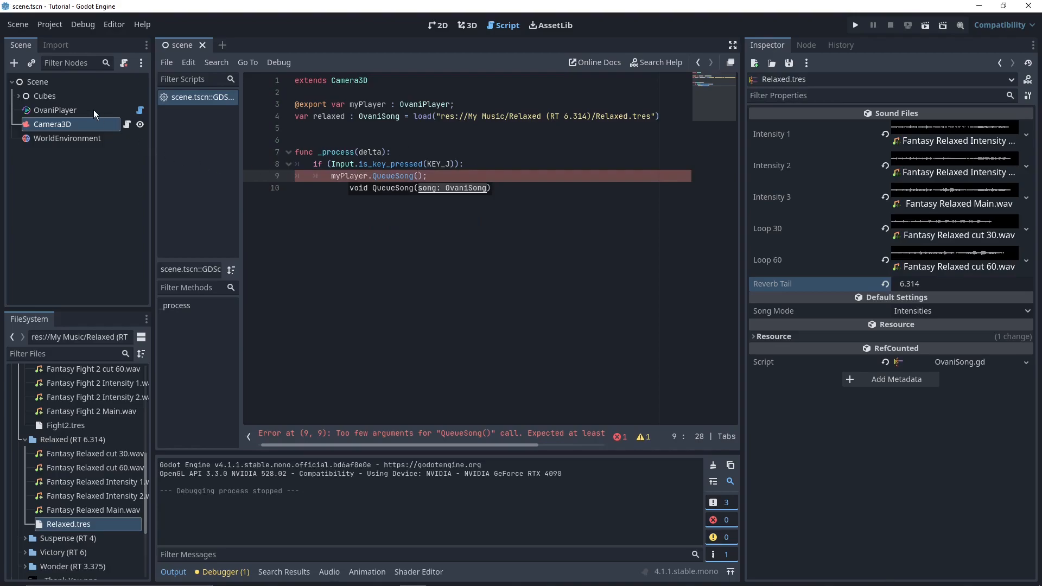
left_click(55, 110)
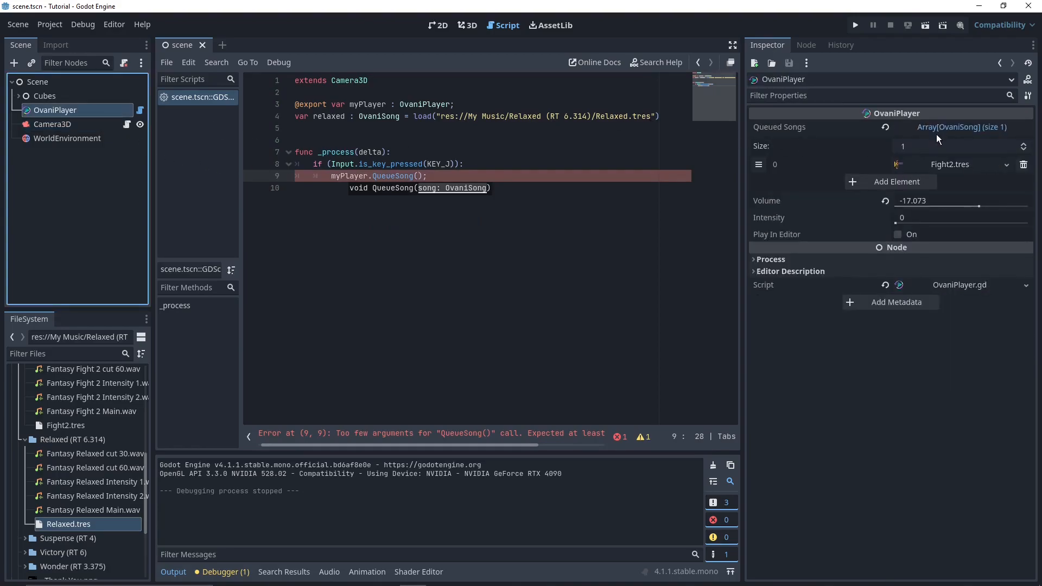
left_click(52, 123)
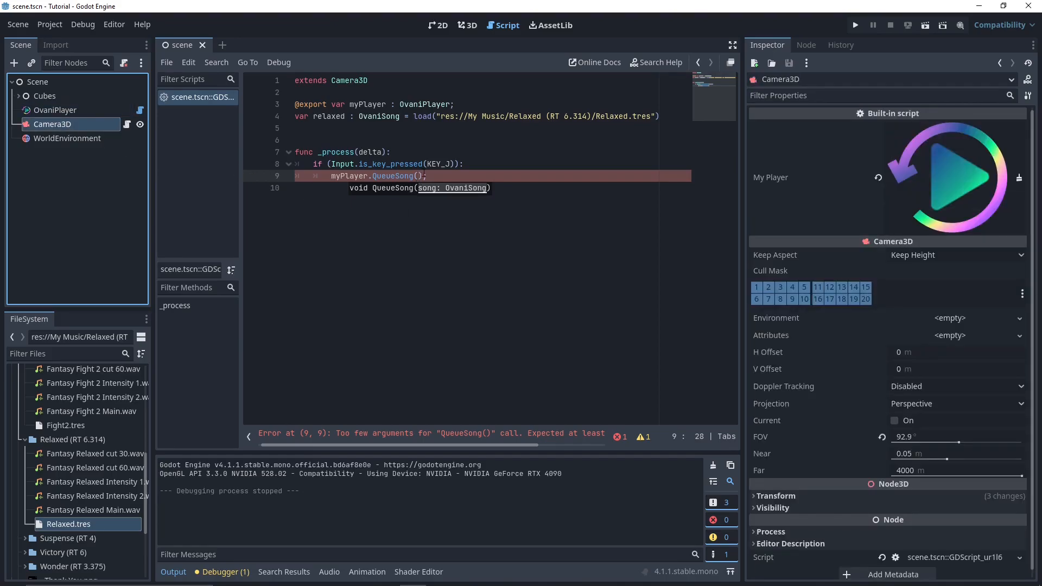
key("BackSpace")
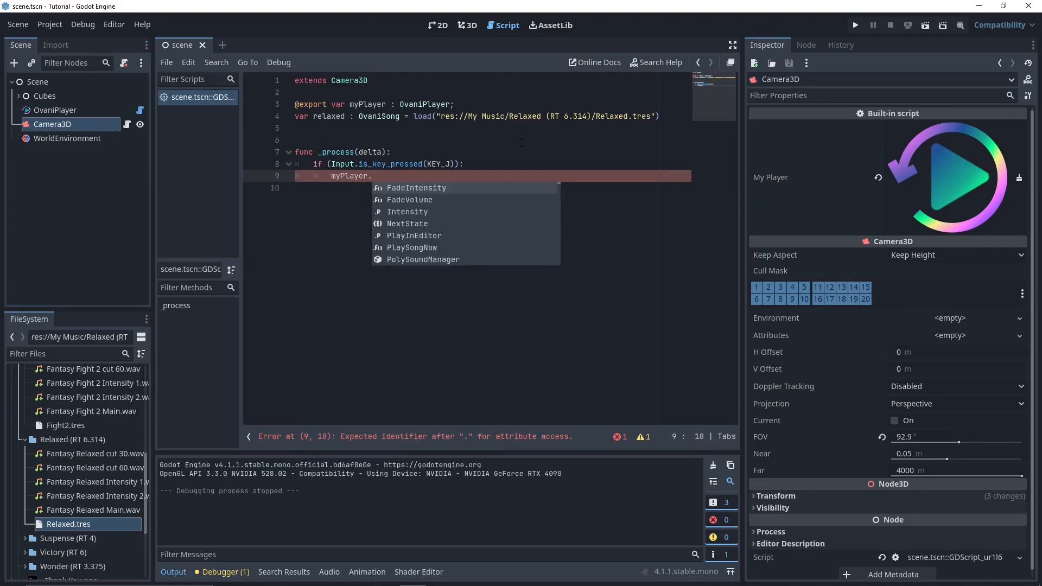
- Complete myPlayer.Intensity, try assigning .5, remove it, and begin typing Vol for Volume
type("In")
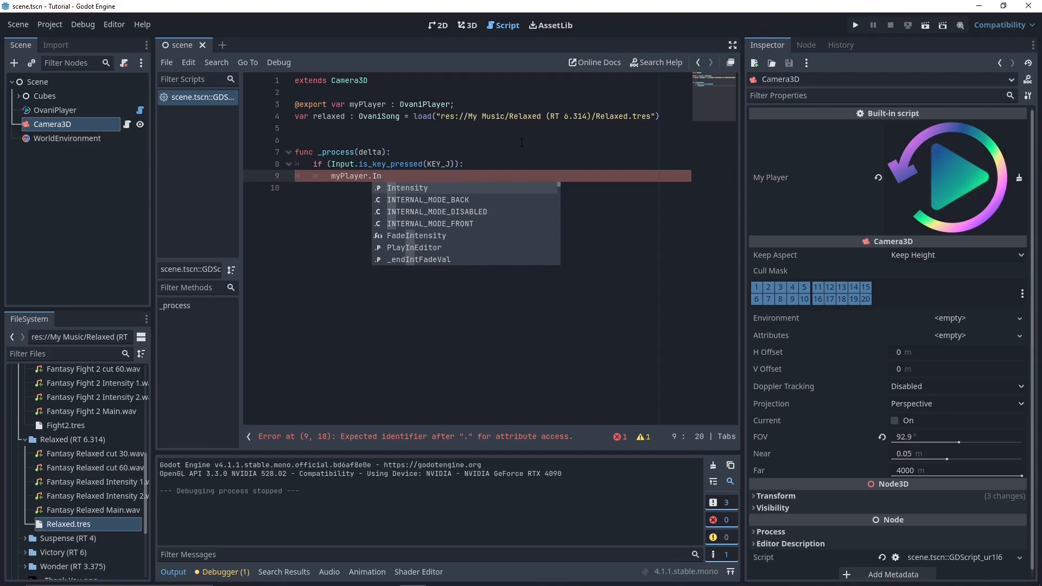
left_click(406, 188)
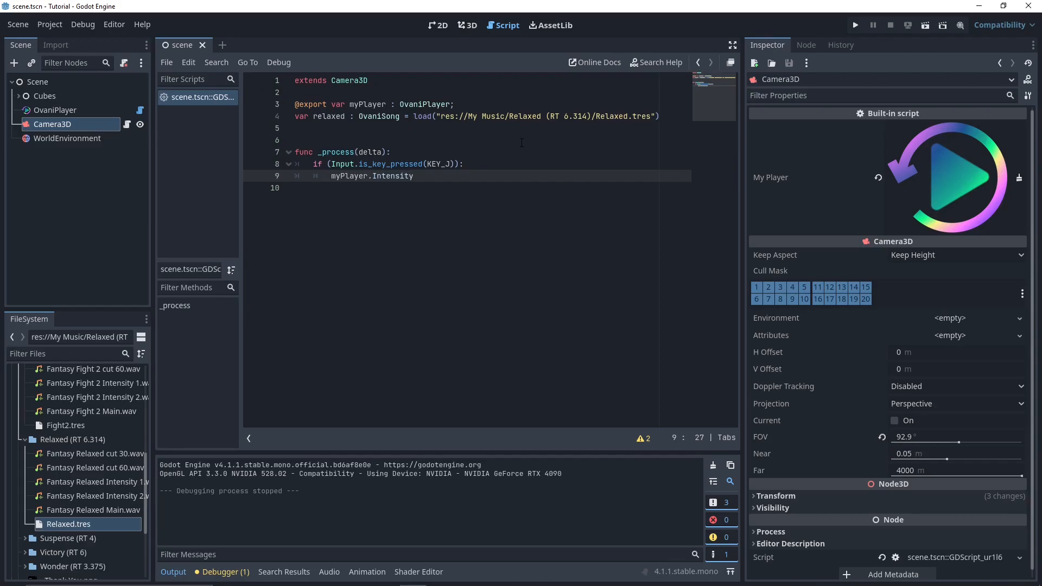
type("= .5")
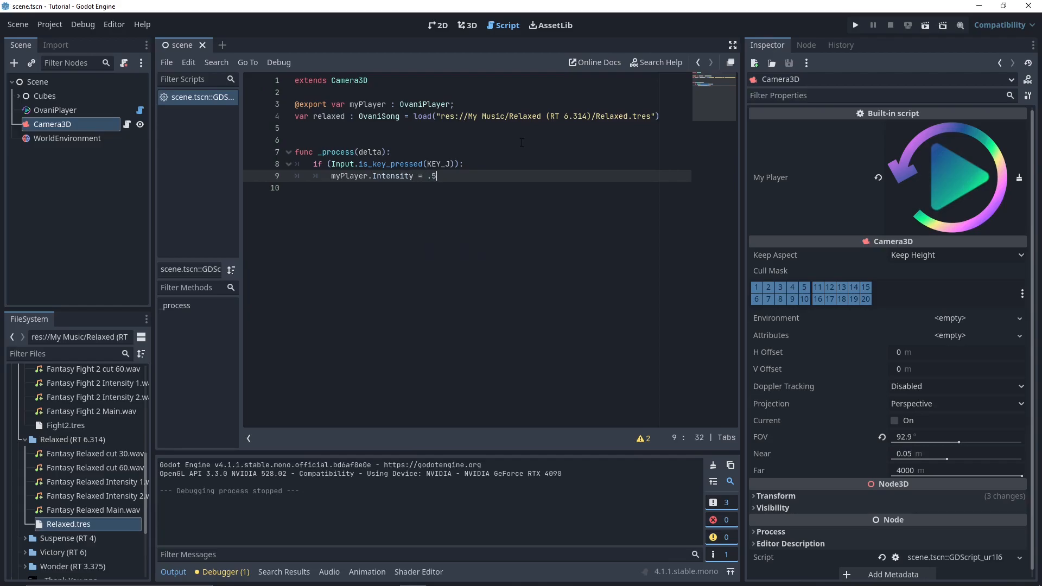
key("BackSpace")
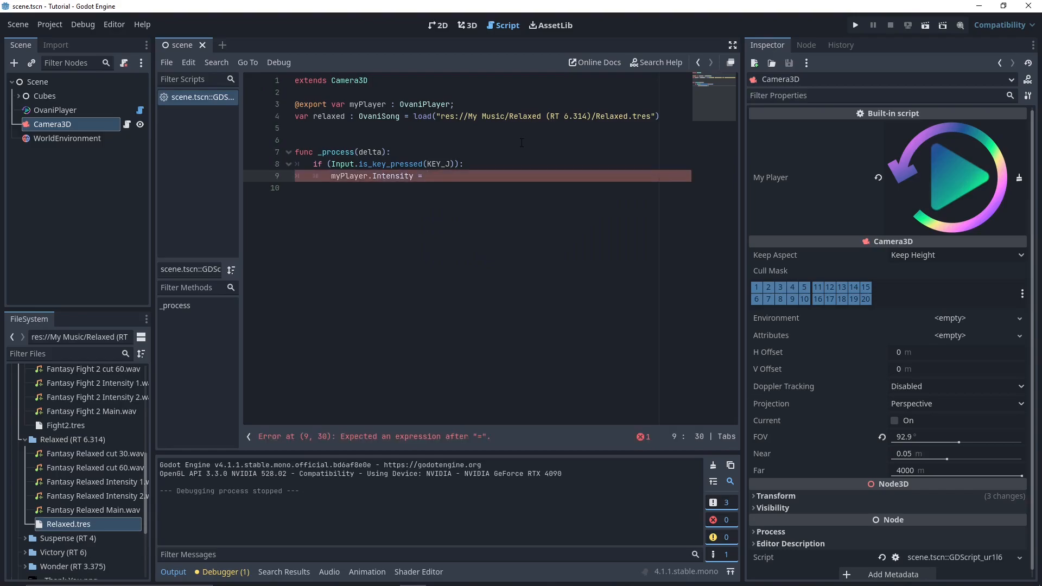
key("BackSpace")
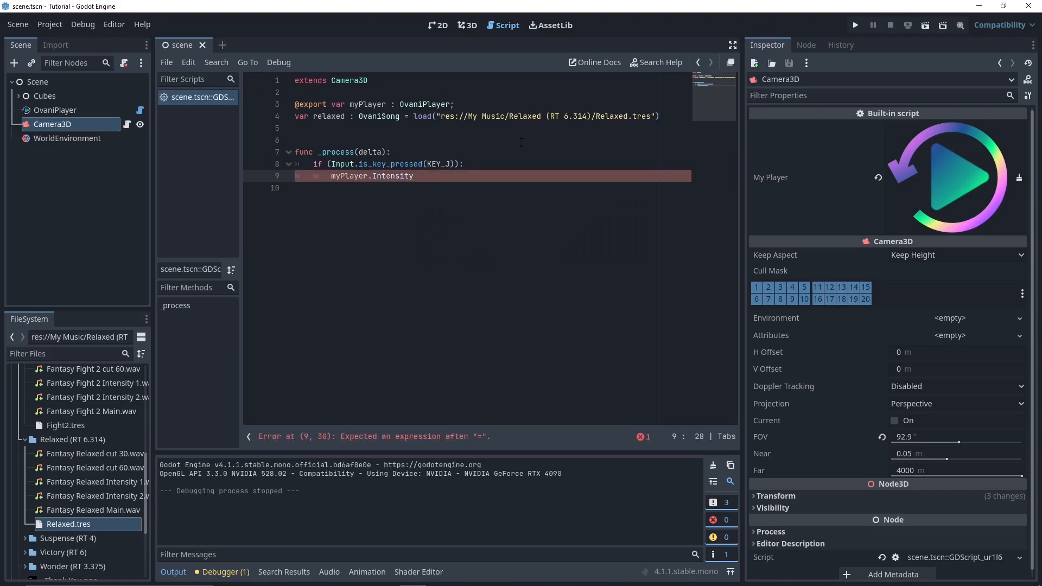
type("Vol")
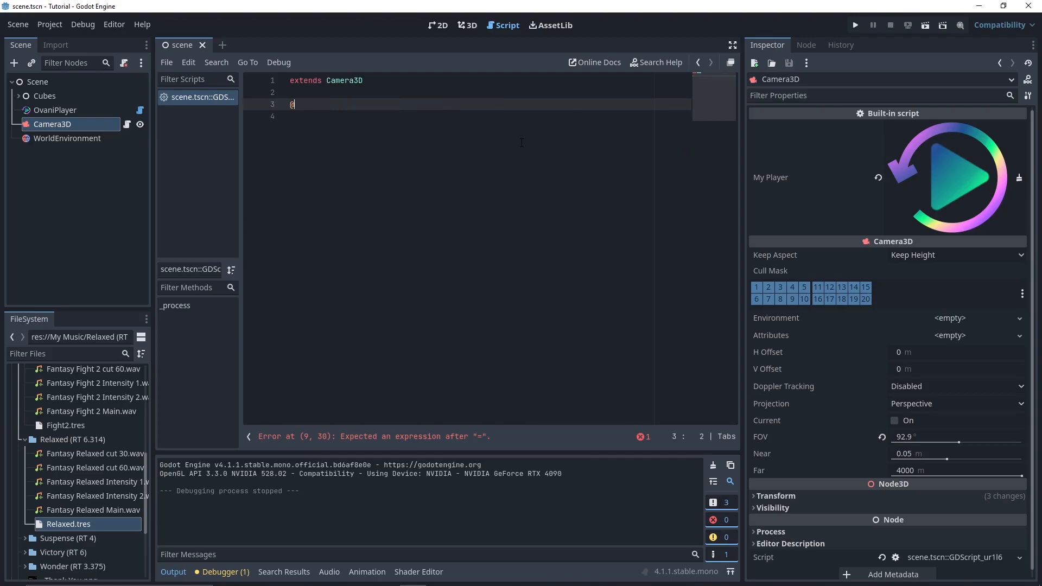
key("Backspace")
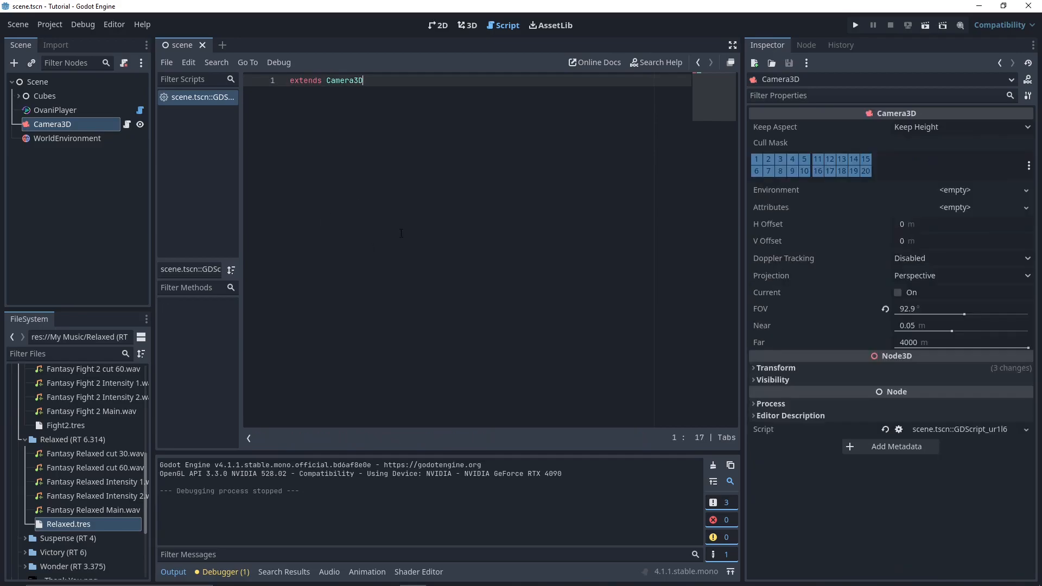
left_click(56, 110)
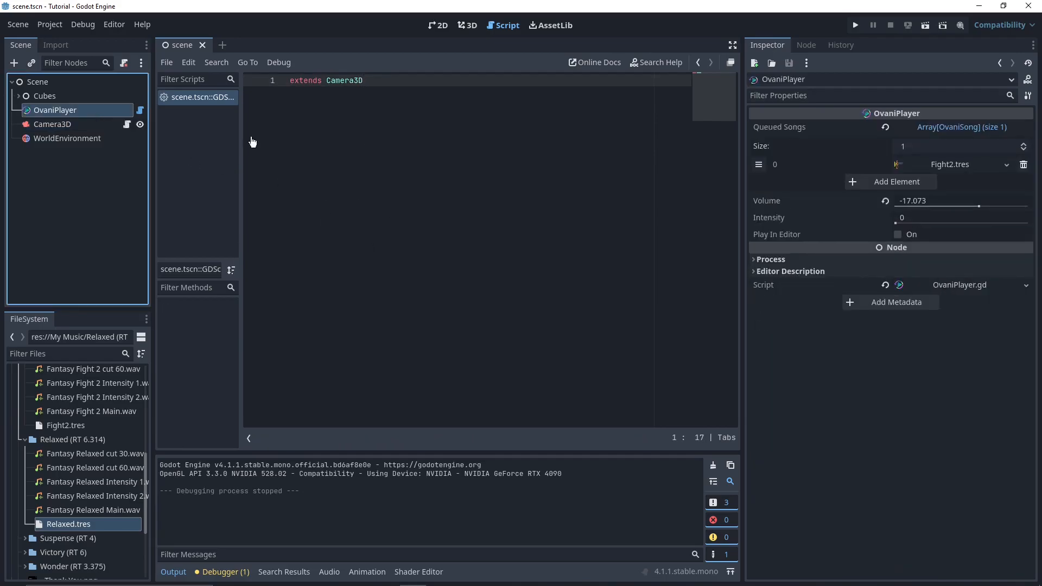
left_click(1027, 79)
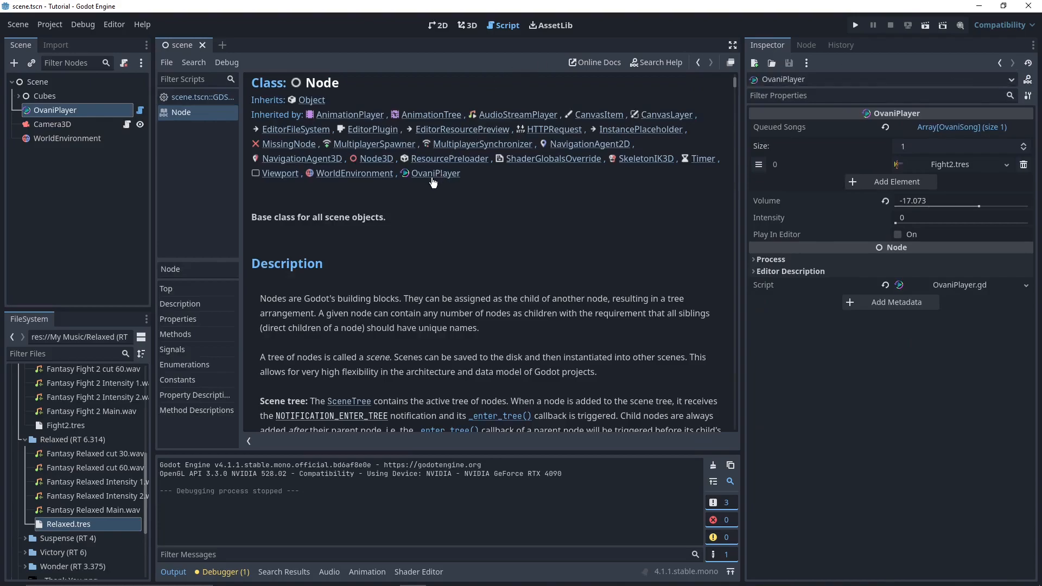
left_click(656, 62)
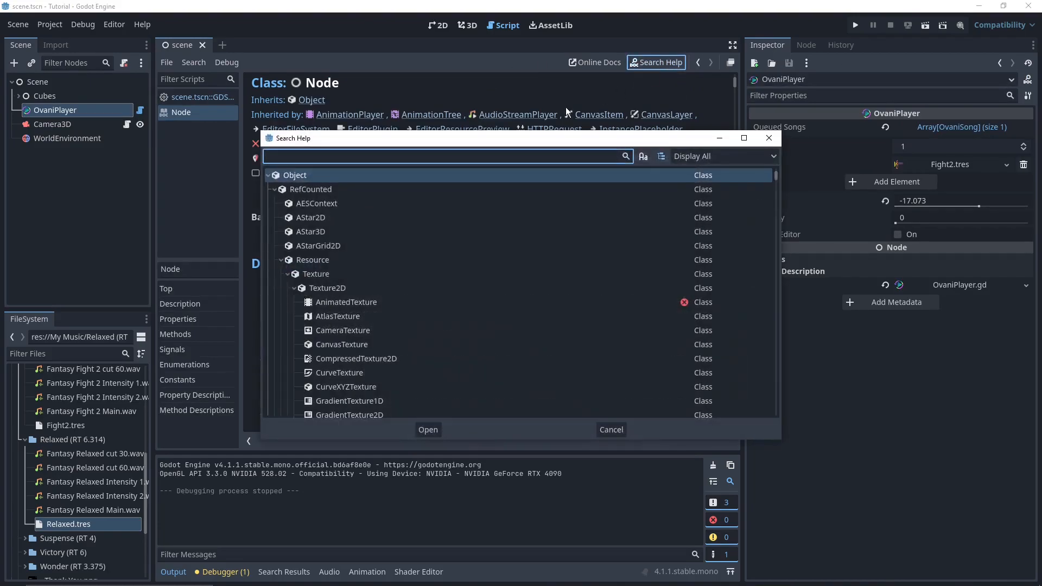
left_click(609, 430)
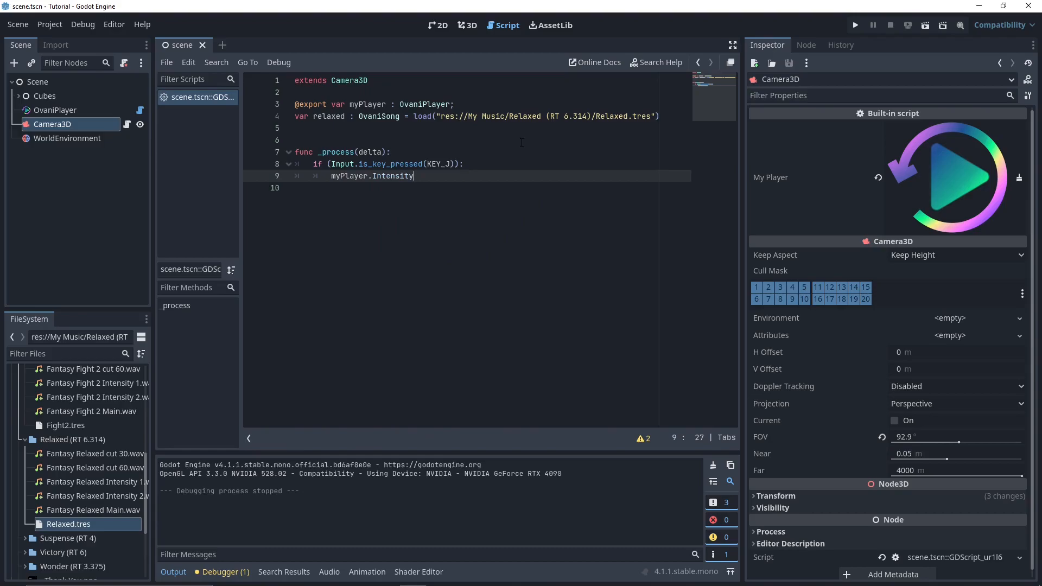
- Drop the Intensity = .5 attempt and make the line reference myPlayer.Volume instead
type("= .5")
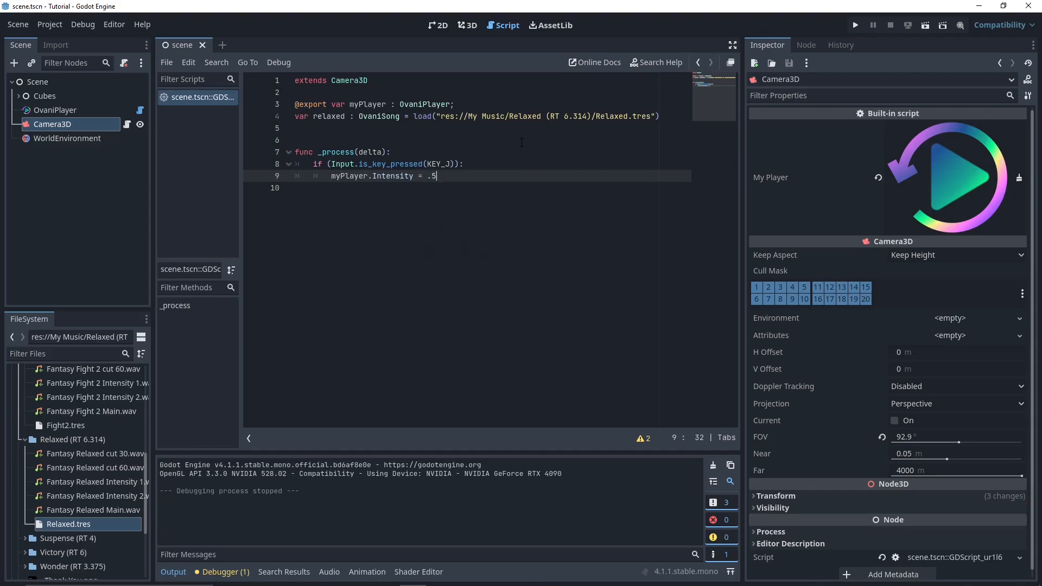
key("BackSpace")
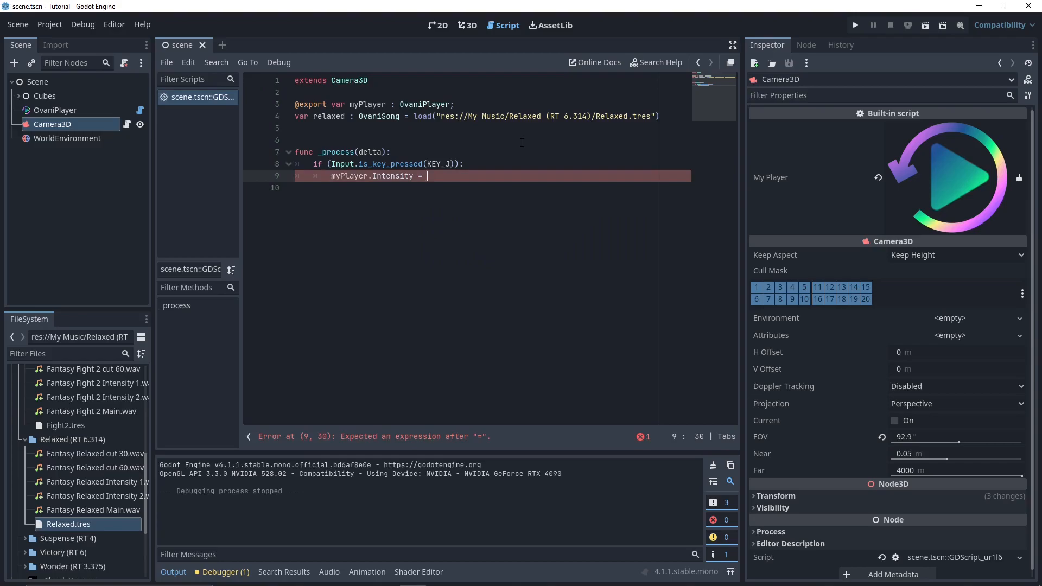
key("Backspace")
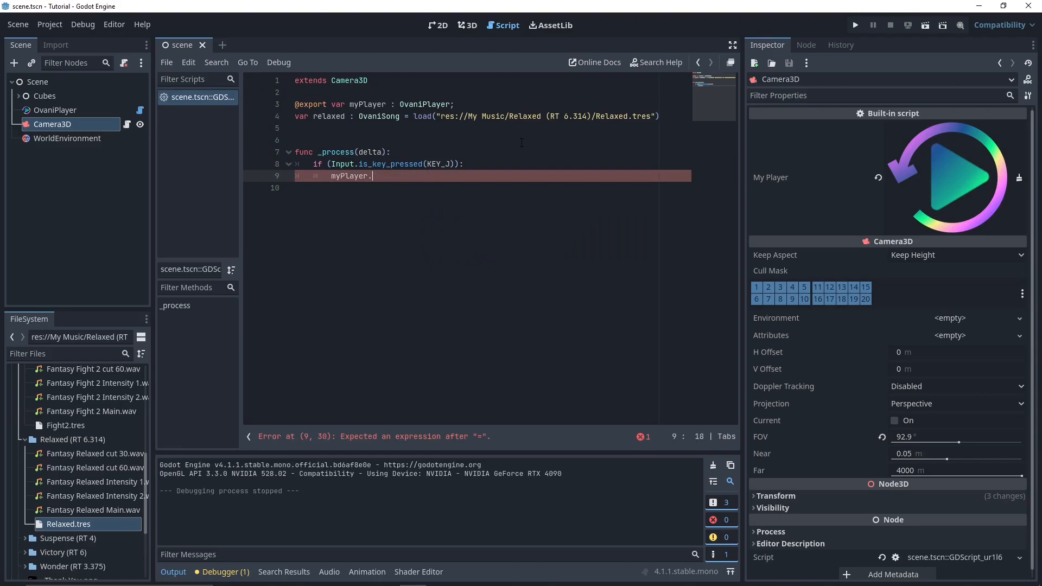
type("Volume = 5;")
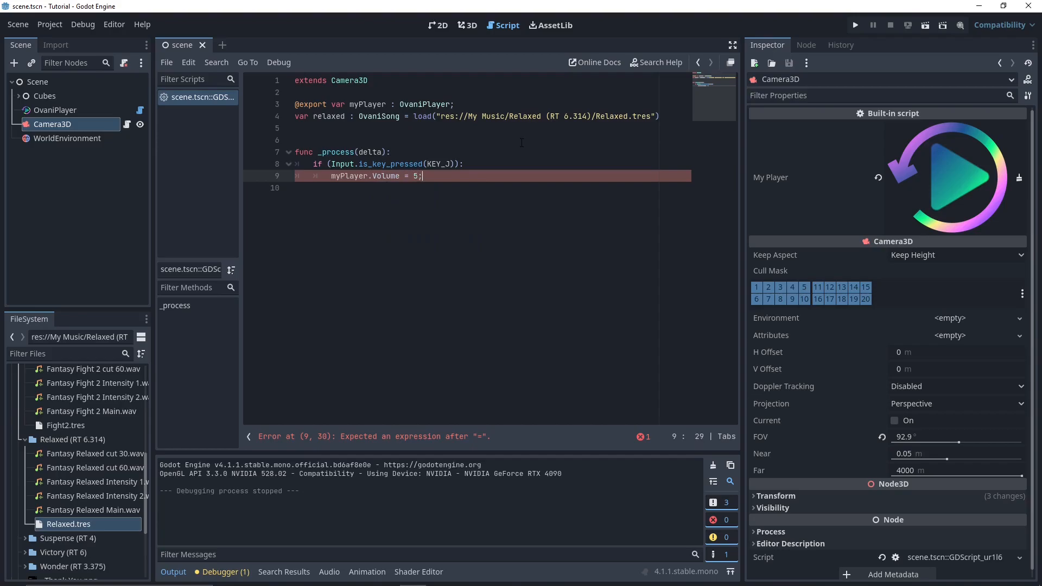
key("ctrl+shift+k")
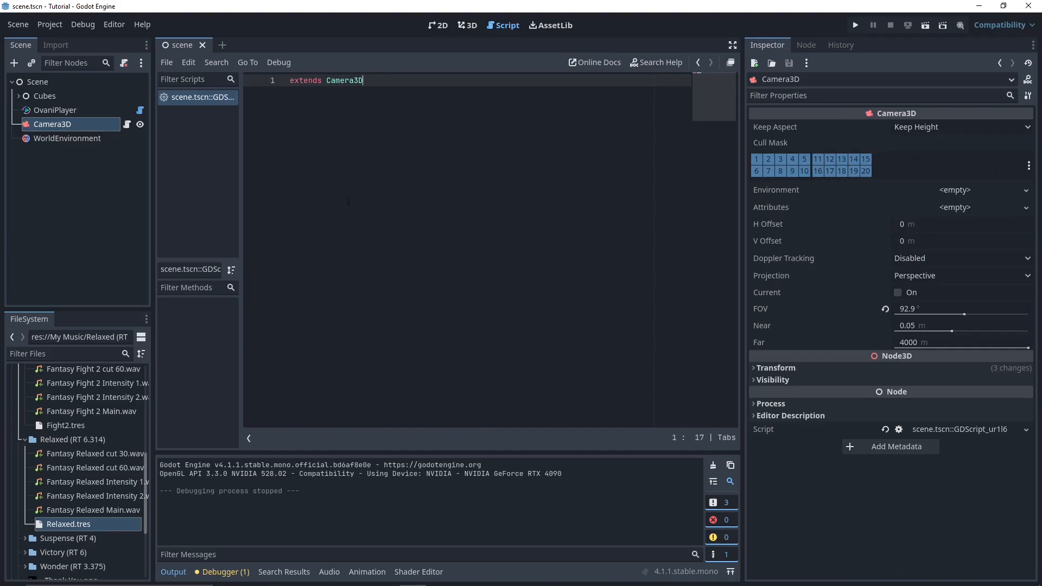
- From OvaniPlayer's class docs, read the OvaniSong Properties reference, then return to the 3D scene
left_click(56, 110)
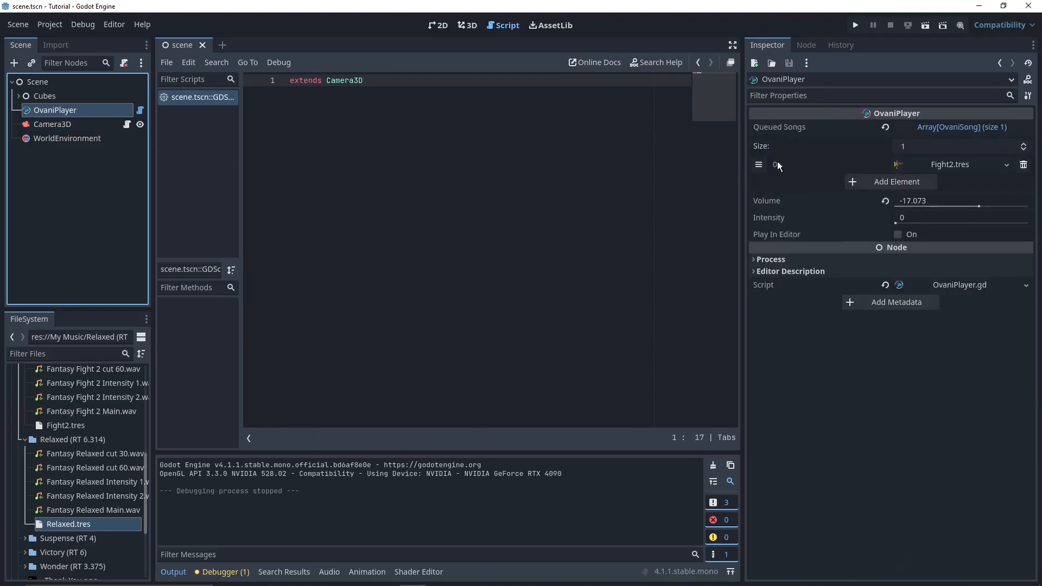
left_click(896, 248)
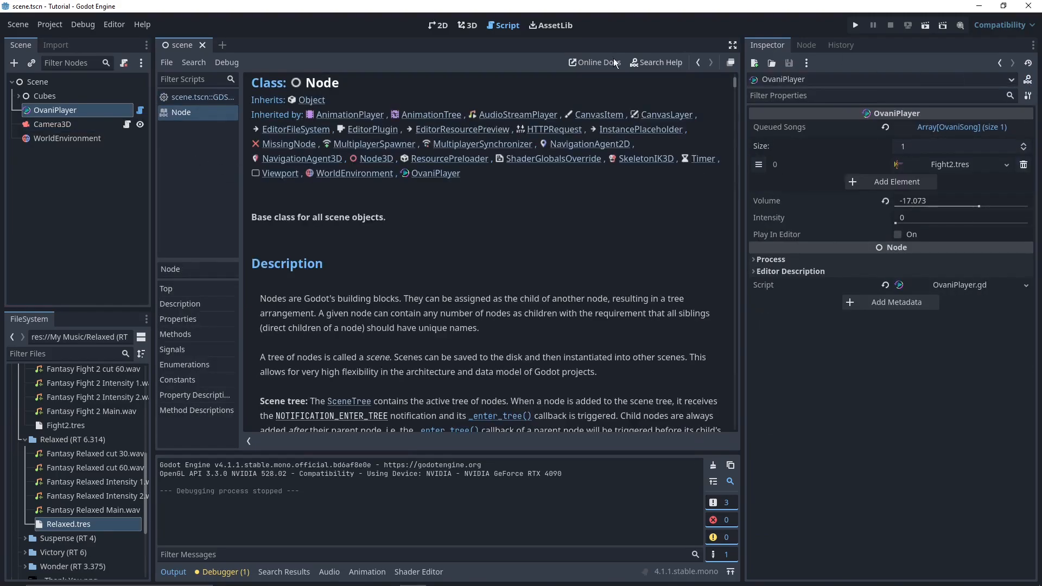
mouse_move(673, 110)
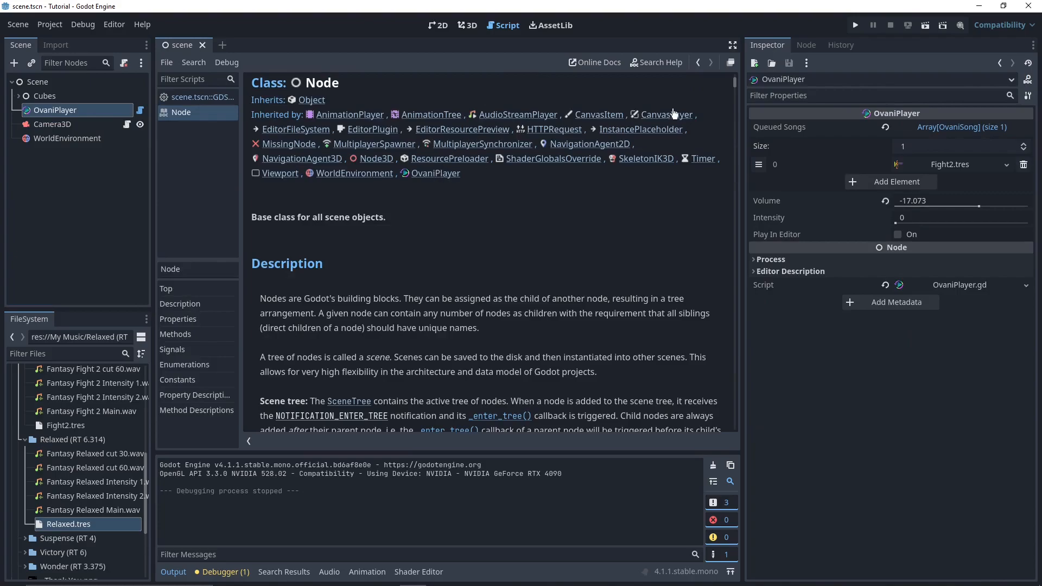
left_click(656, 62)
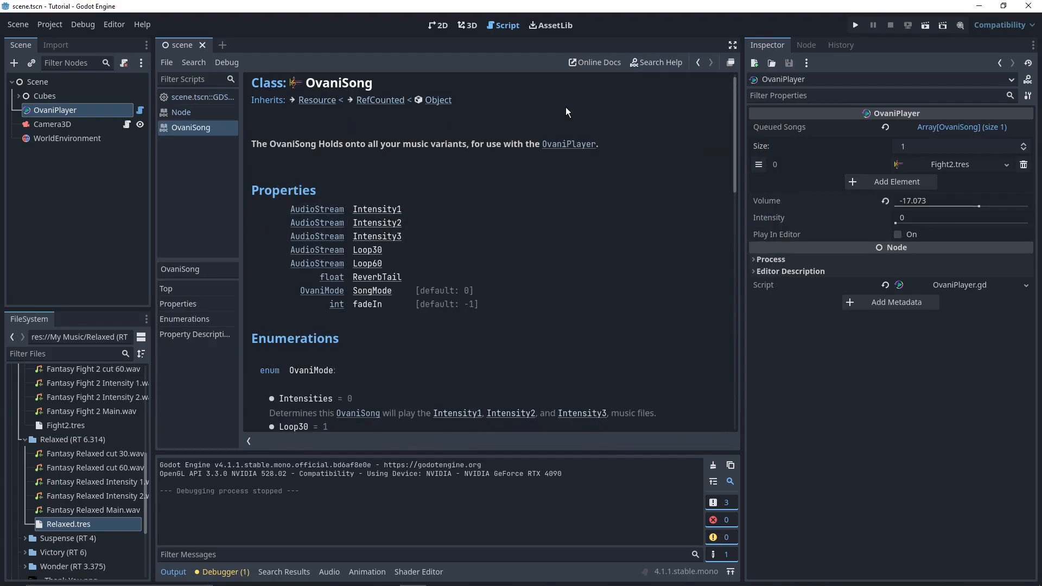
scroll("down", 3)
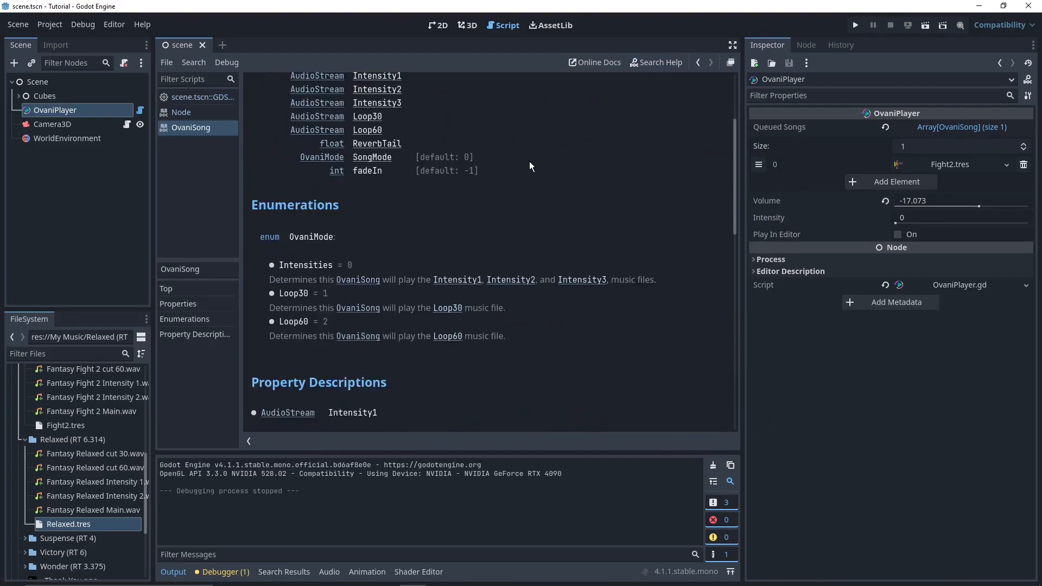
scroll("down", 3)
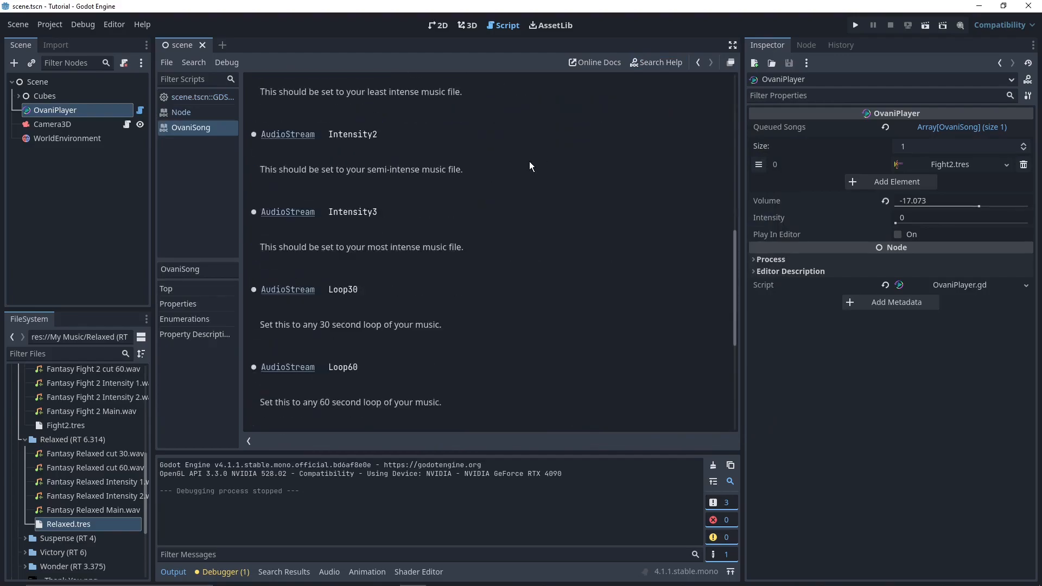
left_click(467, 25)
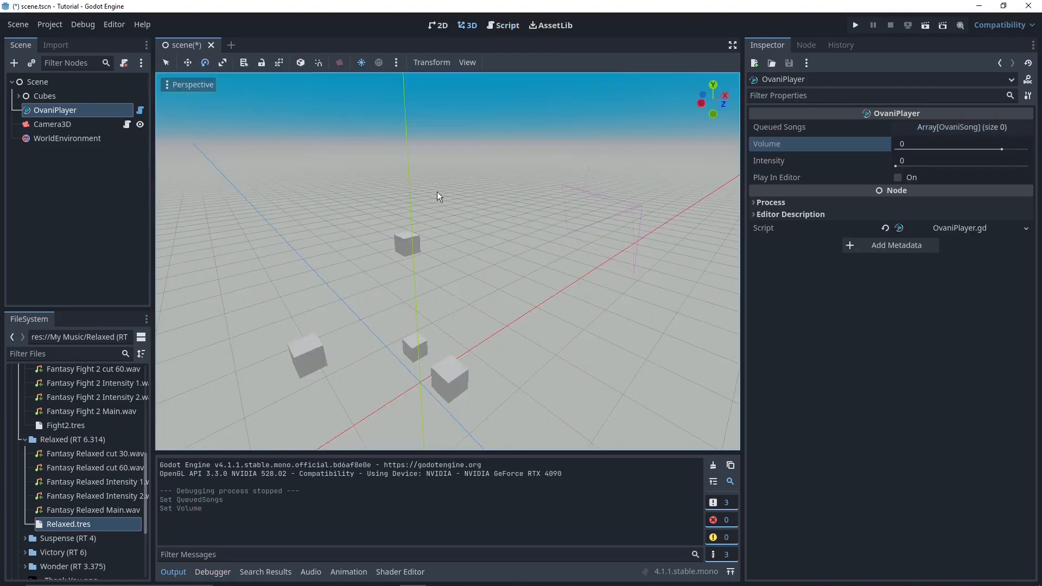